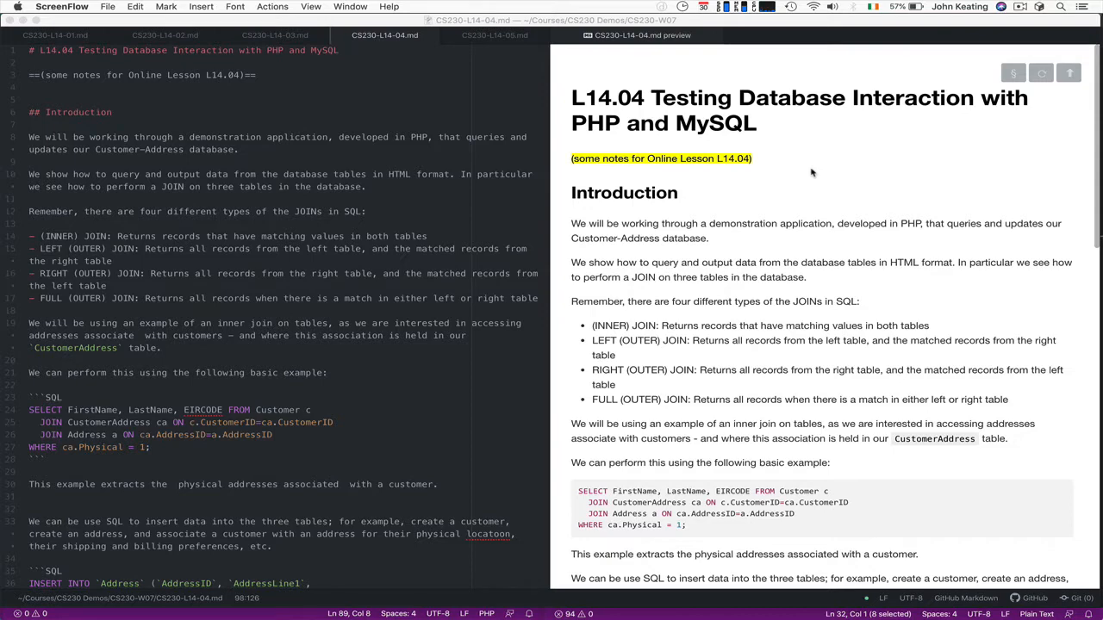
mouse_move(810, 186)
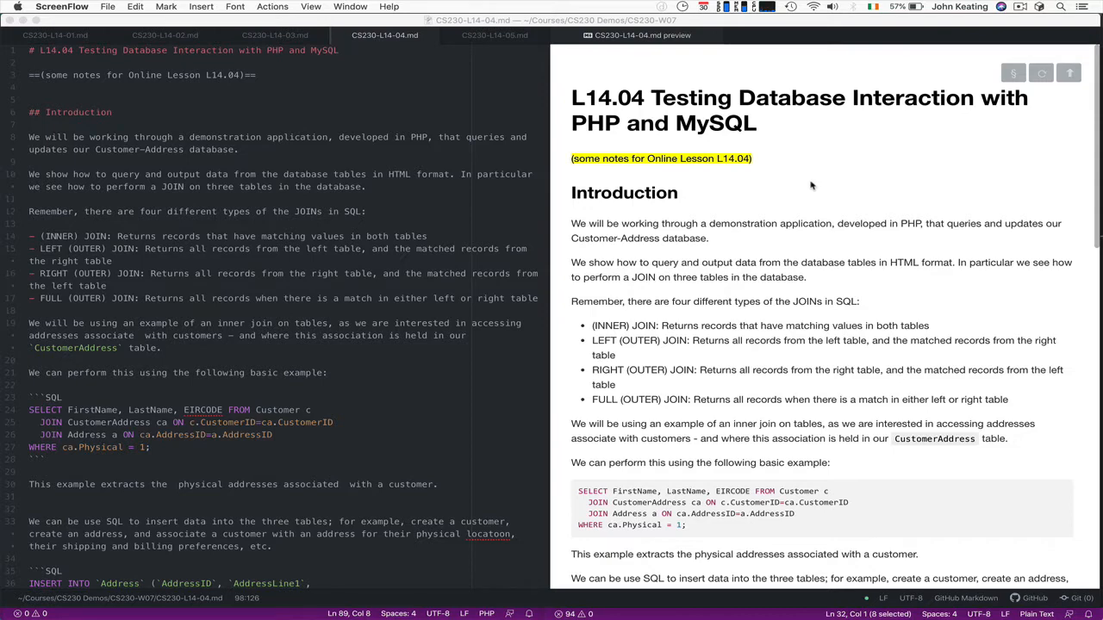
mouse_move(345, 579)
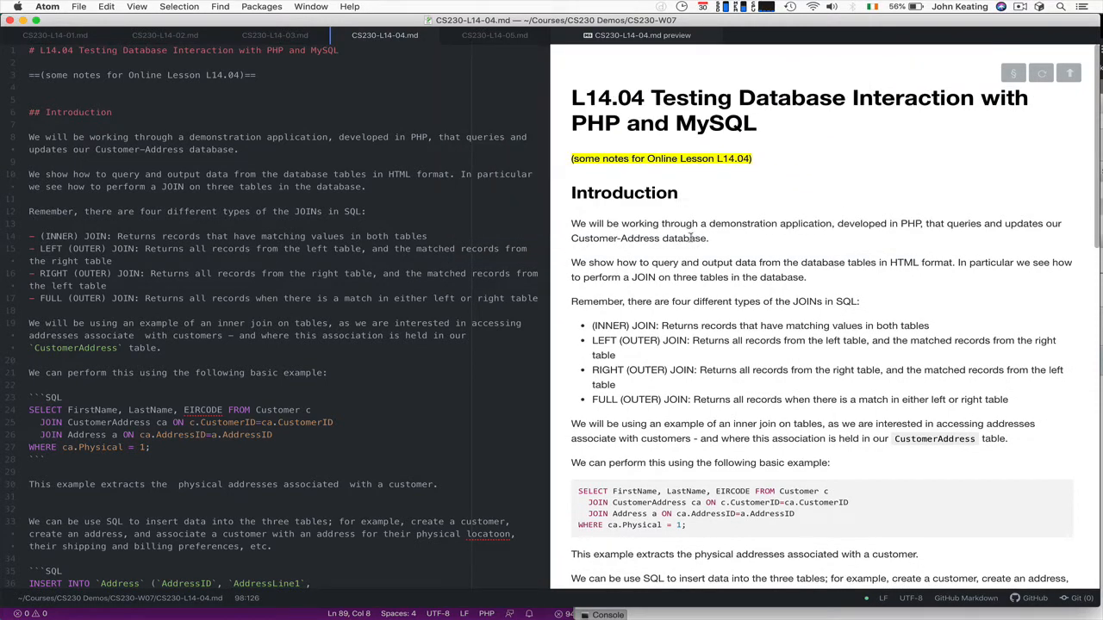
Step: Delete address rows 37, 38 and 39 in phpMyAdmin, leaving only 301 Greenfields Square
scroll("up", 3)
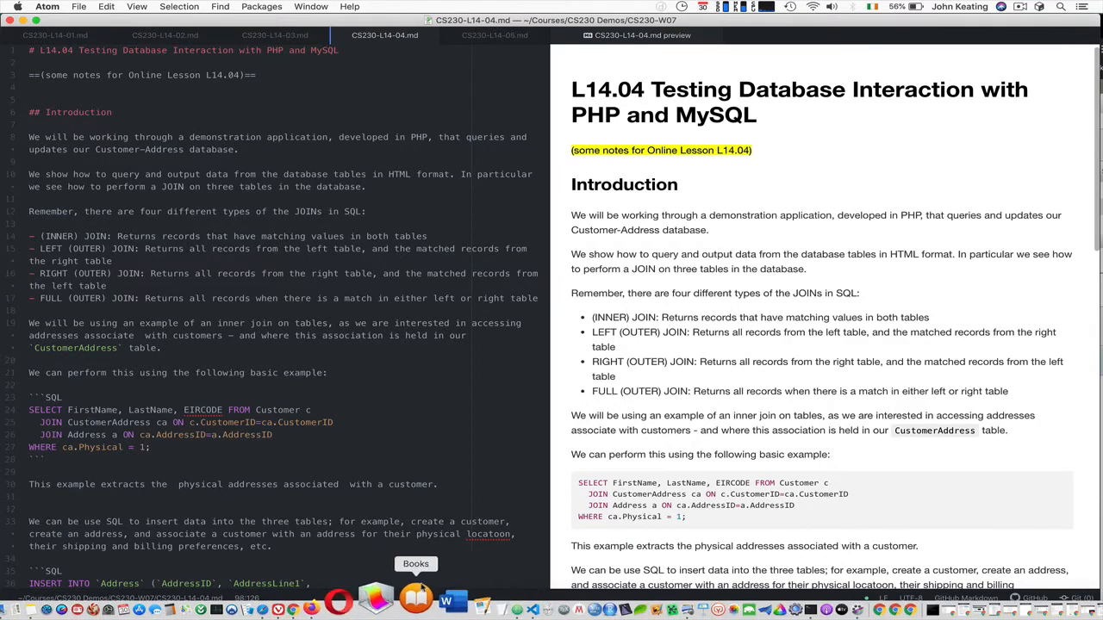
mouse_move(333, 597)
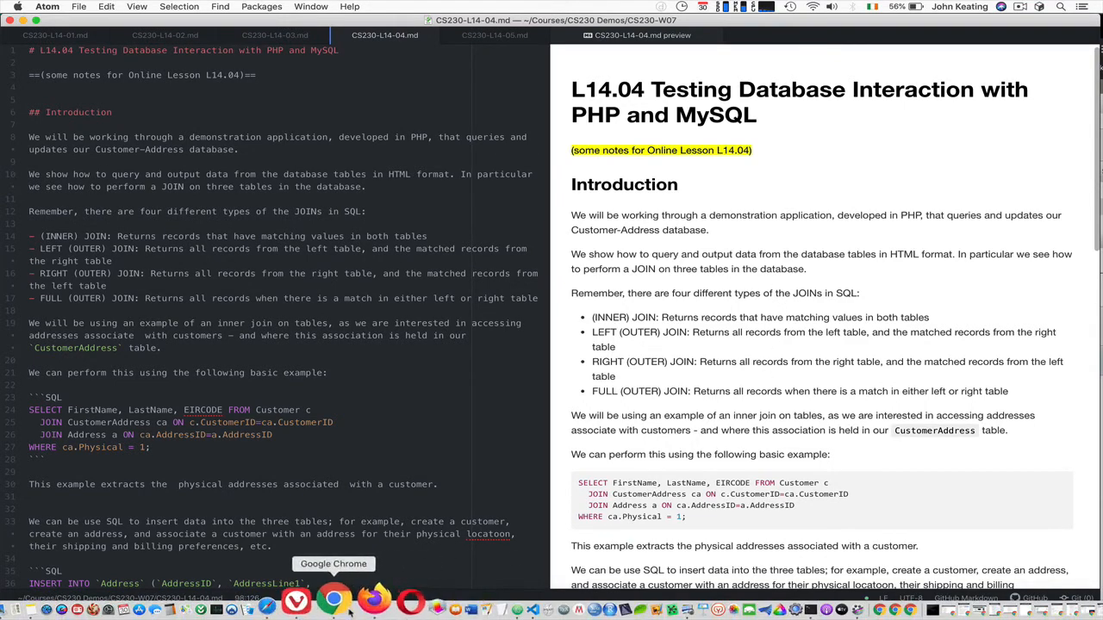
left_click(340, 598)
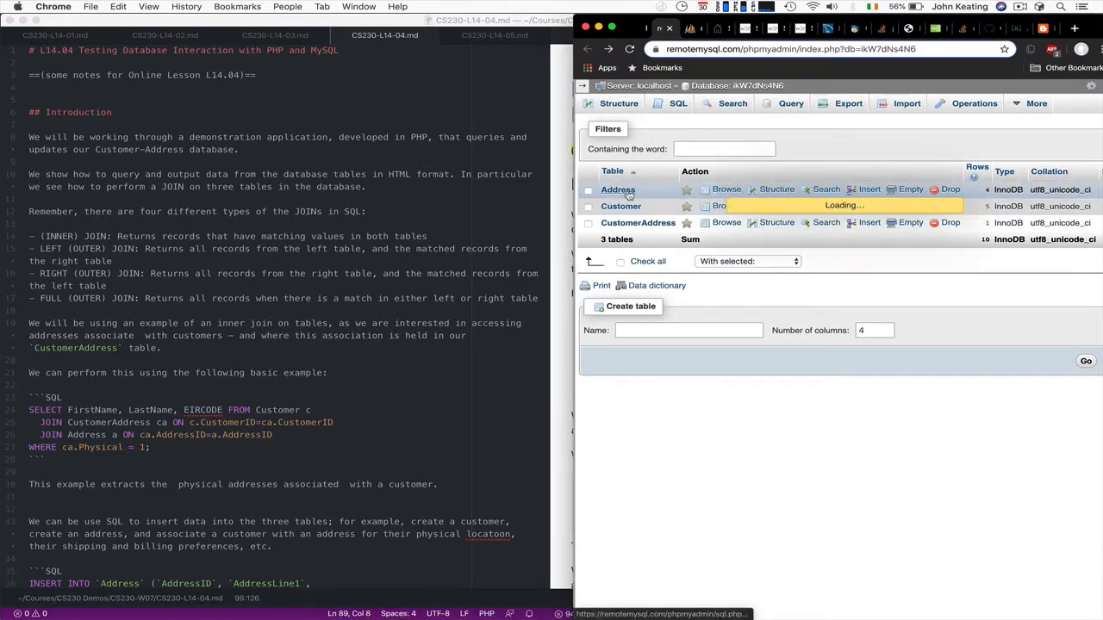
left_click(725, 189)
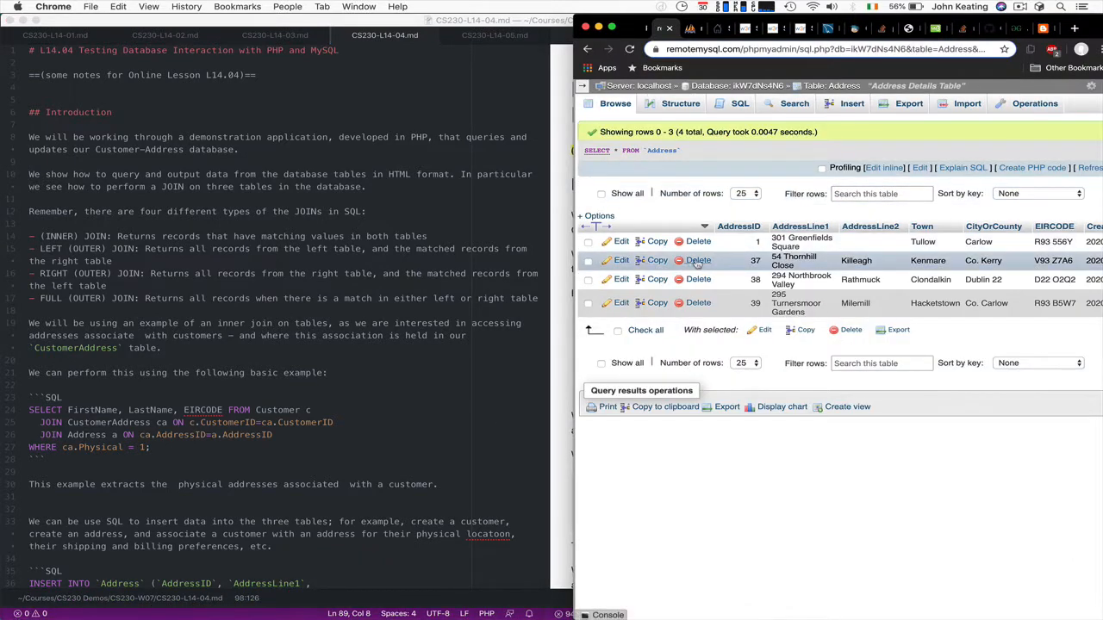
left_click(698, 260)
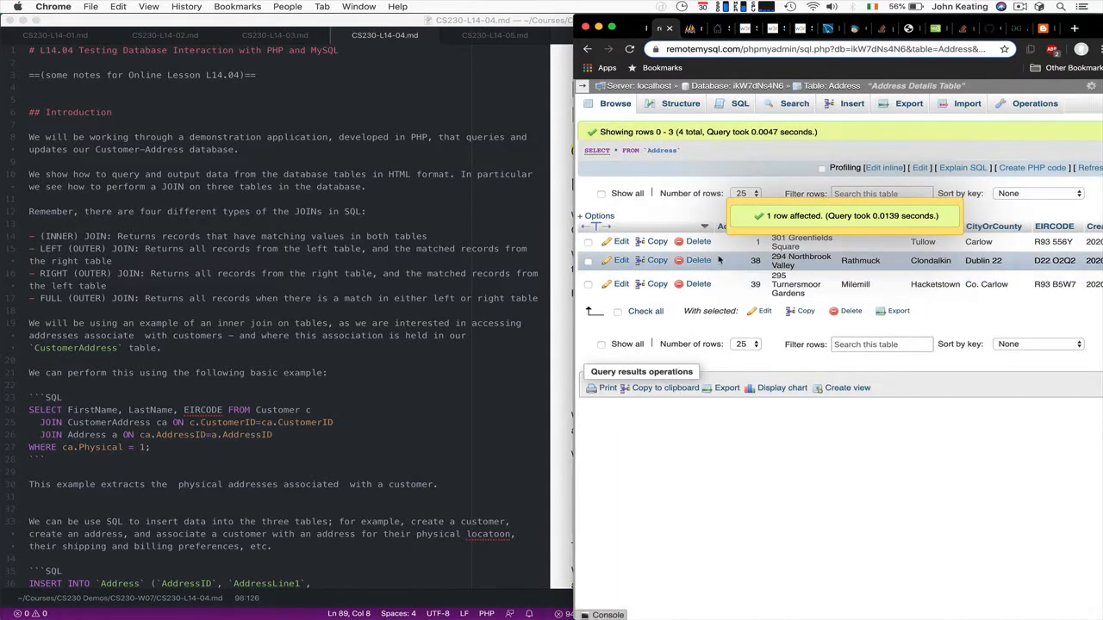
left_click(698, 260)
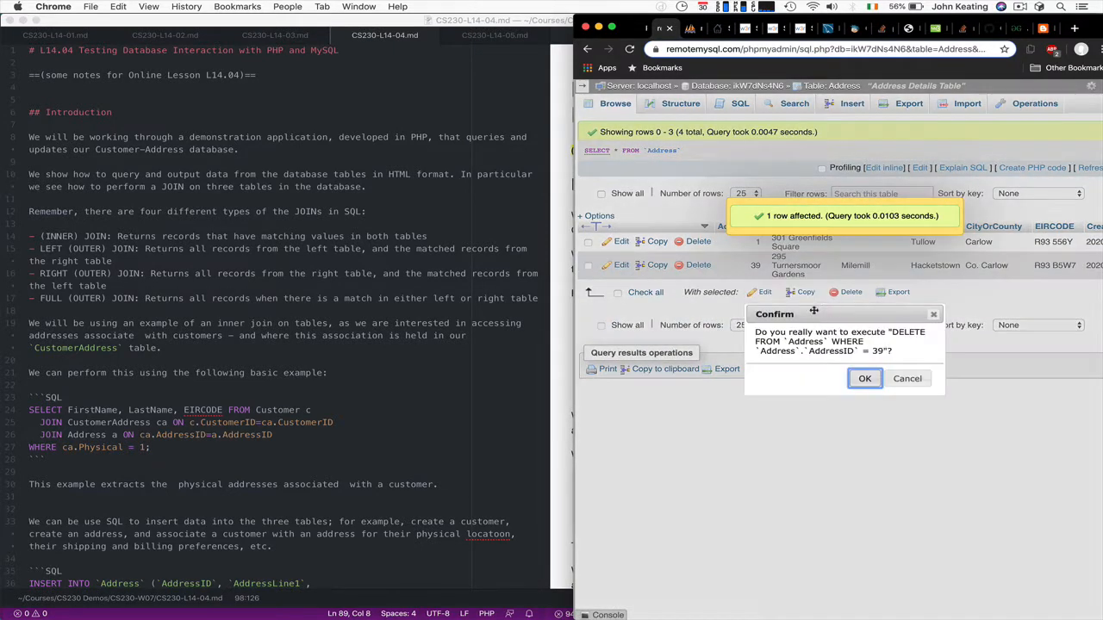
left_click(864, 378)
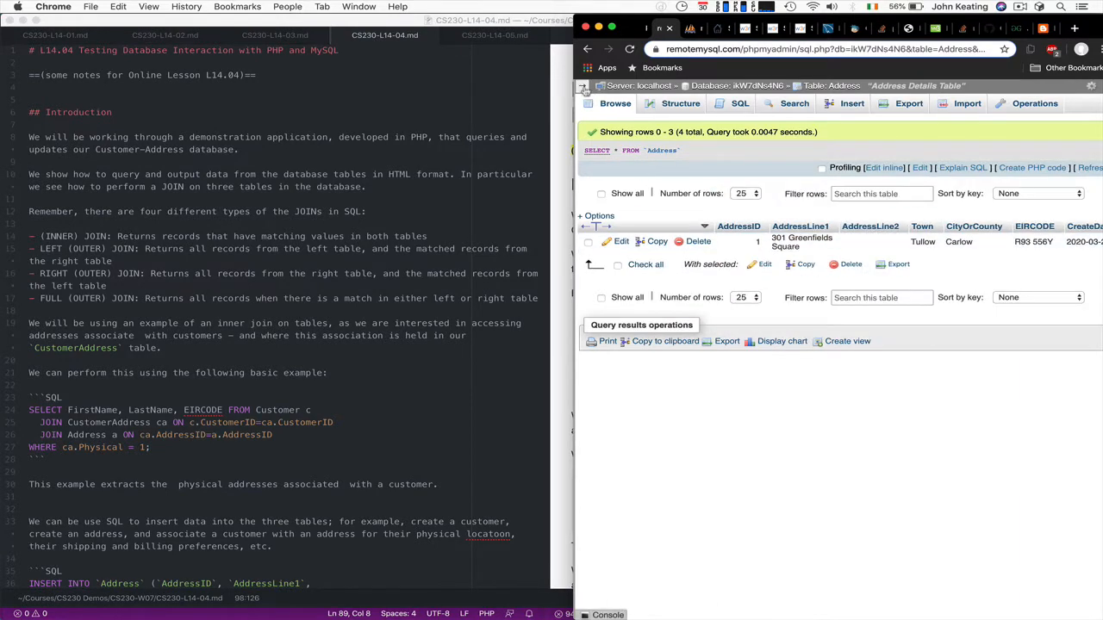
left_click(584, 87)
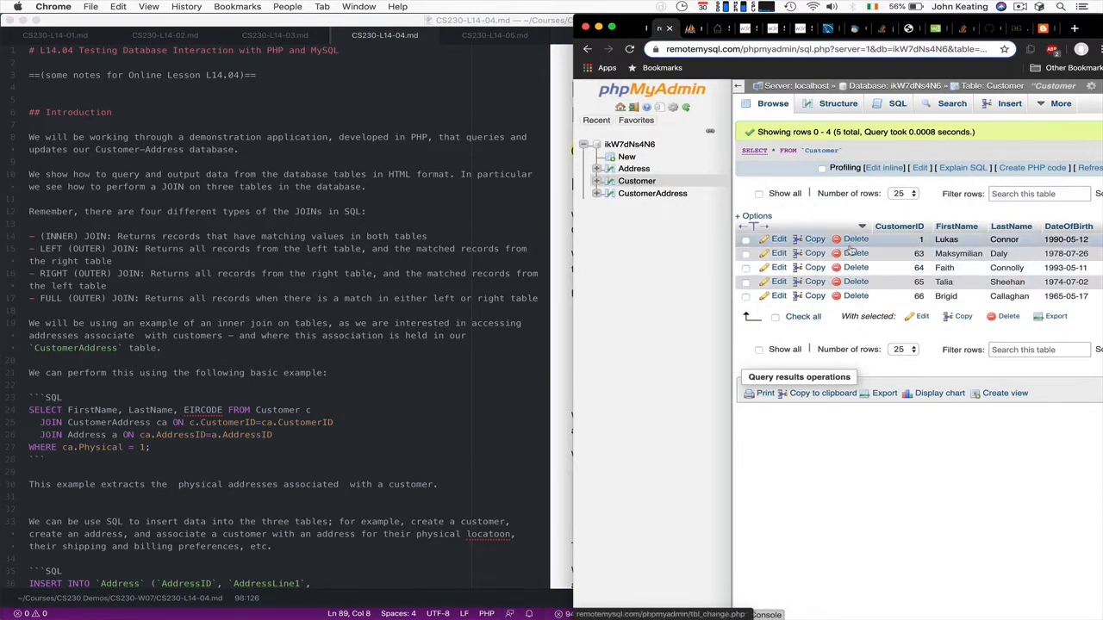
left_click(855, 252)
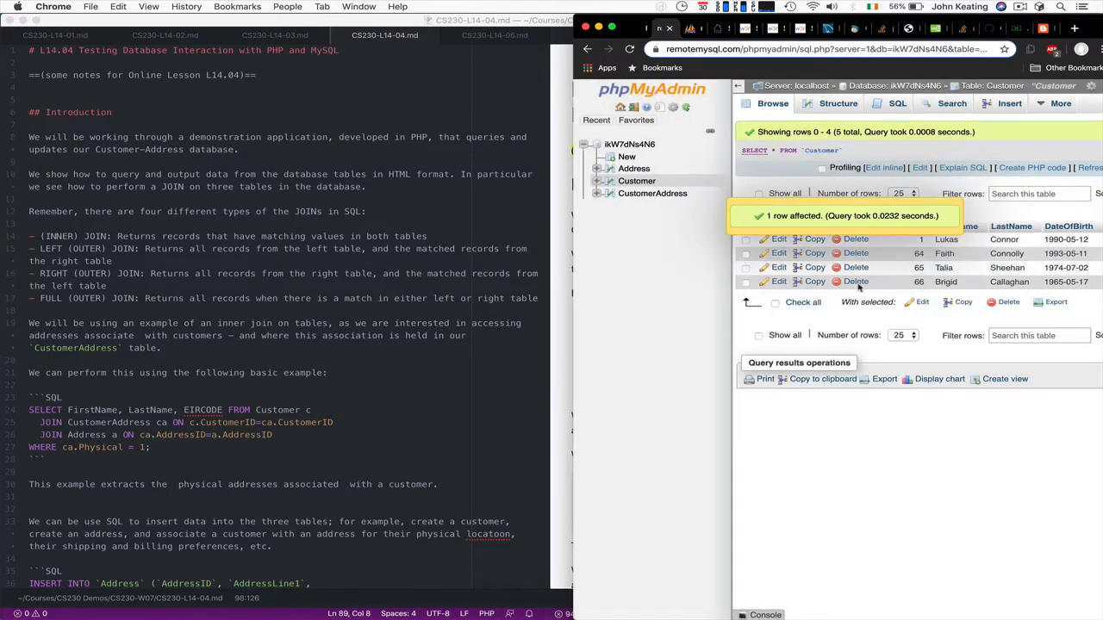
left_click(855, 252)
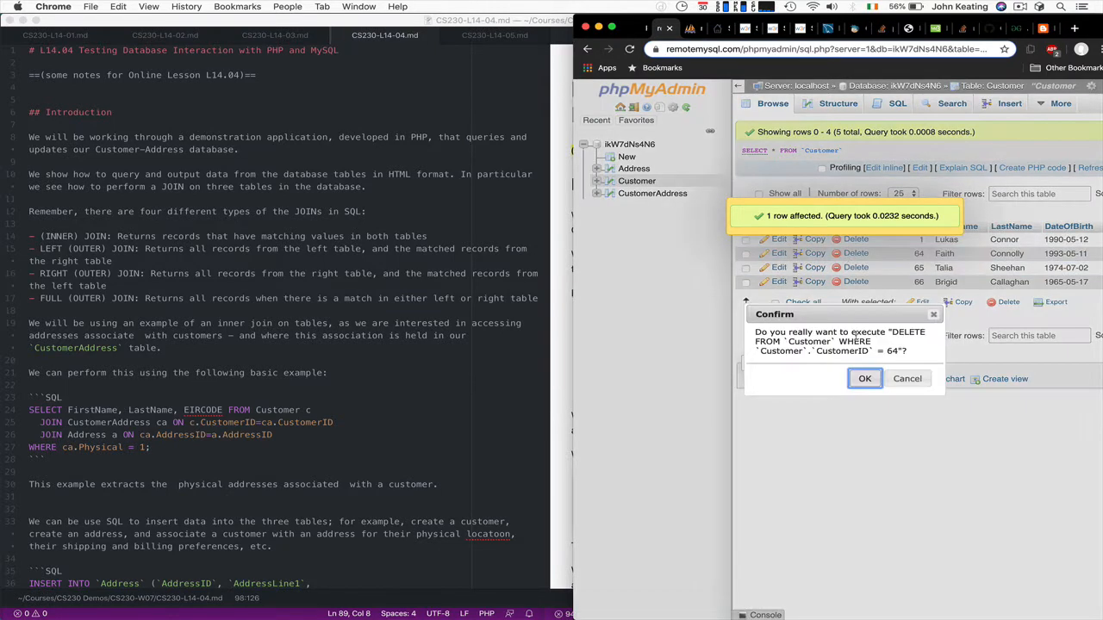
left_click(864, 379)
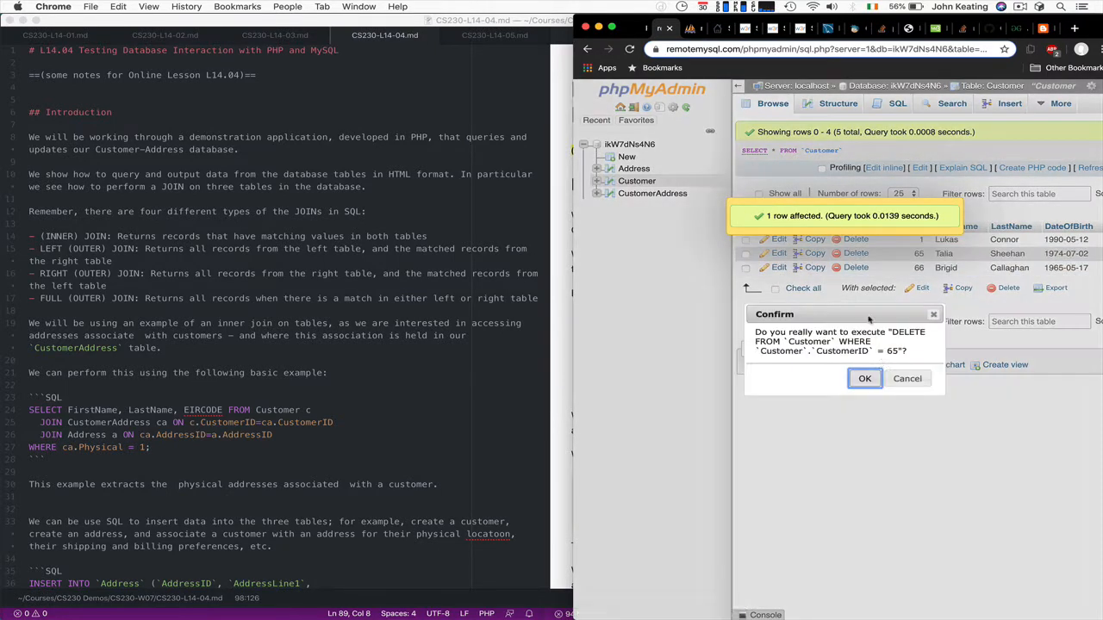
left_click(864, 379)
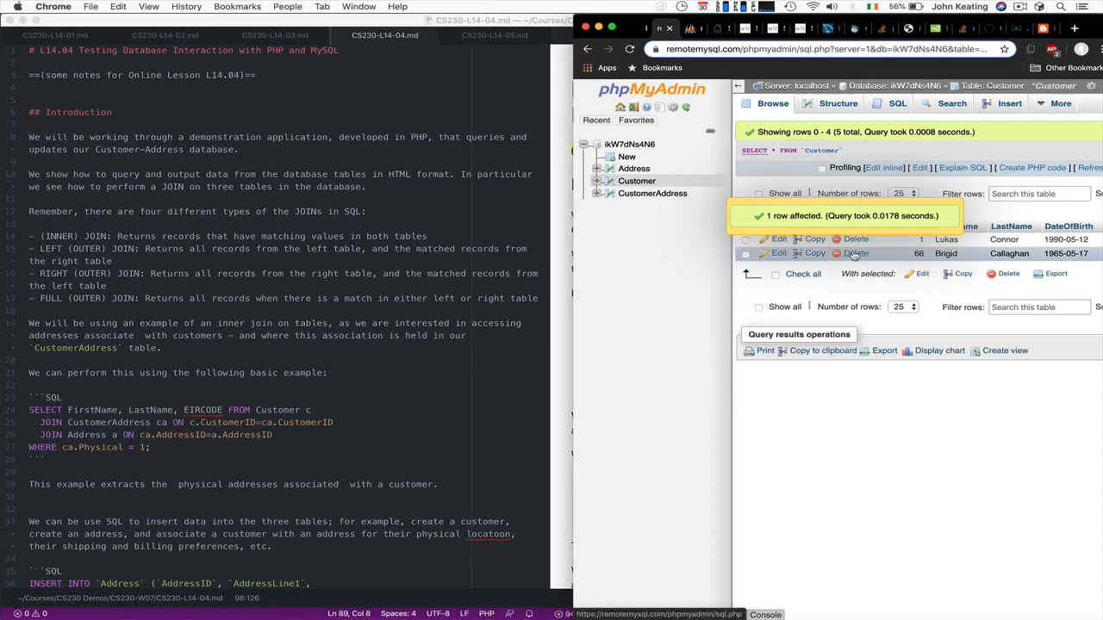
left_click(855, 252)
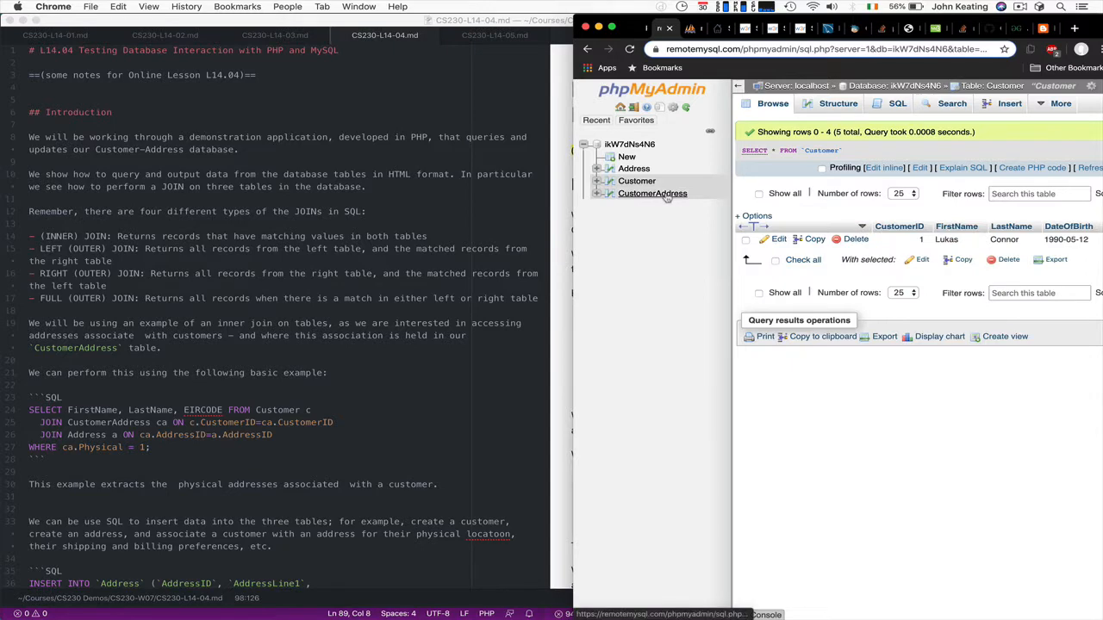
Step: Browse the CustomerAddress table showing its customer 1 to address 1 link
left_click(652, 193)
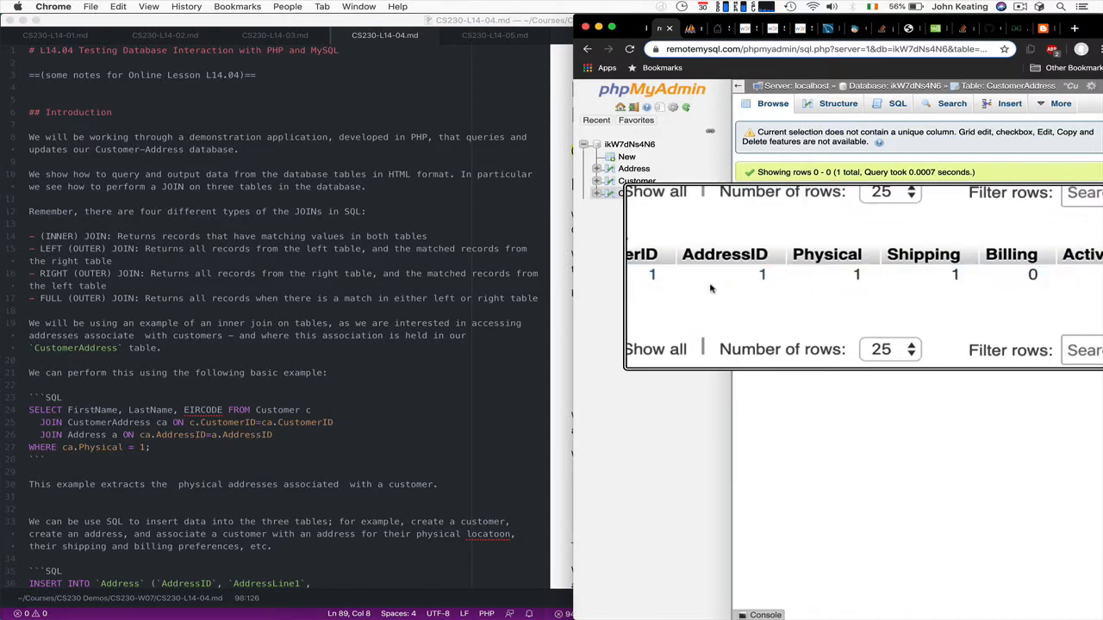
scroll("left", 3)
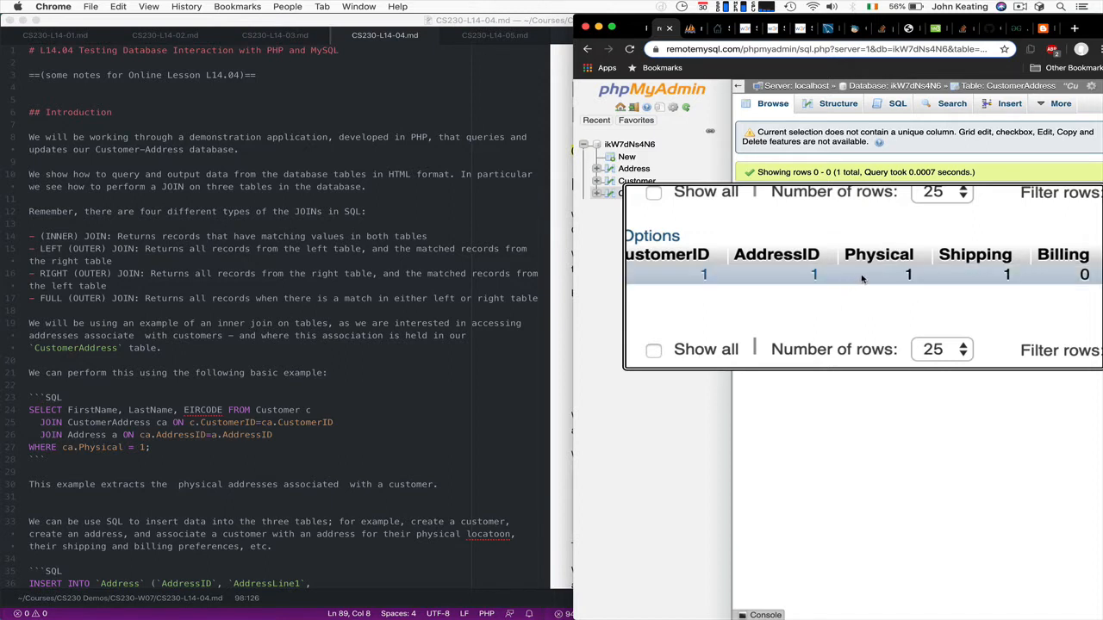
mouse_move(761, 278)
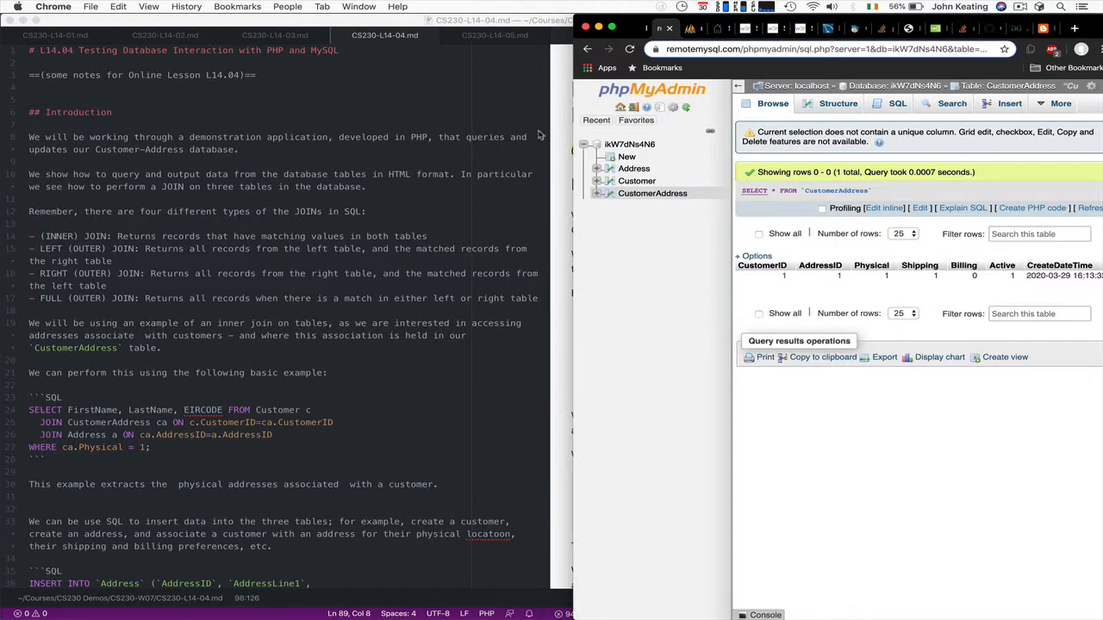
mouse_move(562, 594)
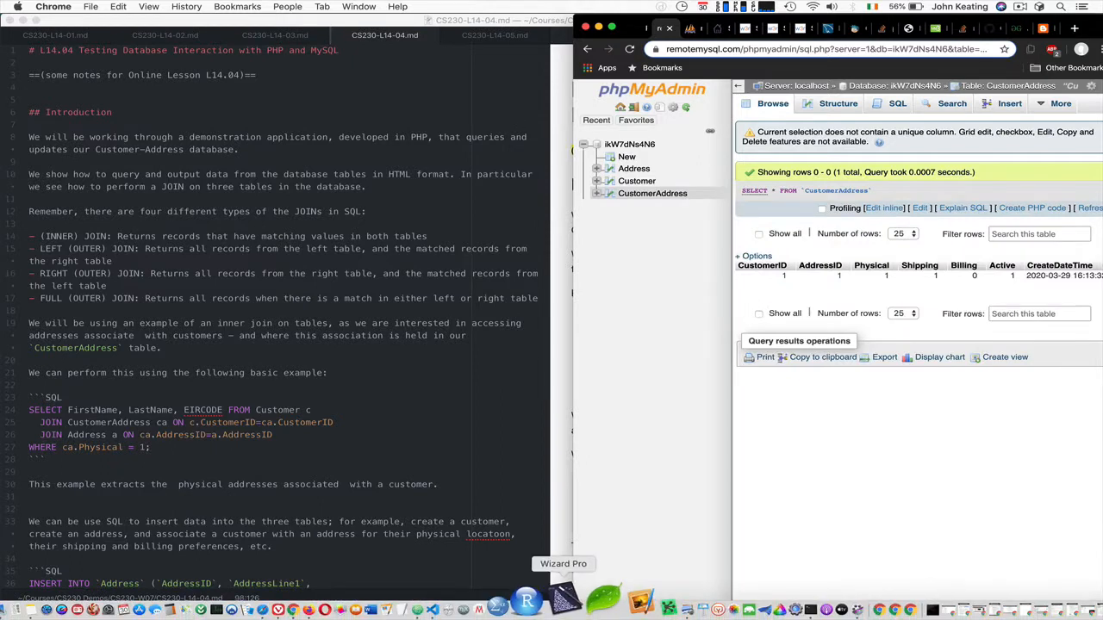
mouse_move(491, 597)
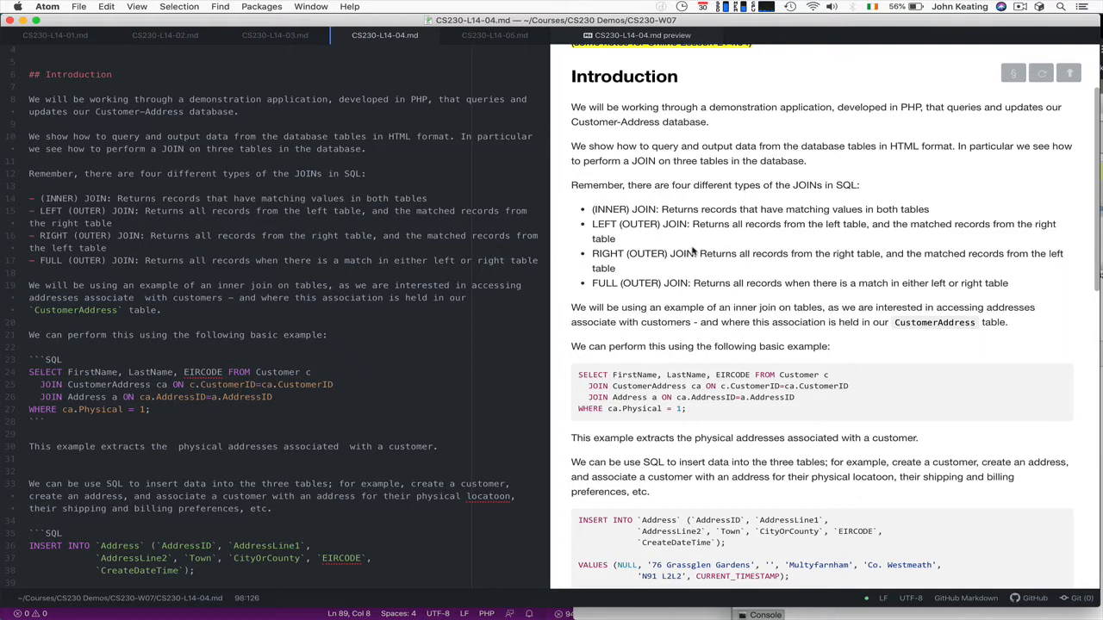
mouse_move(716, 182)
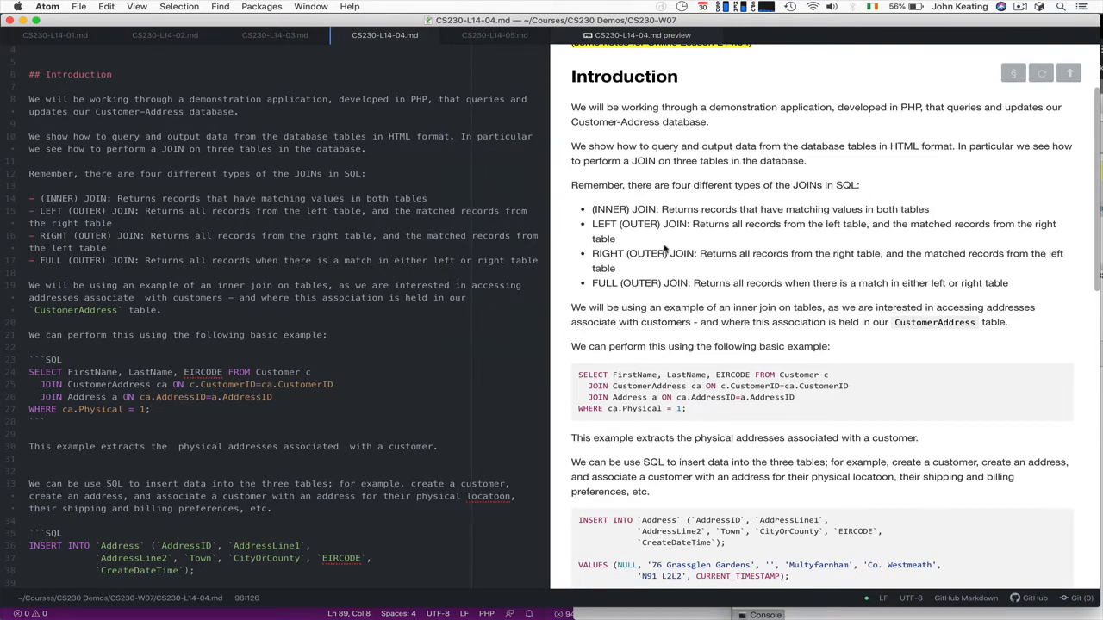
mouse_move(676, 292)
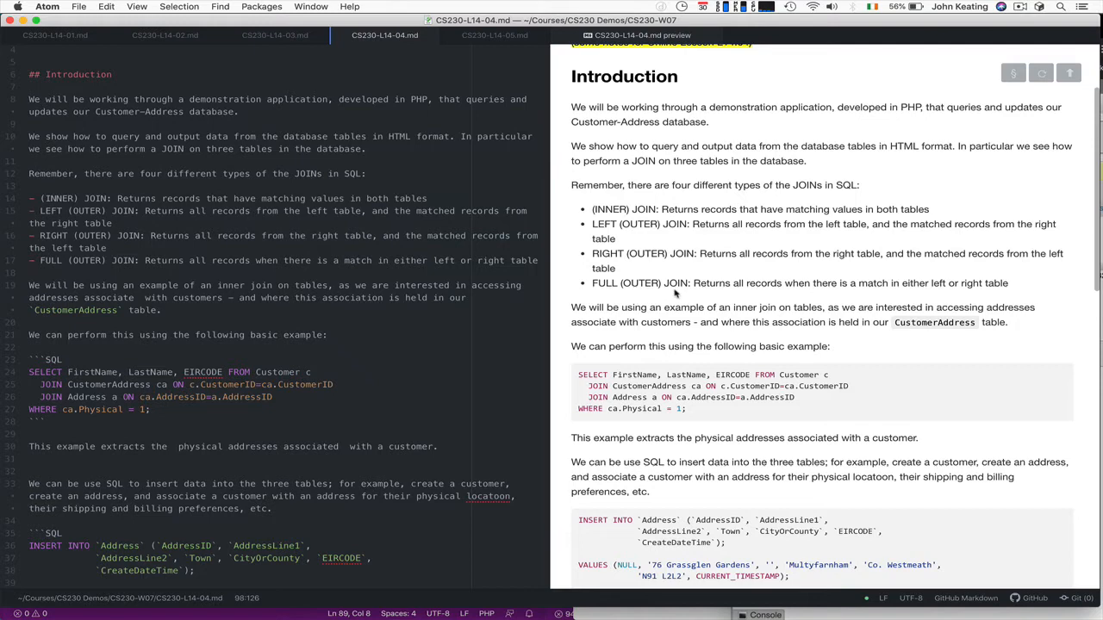
mouse_move(872, 311)
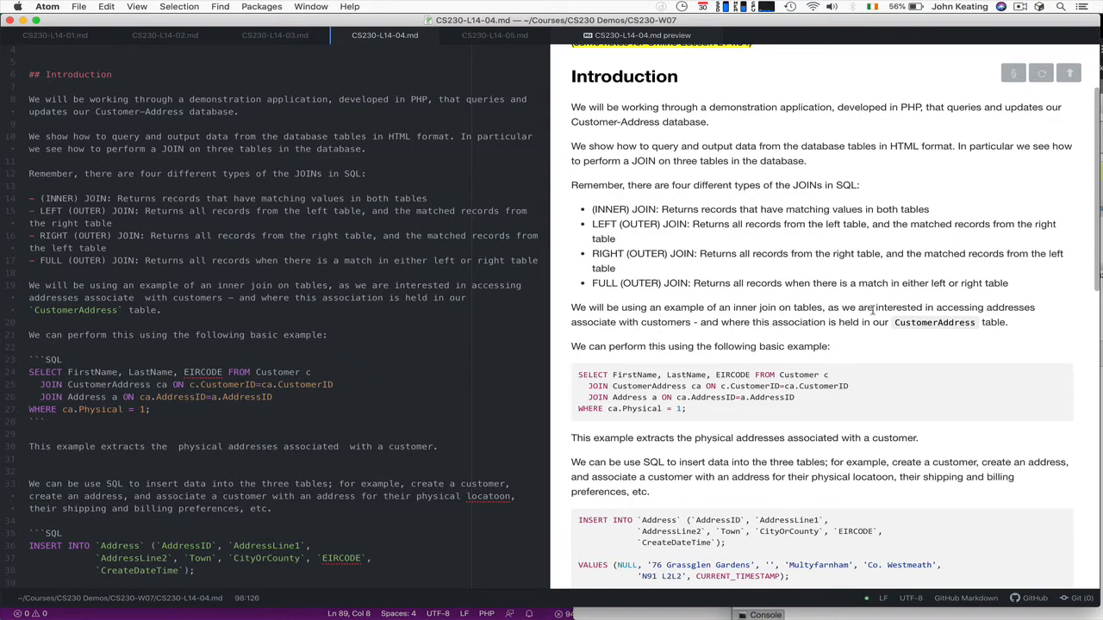
Step: Scroll the Atom notes down to the INSERT INTO examples for Address and CustomerAddress
scroll("down", 3)
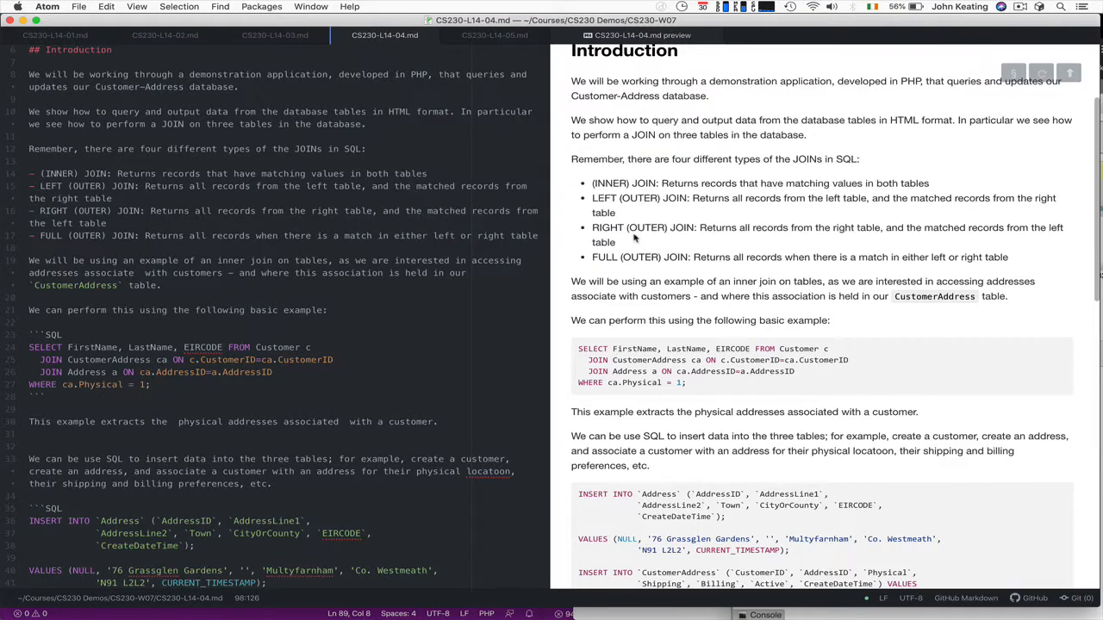
scroll("down", 3)
type("d")
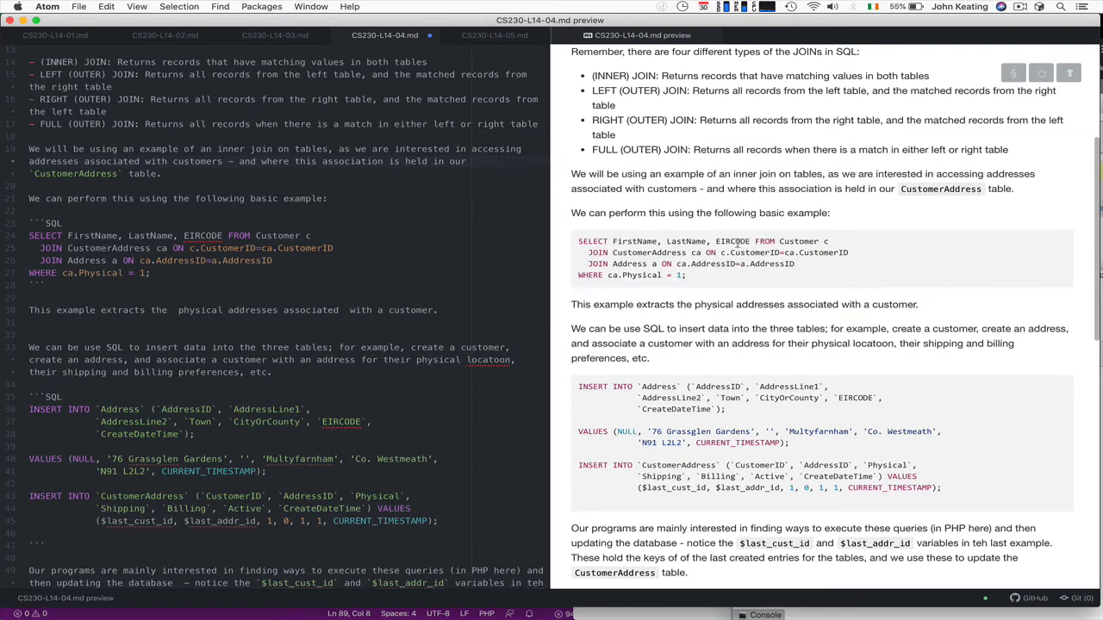
mouse_move(711, 252)
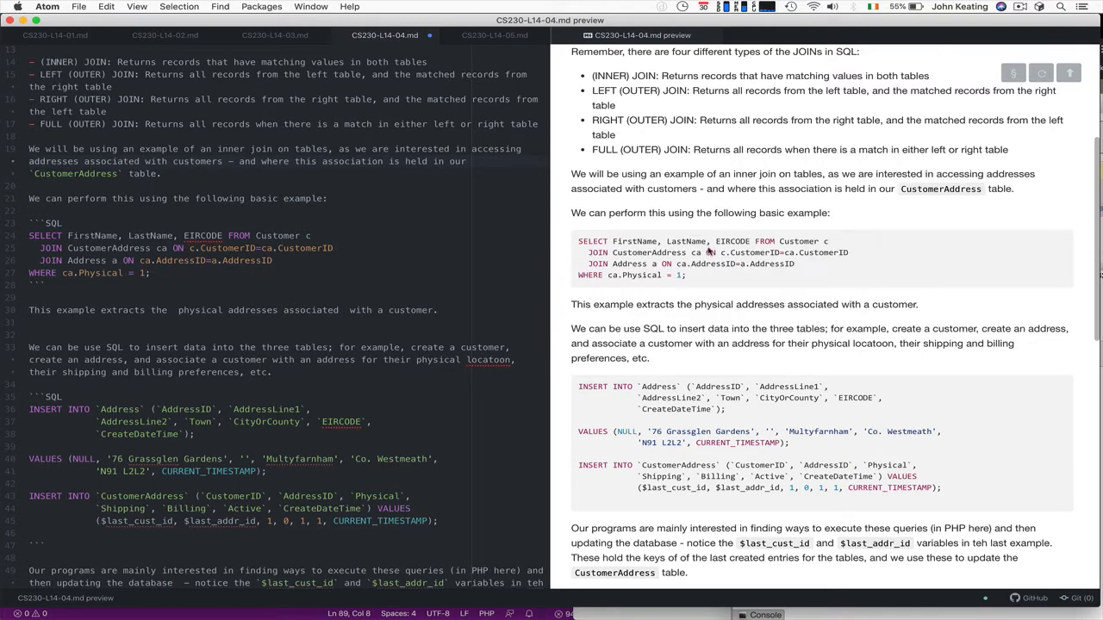
mouse_move(821, 241)
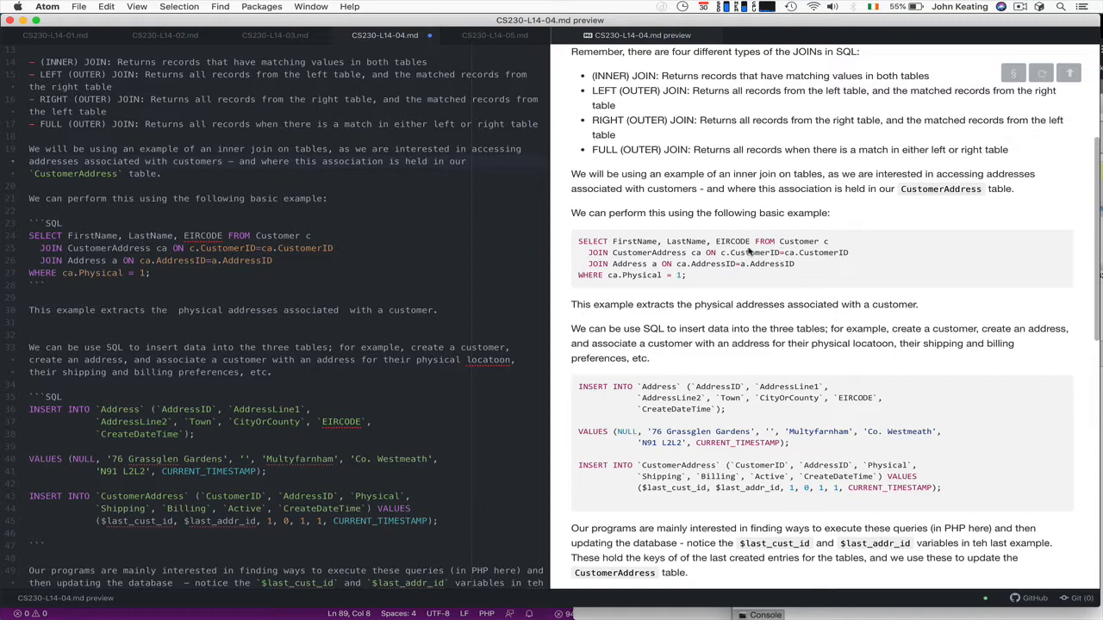
mouse_move(633, 265)
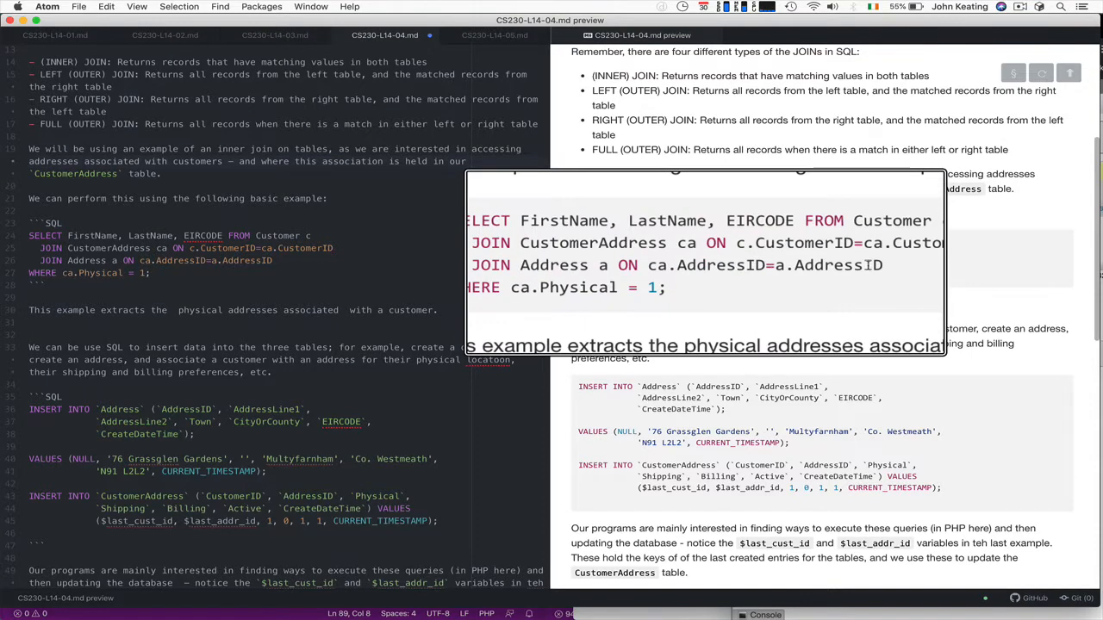
mouse_move(777, 274)
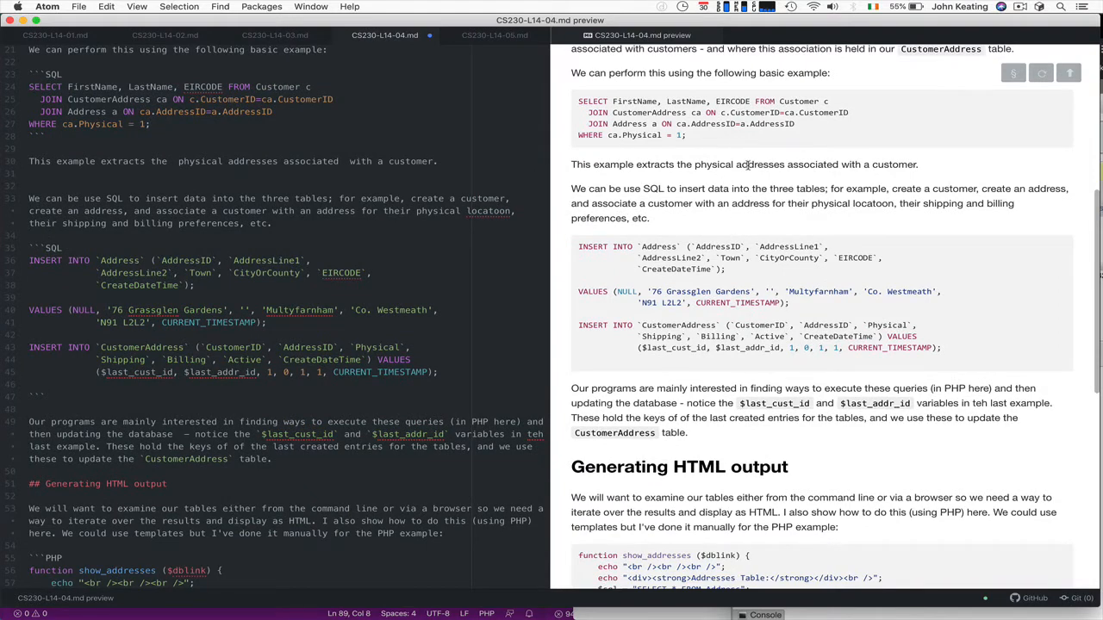
scroll("up", 3)
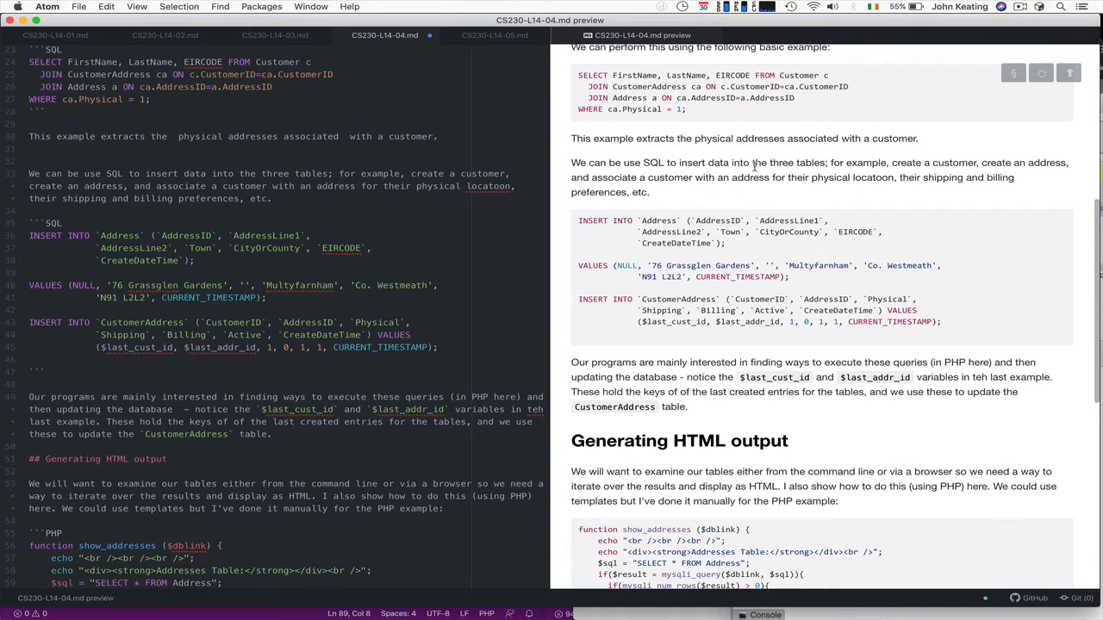
mouse_move(844, 595)
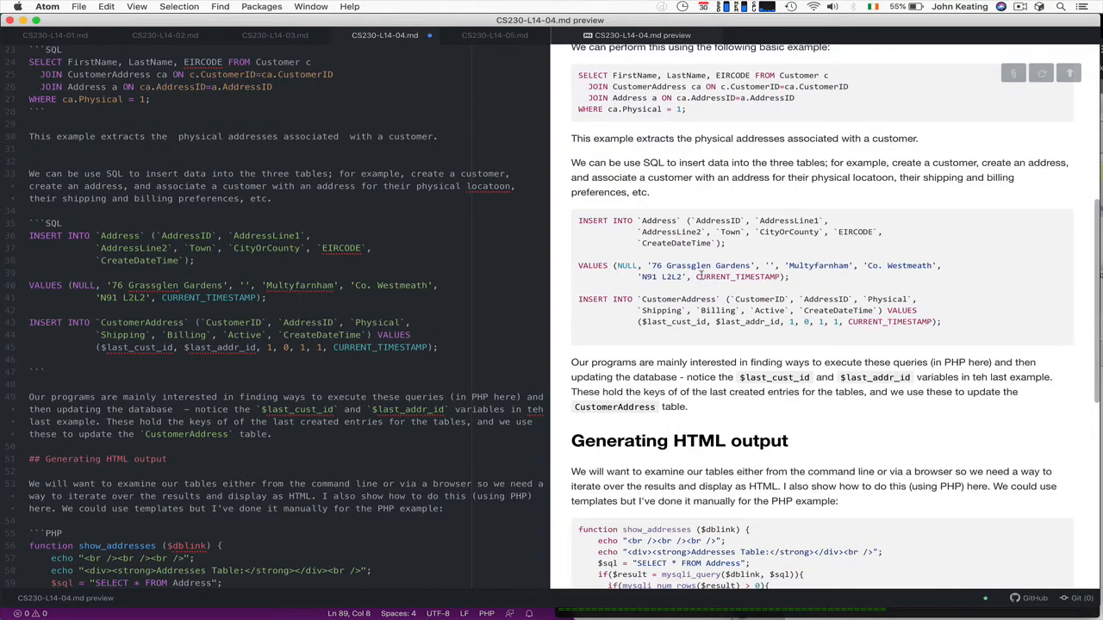
scroll("up", 3)
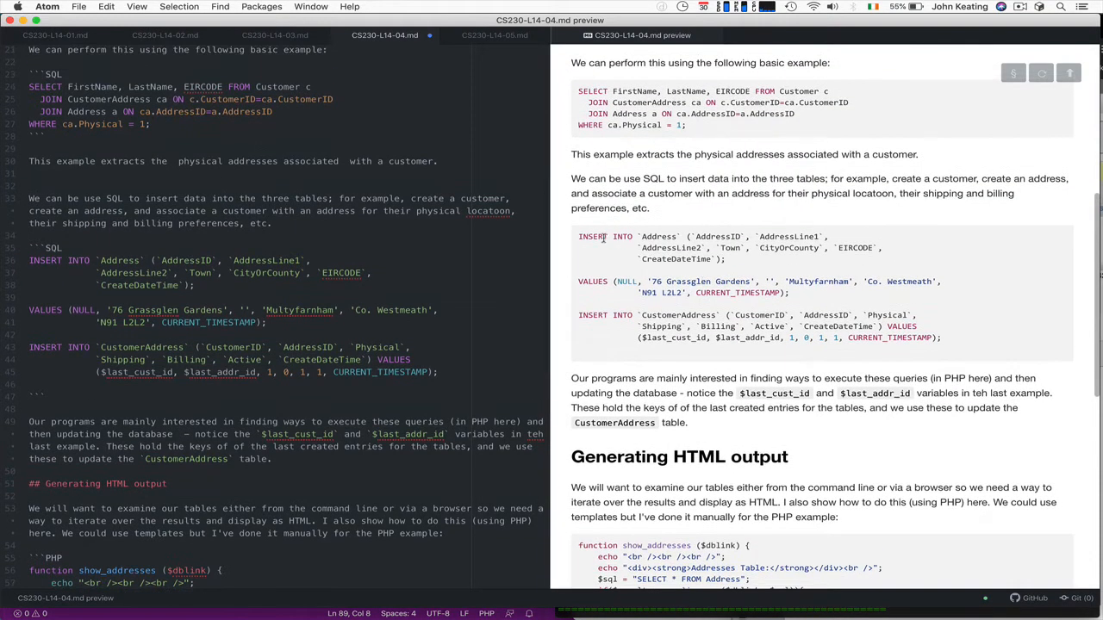
scroll("up", 3)
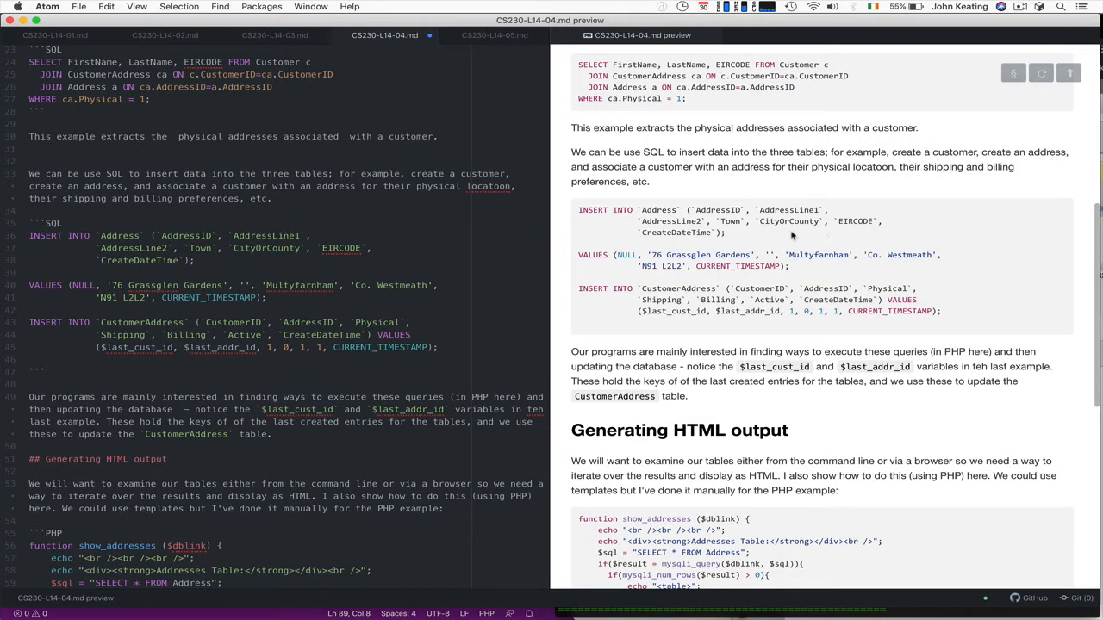
mouse_move(681, 290)
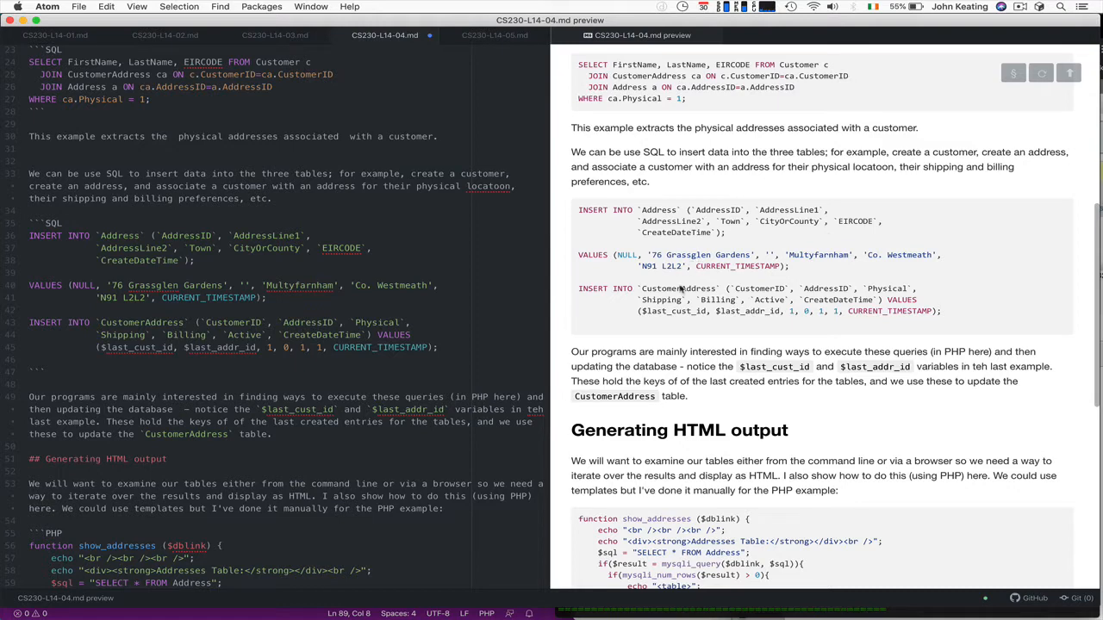
scroll("down", 3)
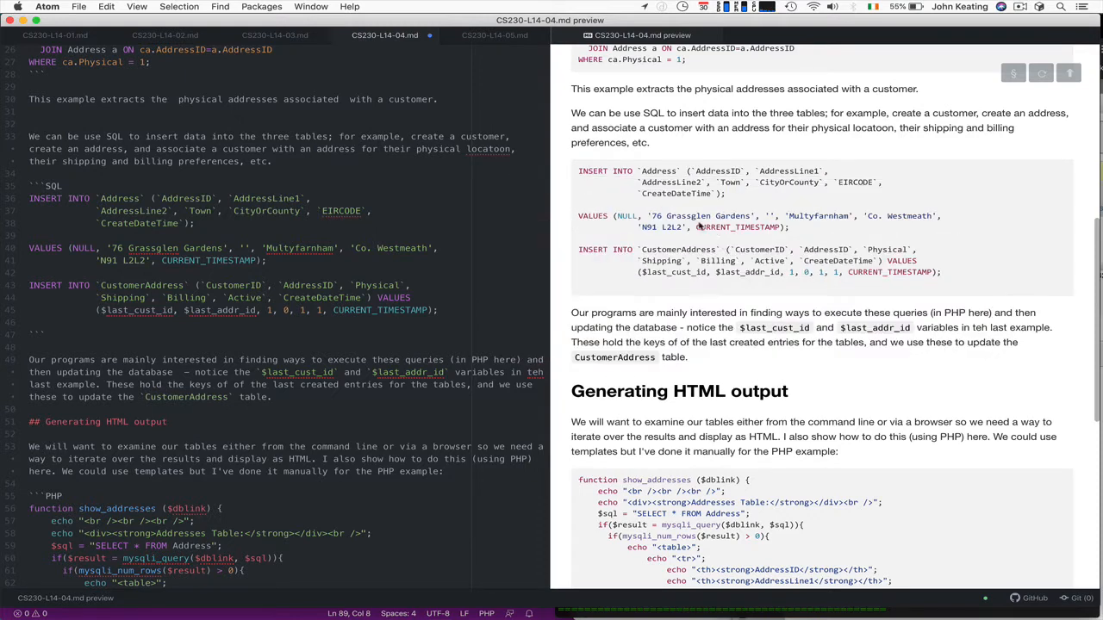
mouse_move(689, 343)
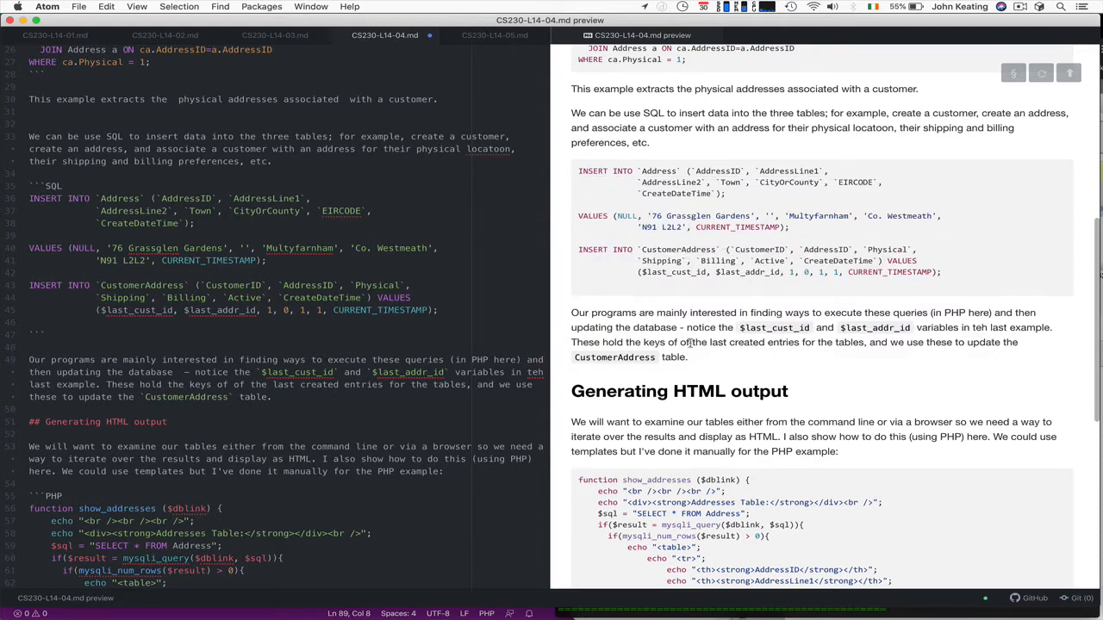
scroll("up", 3)
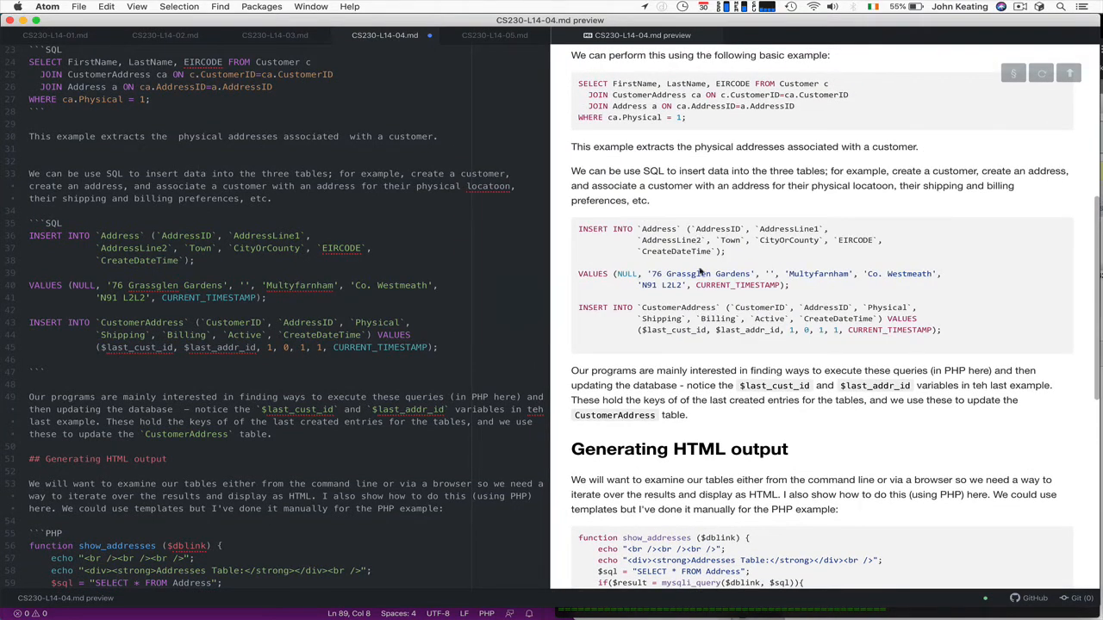
mouse_move(754, 317)
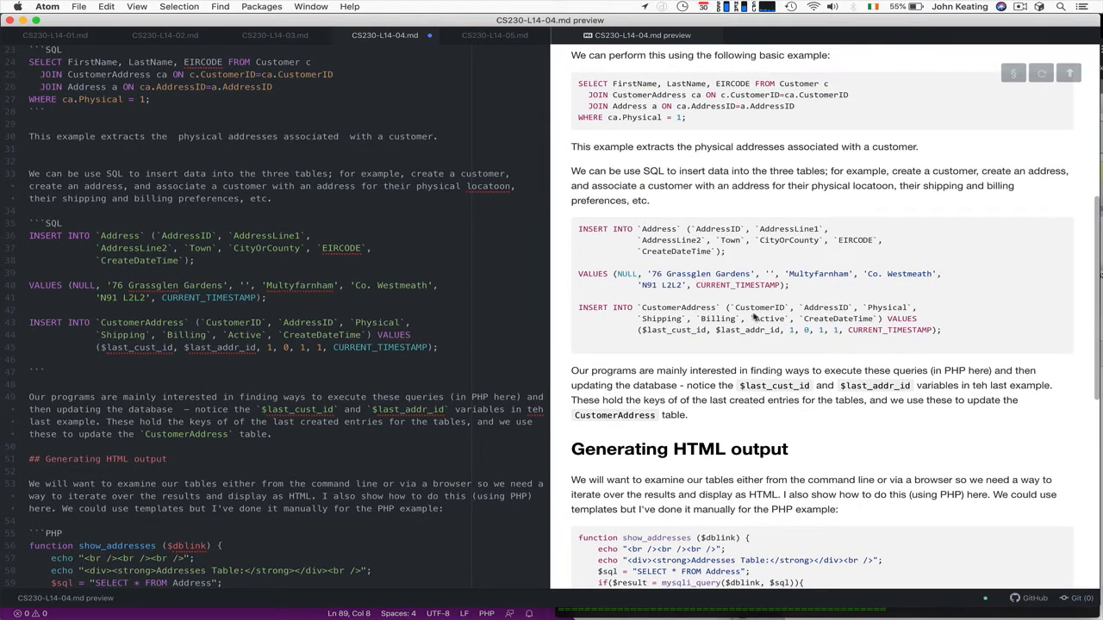
mouse_move(818, 329)
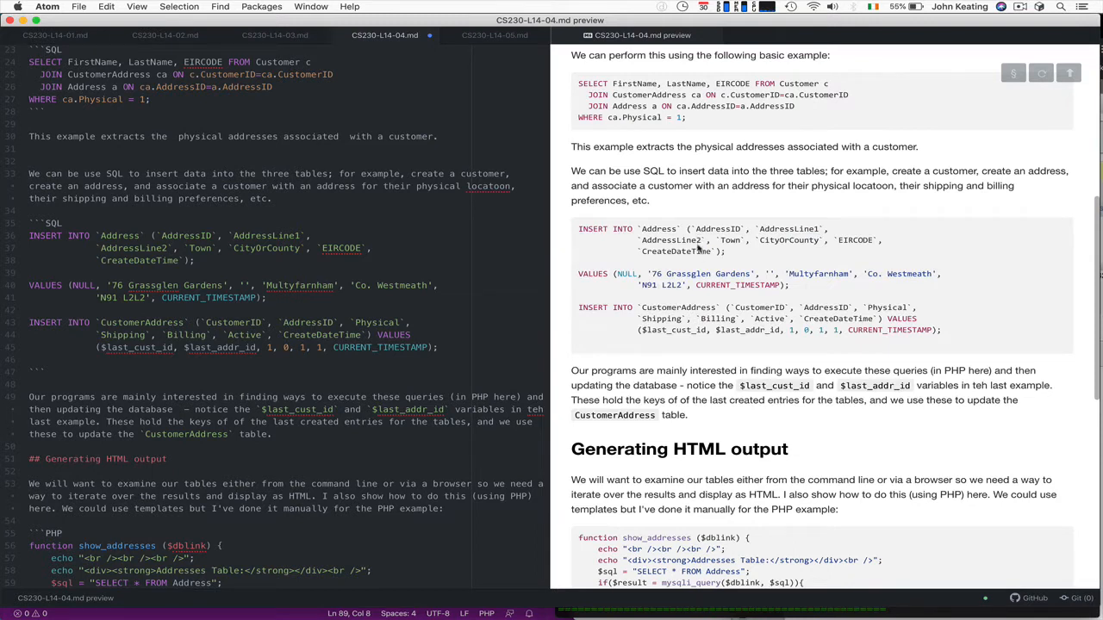
mouse_move(665, 323)
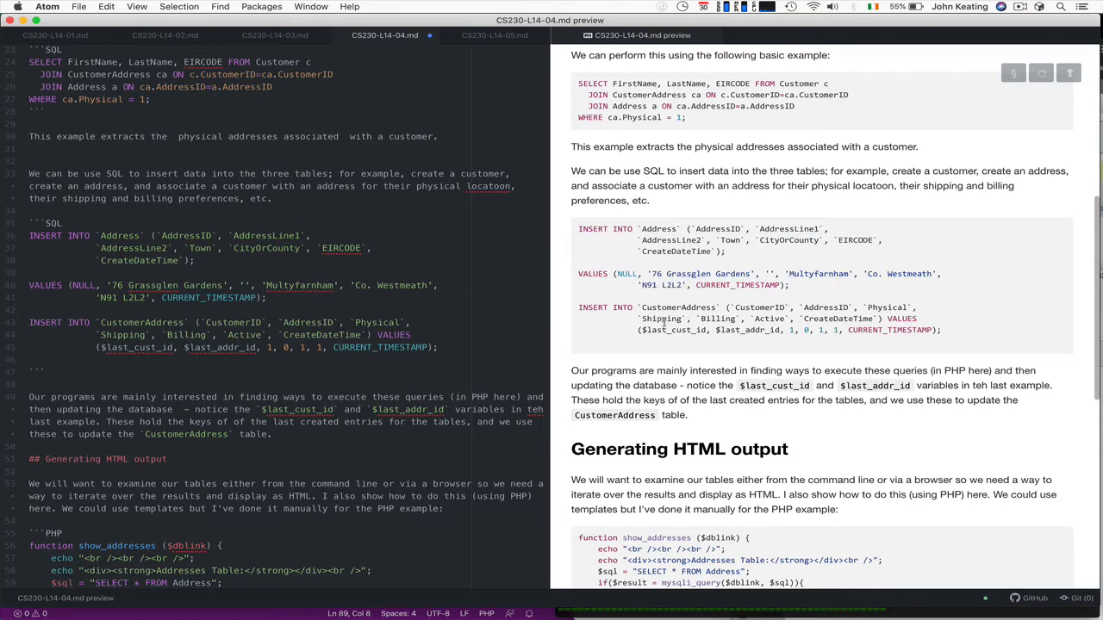
mouse_move(666, 327)
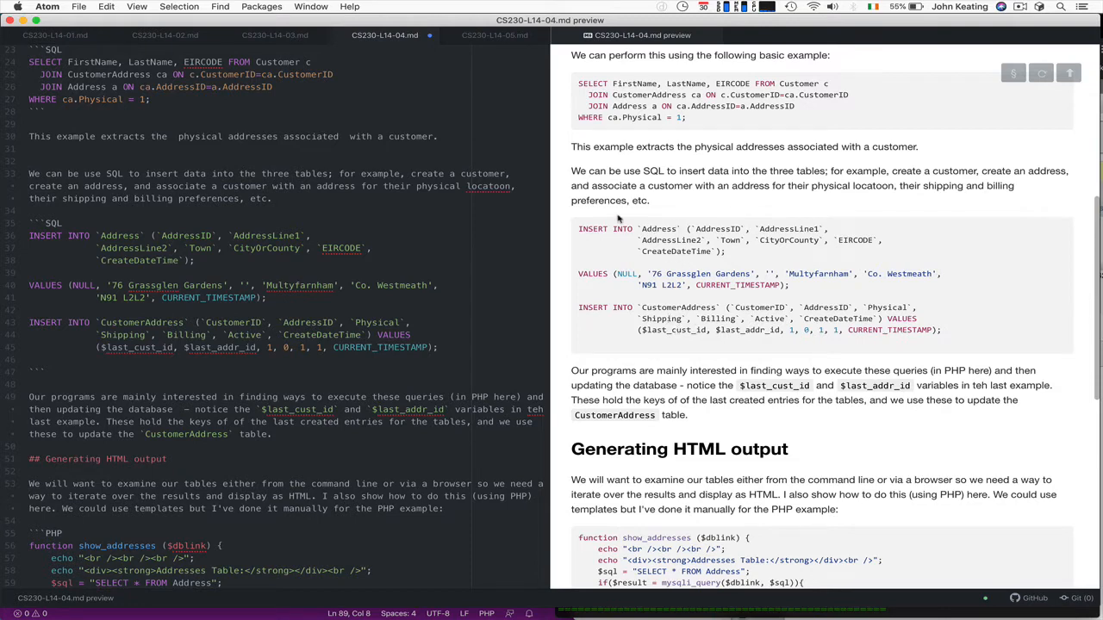
mouse_move(618, 219)
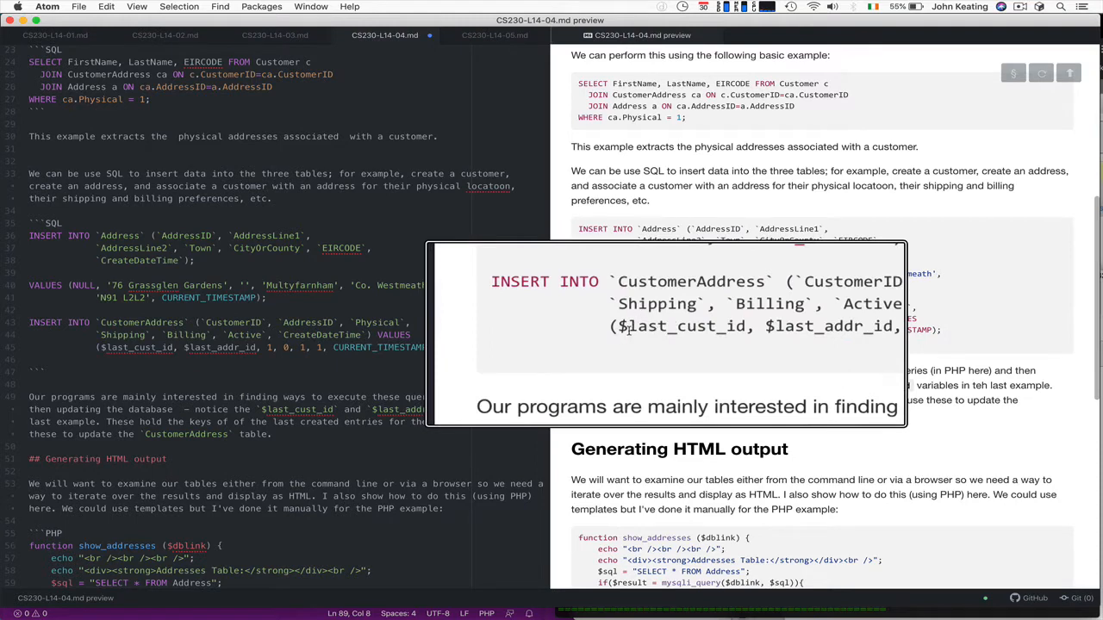
mouse_move(765, 326)
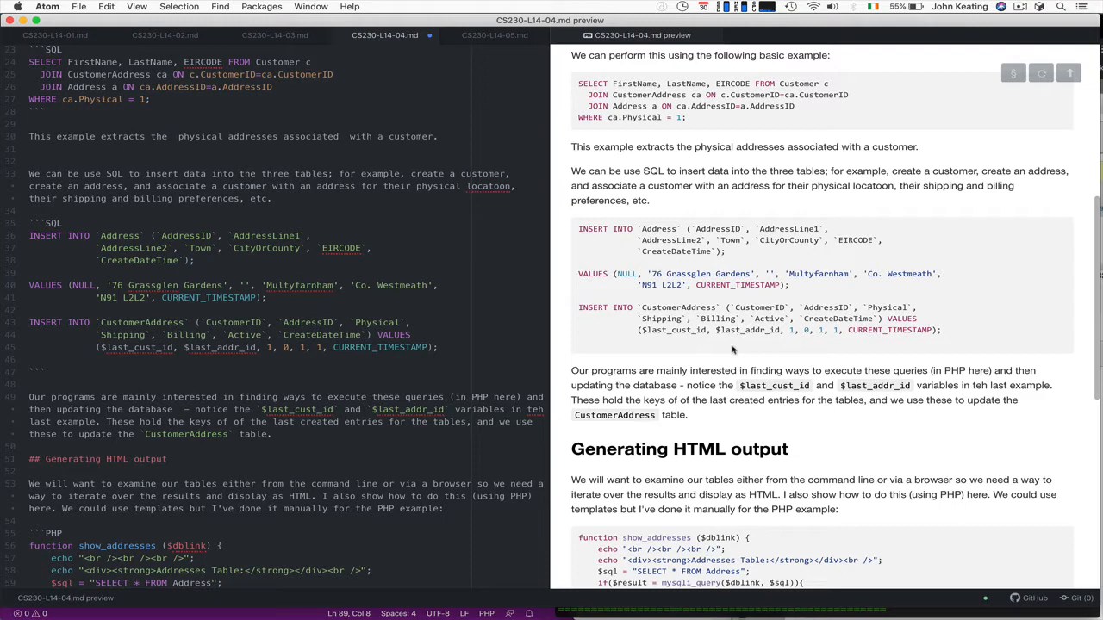
scroll("down", 3)
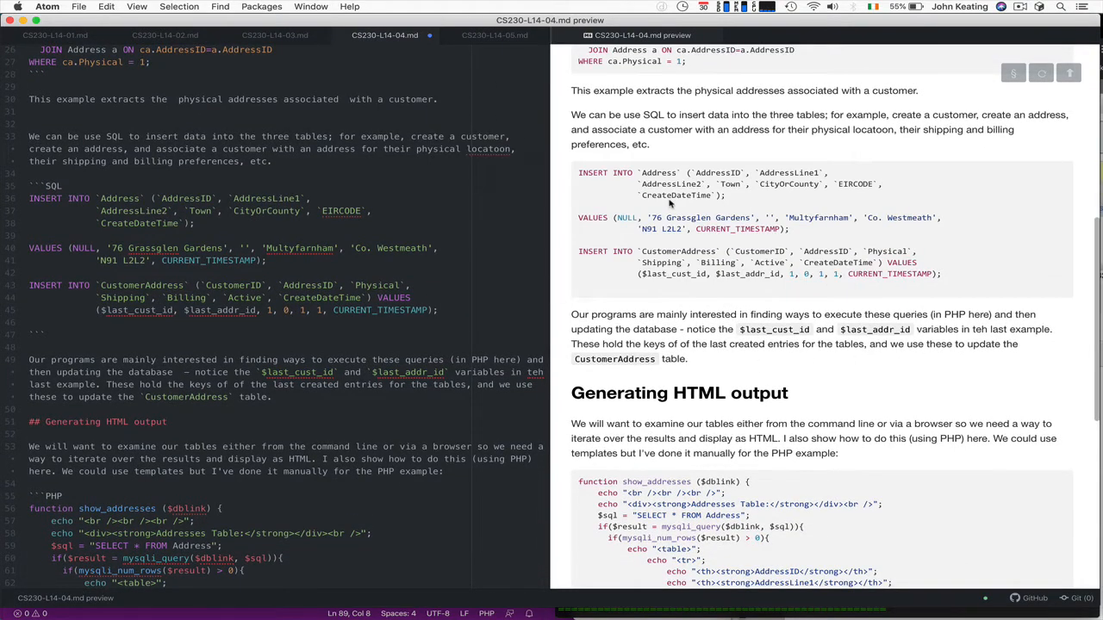
mouse_move(758, 392)
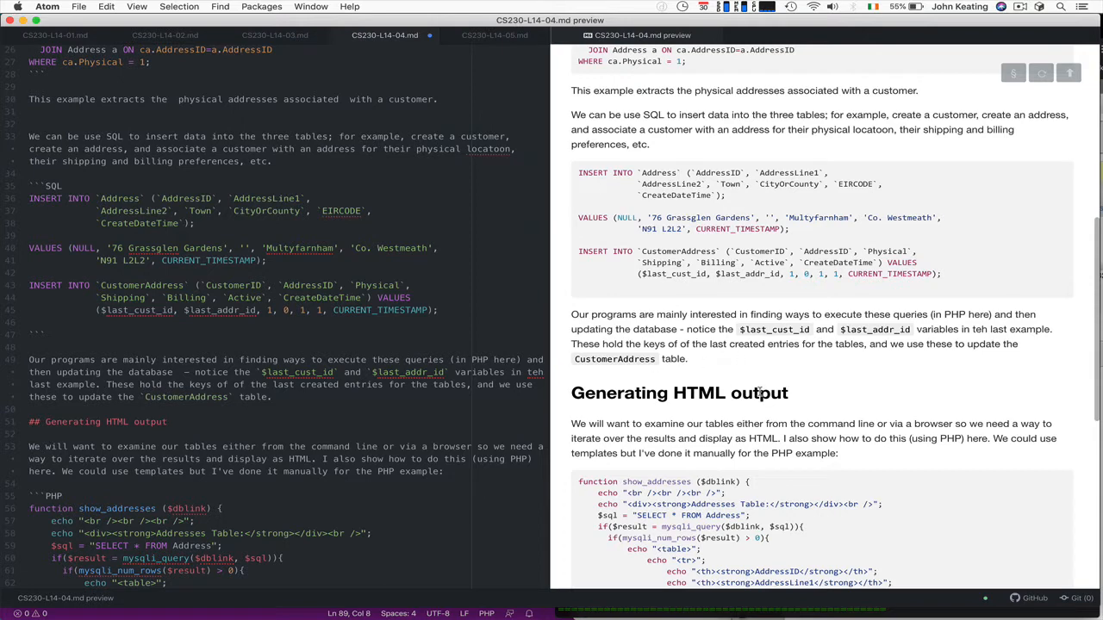
mouse_move(743, 359)
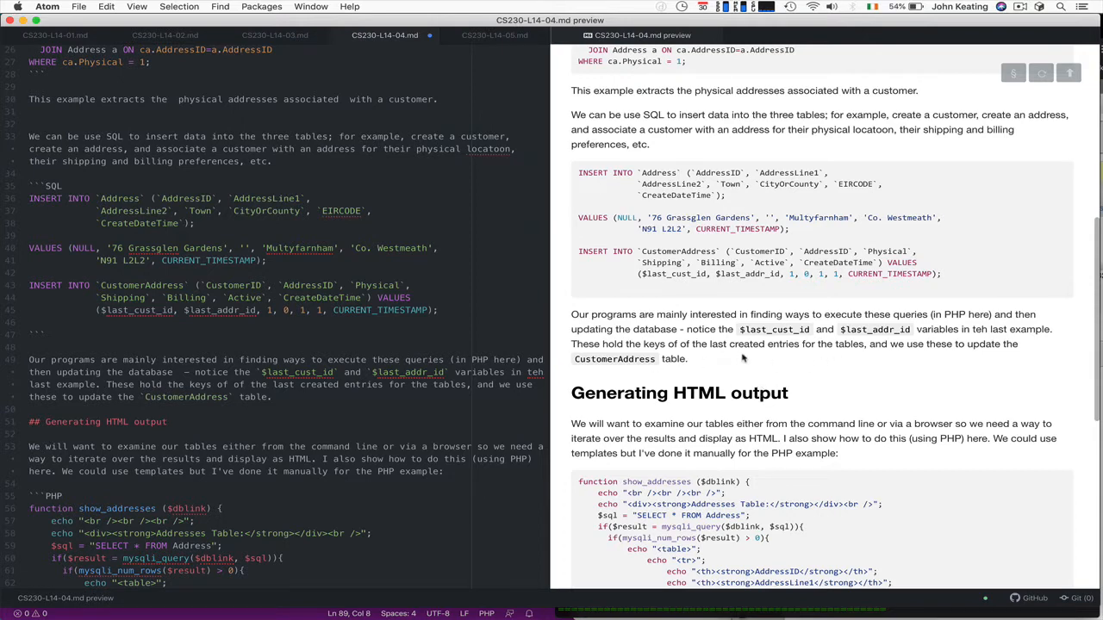
Step: Scroll the notes down to the show_addresses HTML output example and the Summary
scroll("down", 3)
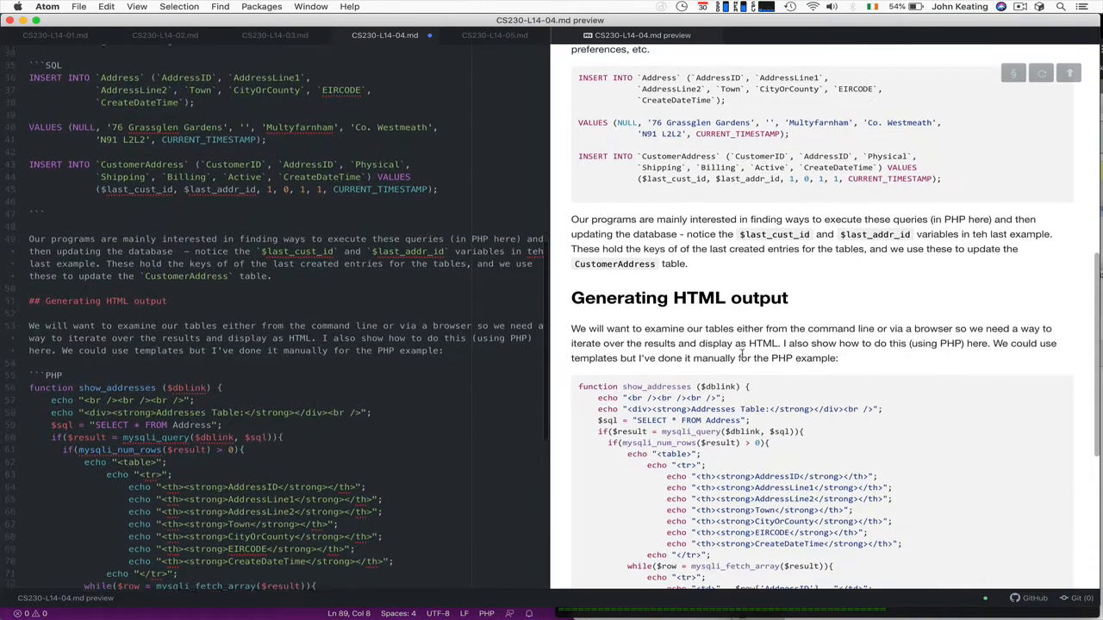
scroll("down", 3)
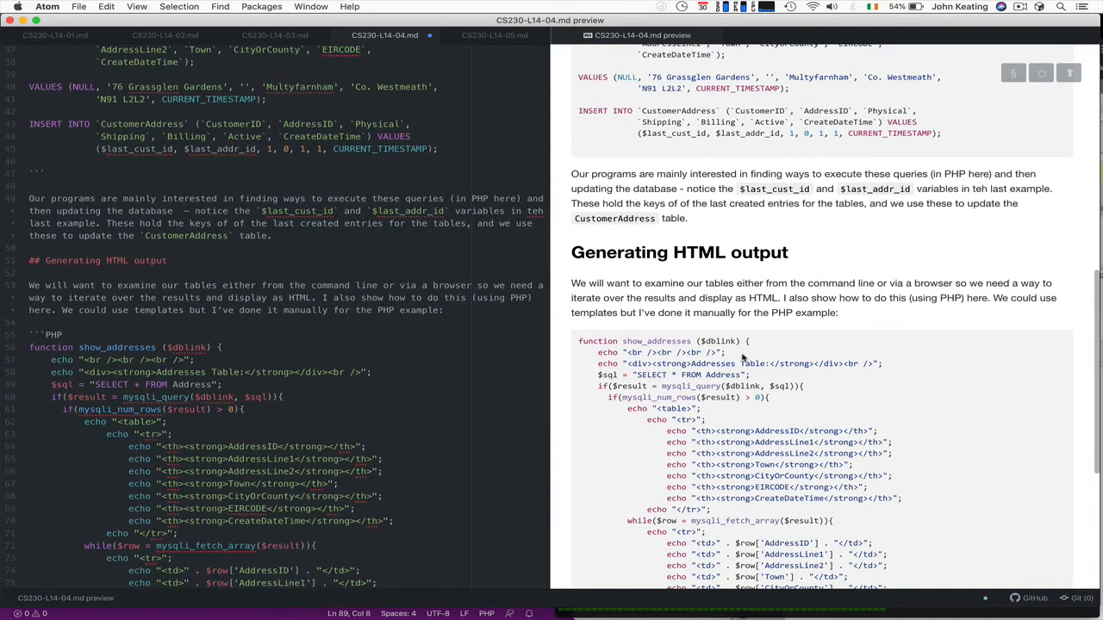
scroll("down", 3)
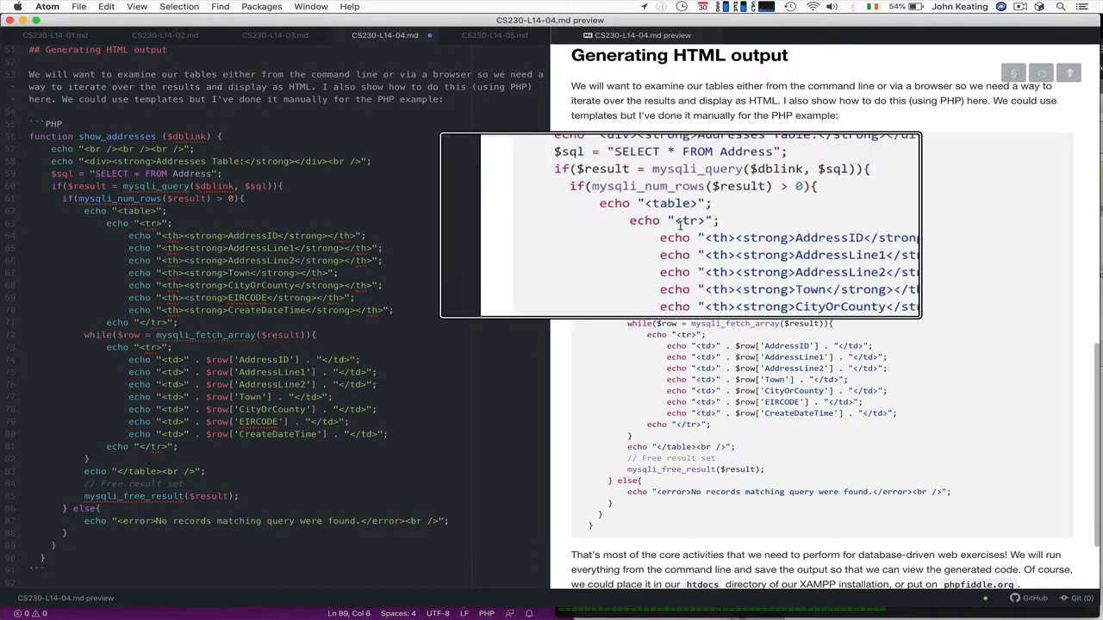
scroll("down", 3)
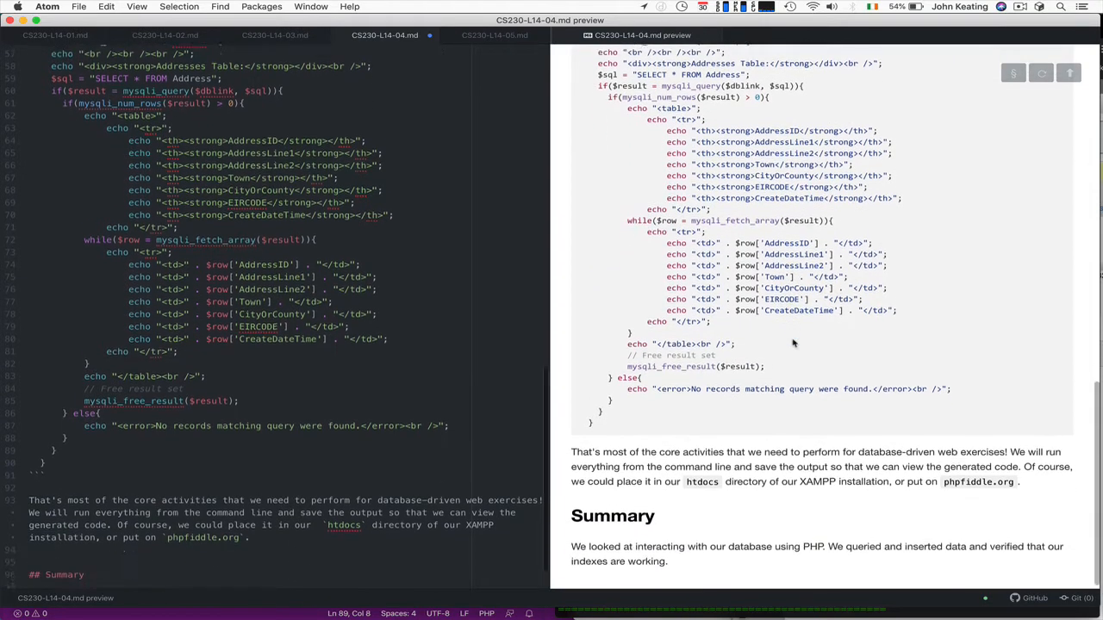
scroll("down", 3)
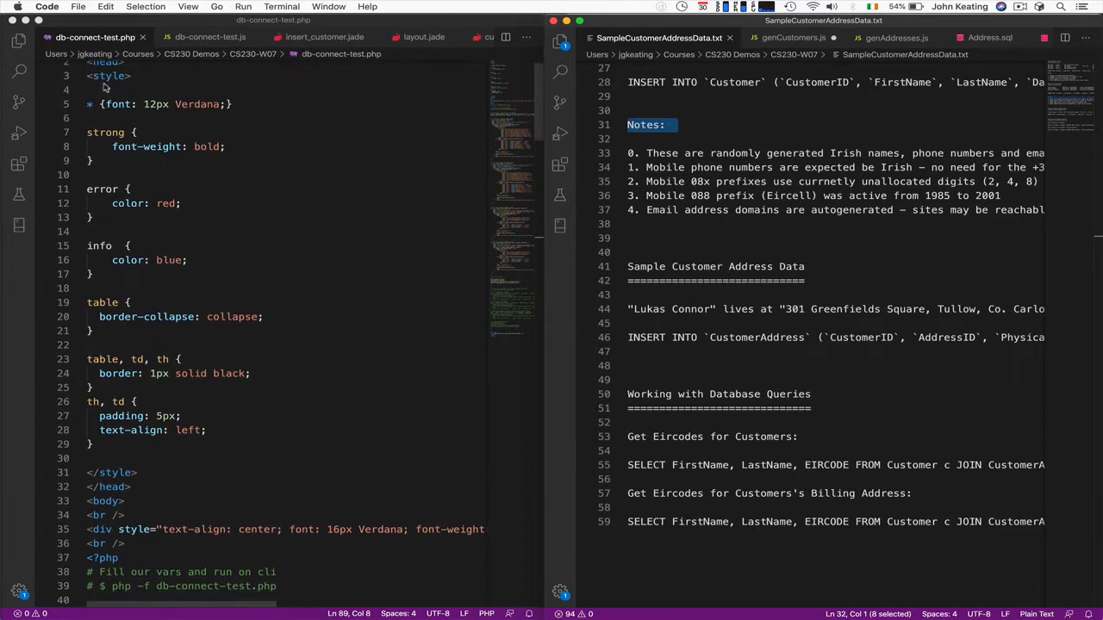
scroll("down", 3)
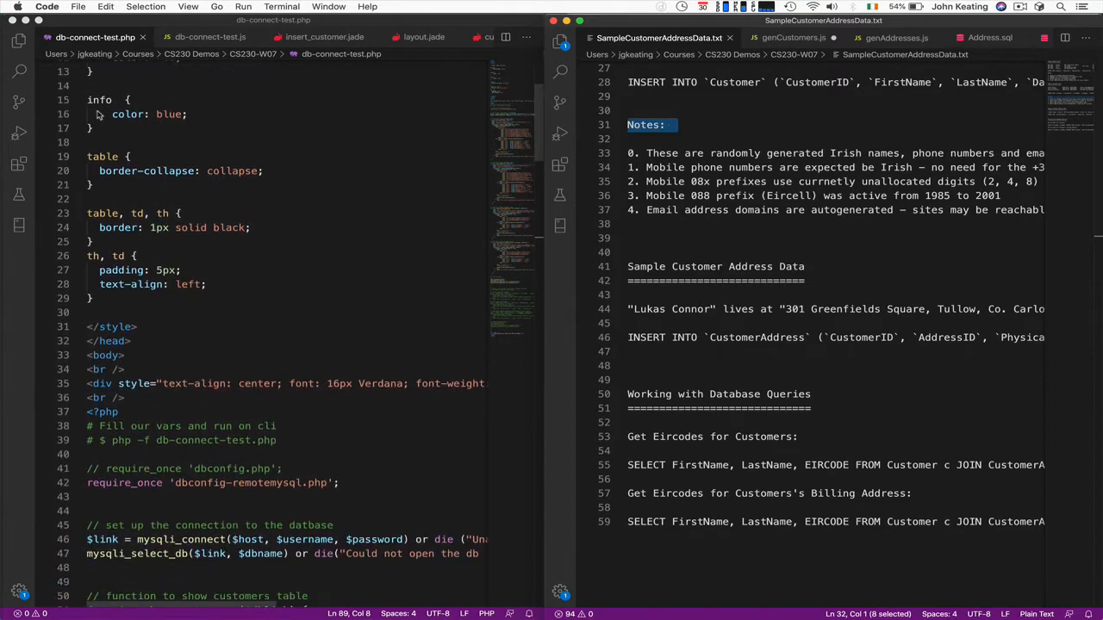
scroll("down", 3)
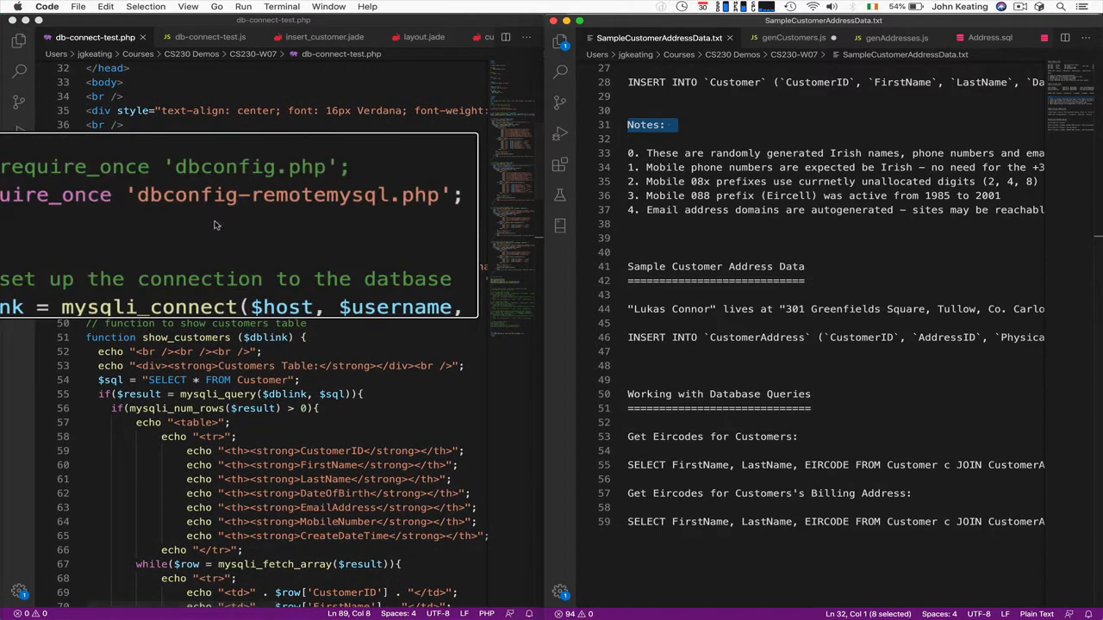
mouse_move(416, 212)
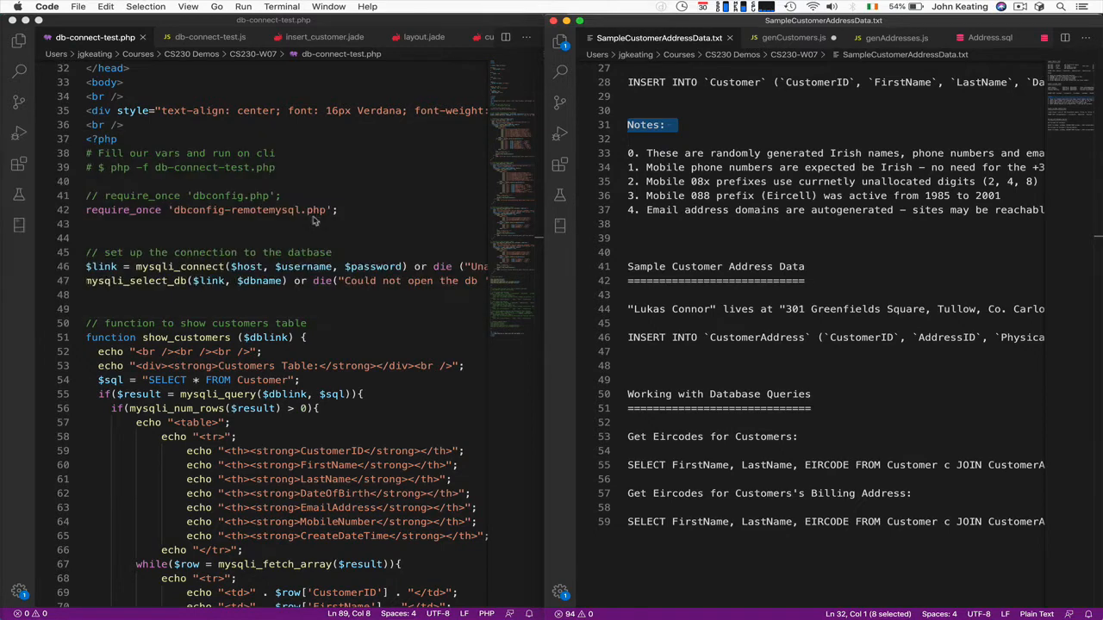
scroll("down", 3)
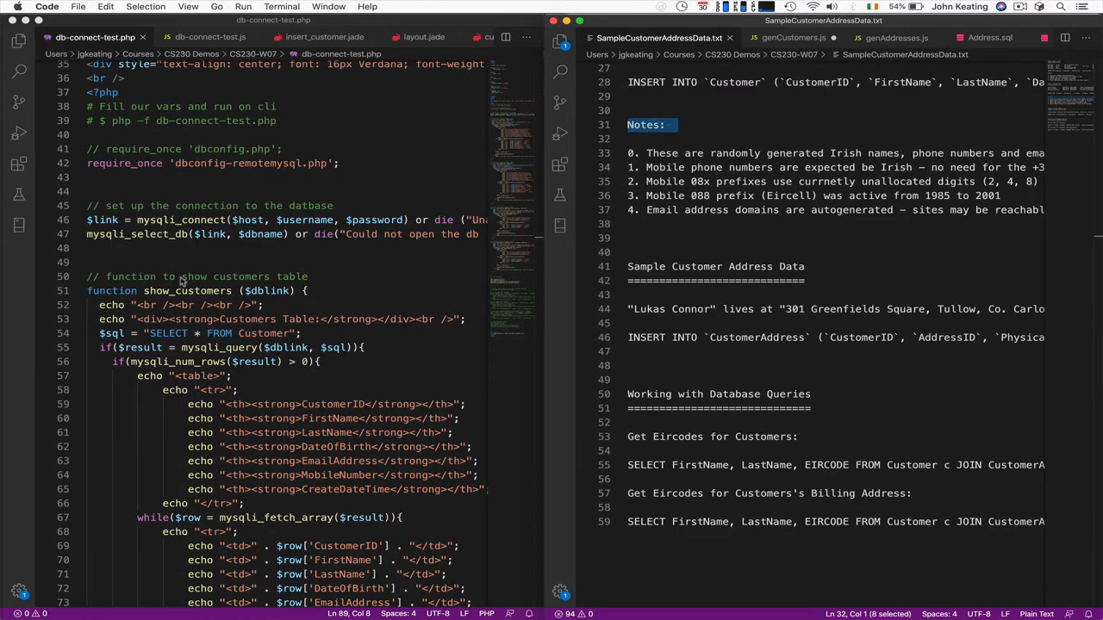
scroll("down", 3)
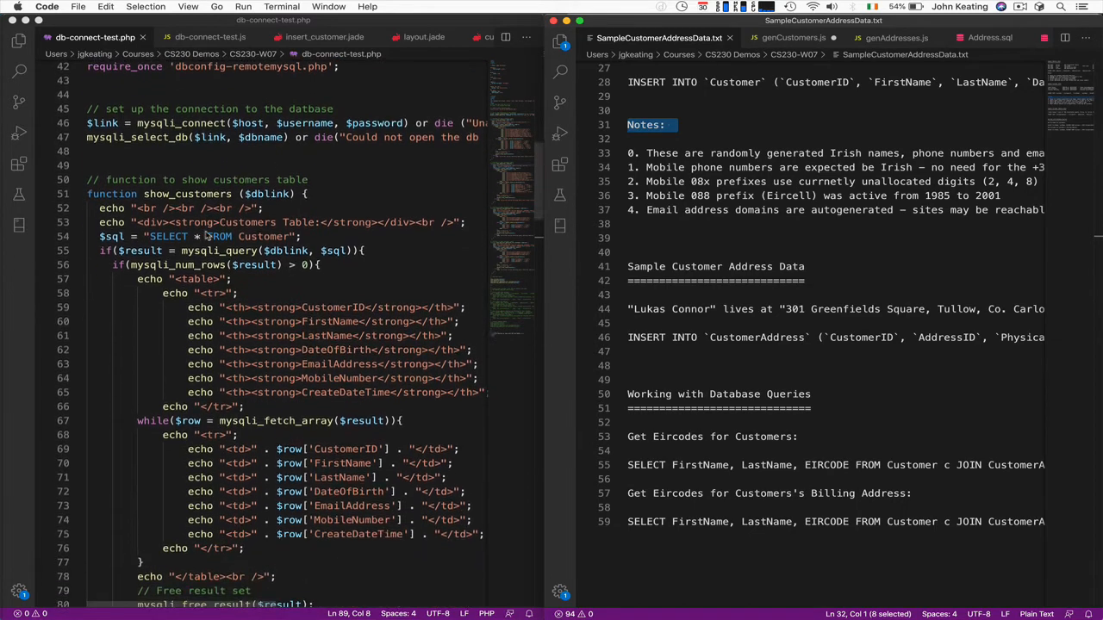
scroll("up", 3)
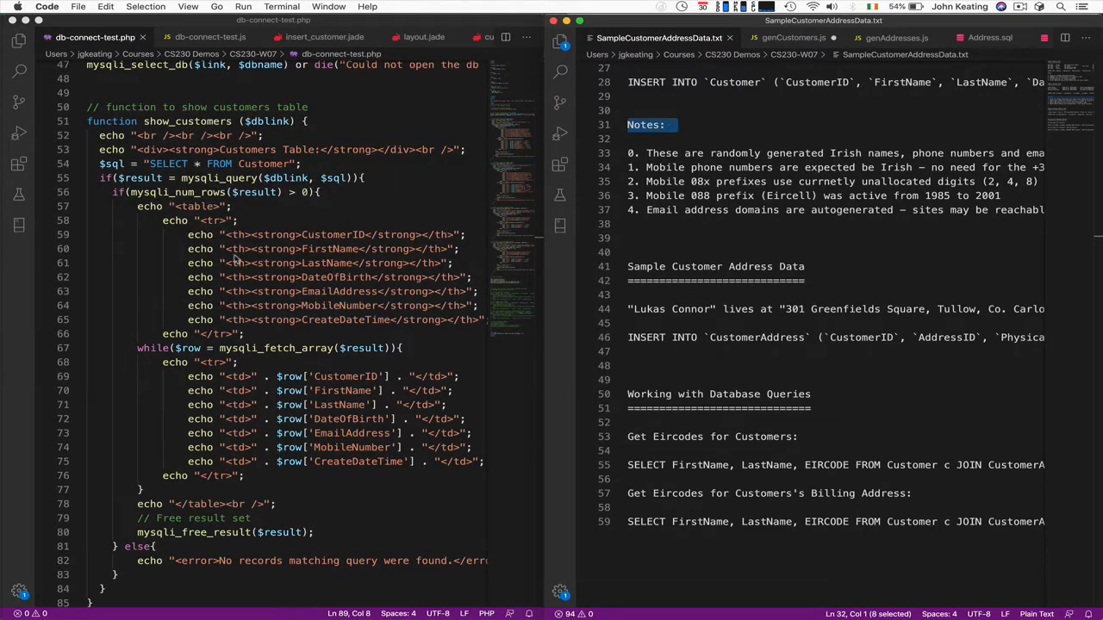
scroll("down", 3)
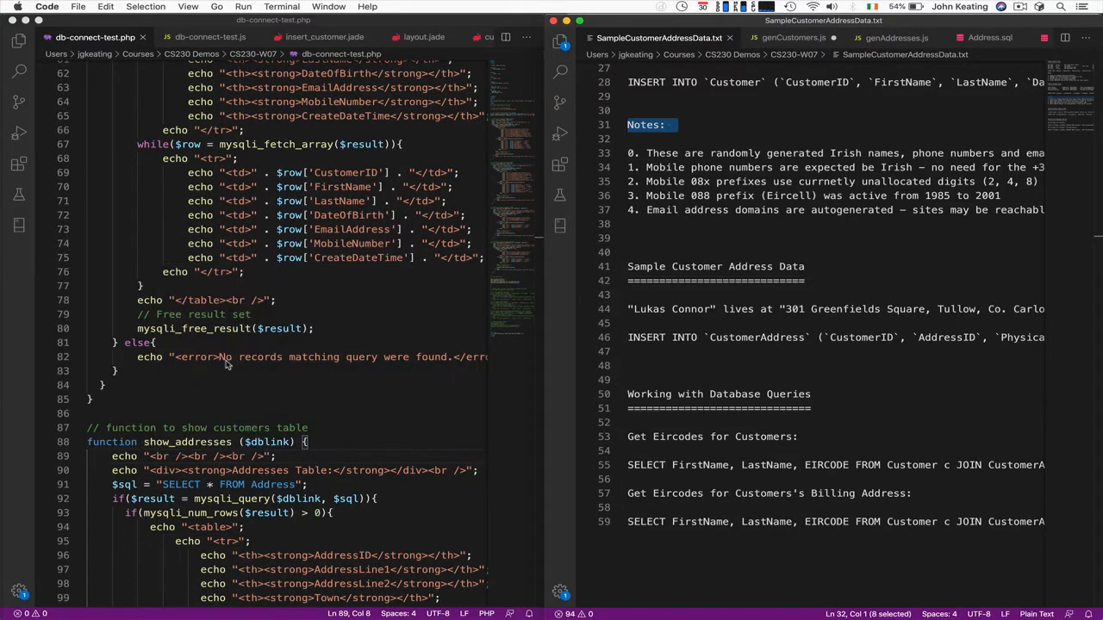
scroll("up", 3)
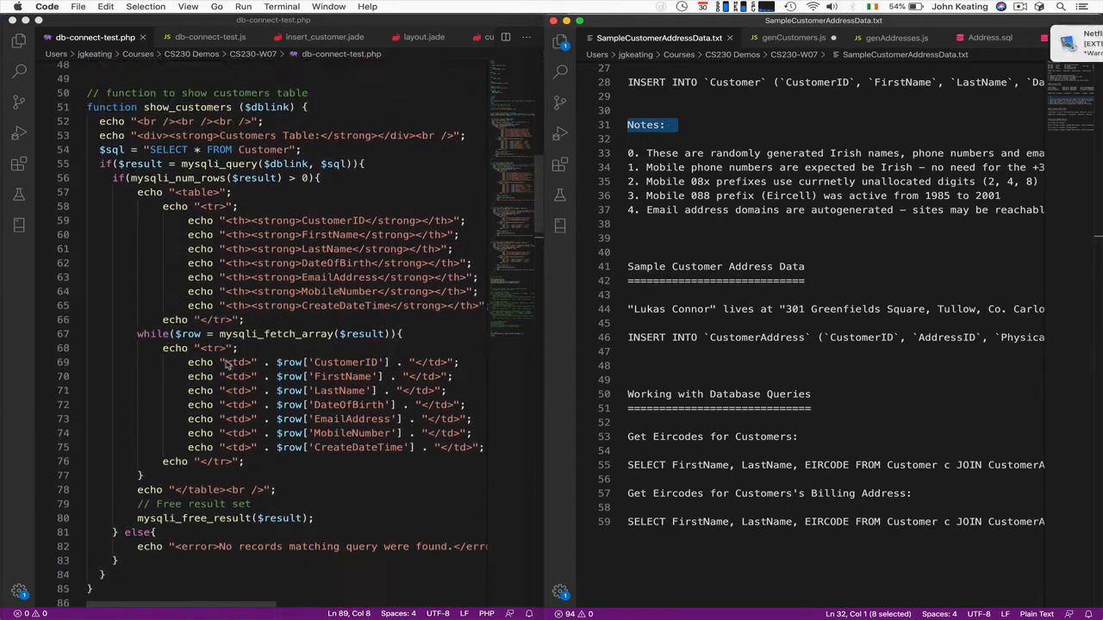
scroll("down", 3)
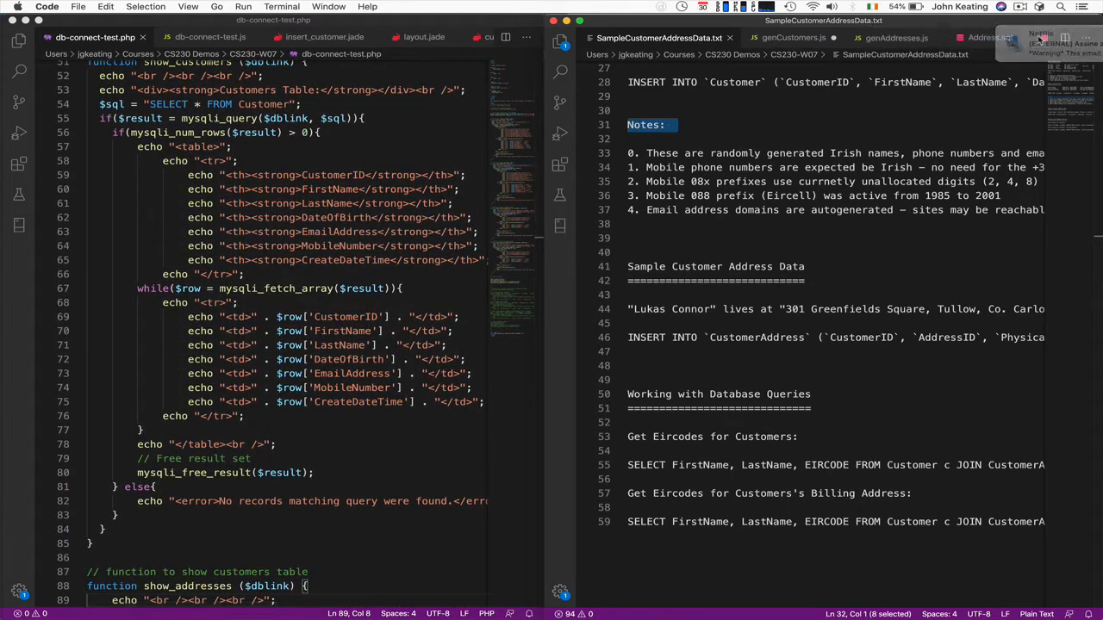
scroll("down", 3)
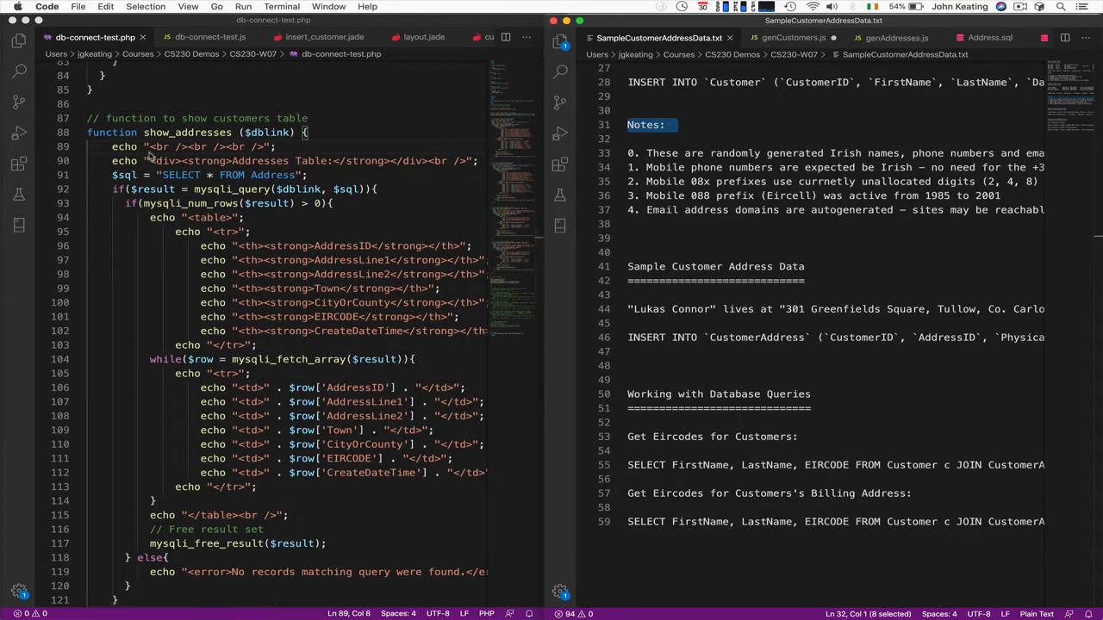
scroll("down", 3)
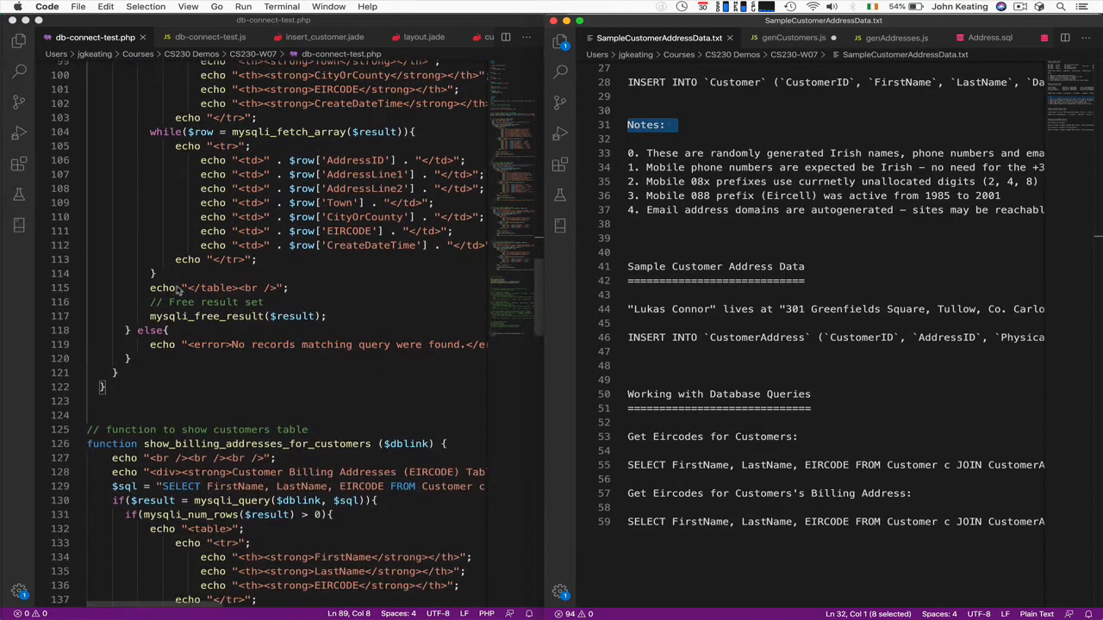
scroll("down", 3)
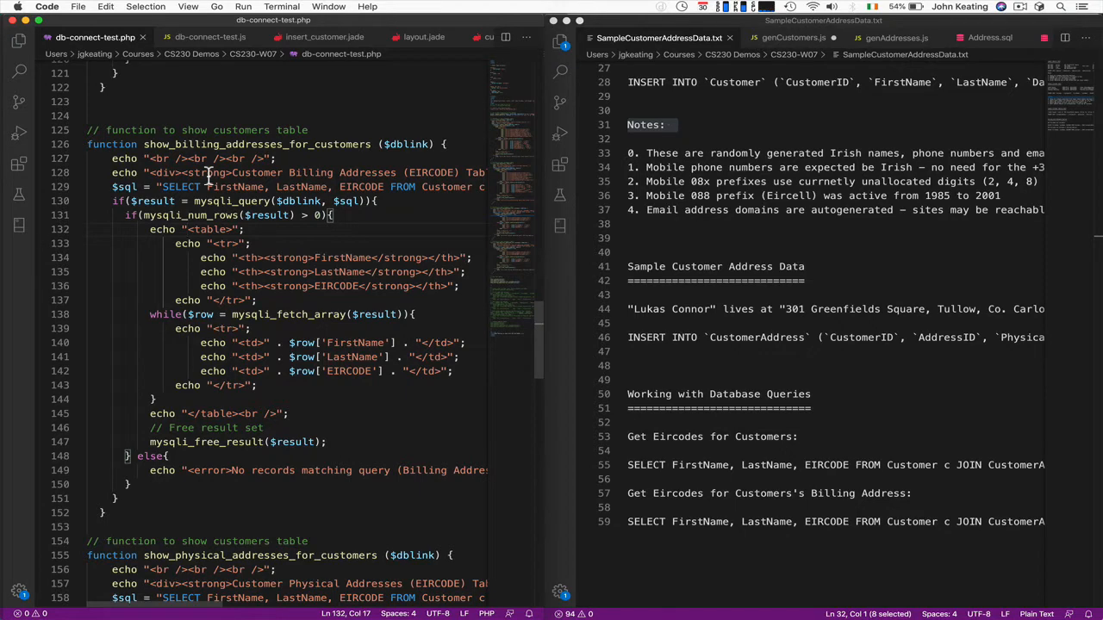
scroll("right", 3)
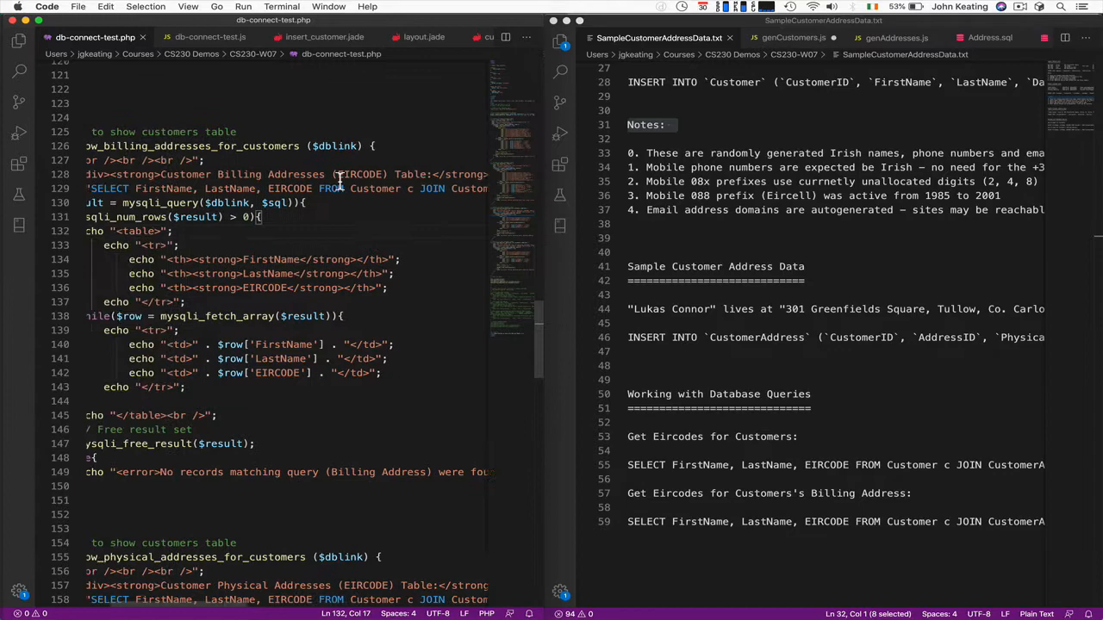
scroll("up", 3)
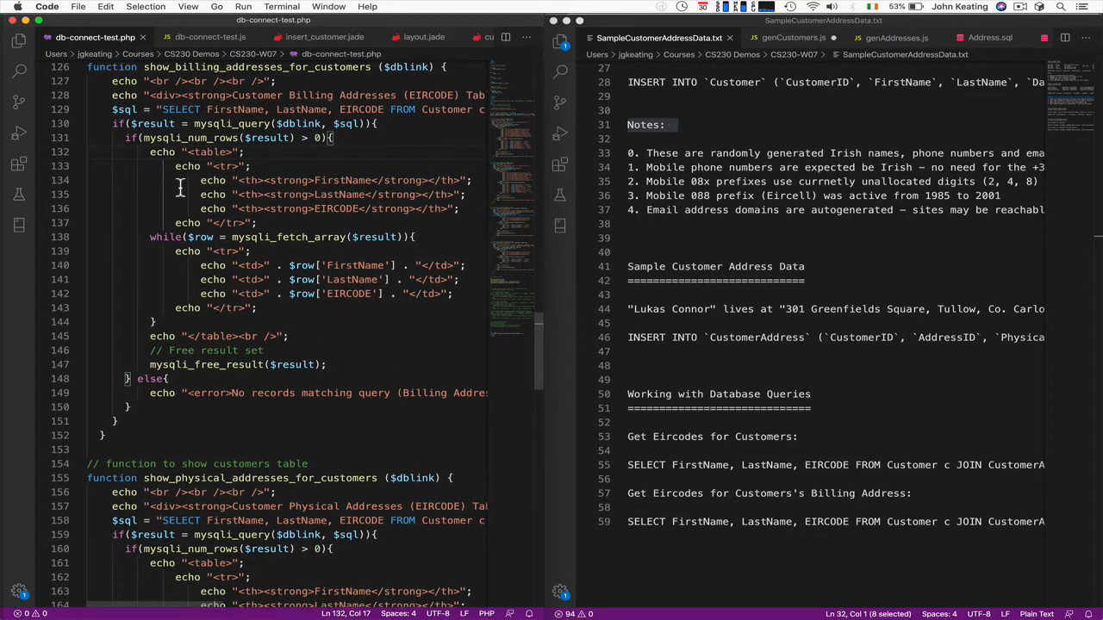
scroll("up", 3)
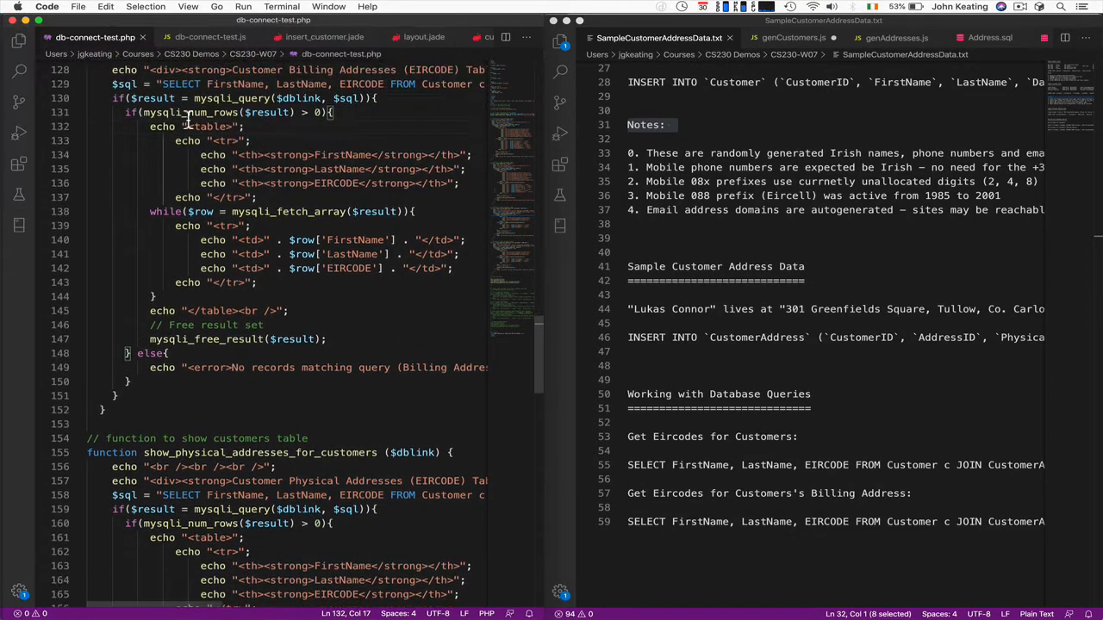
scroll("down", 3)
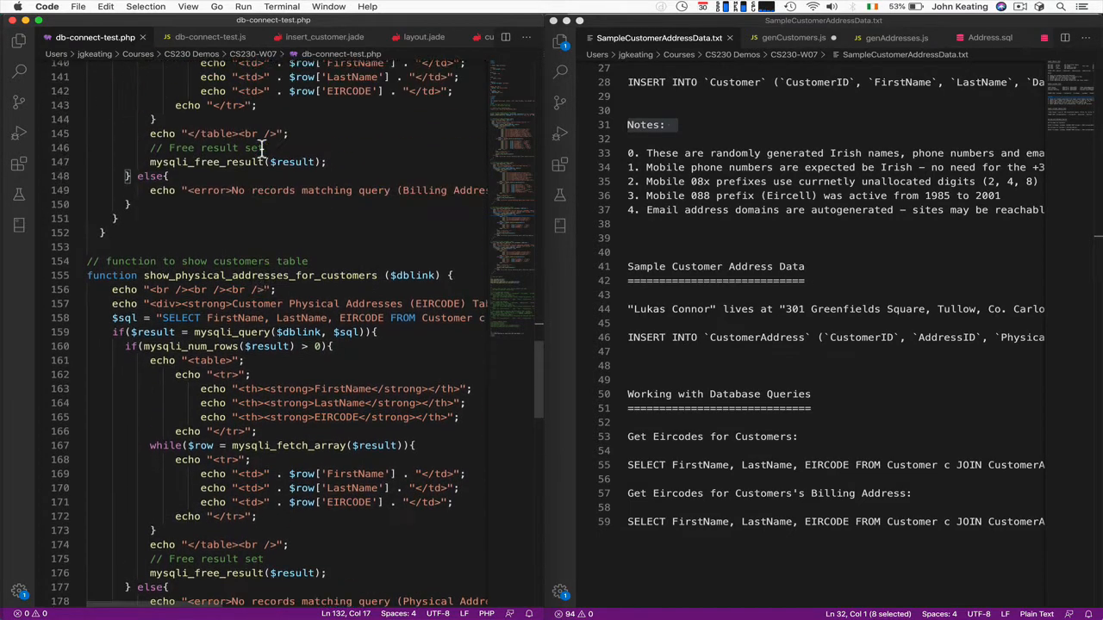
scroll("up", 3)
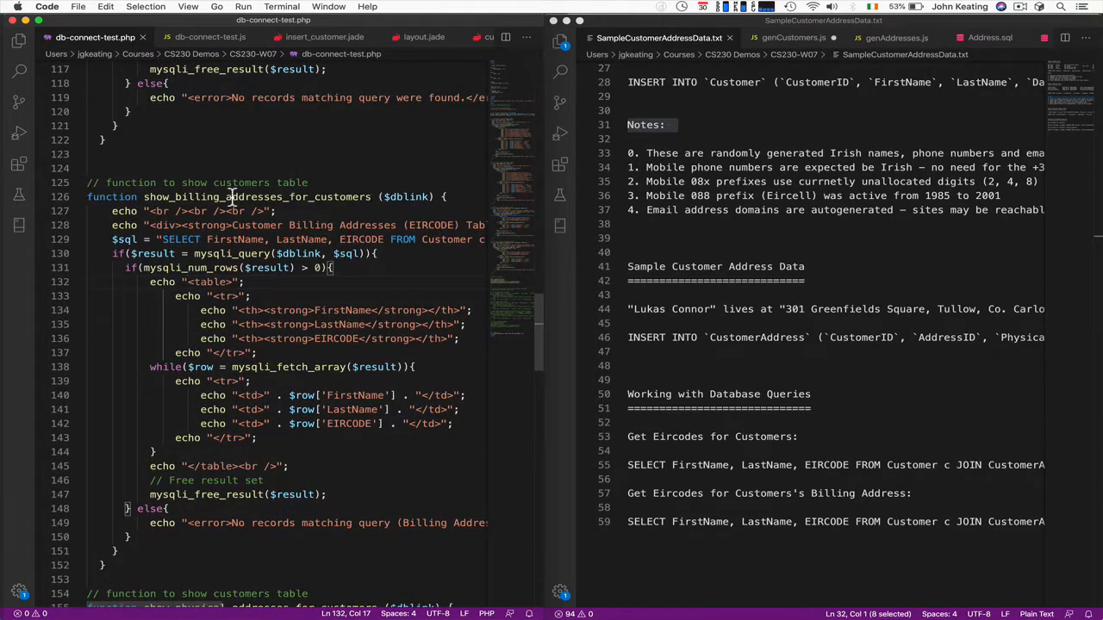
scroll("down", 3)
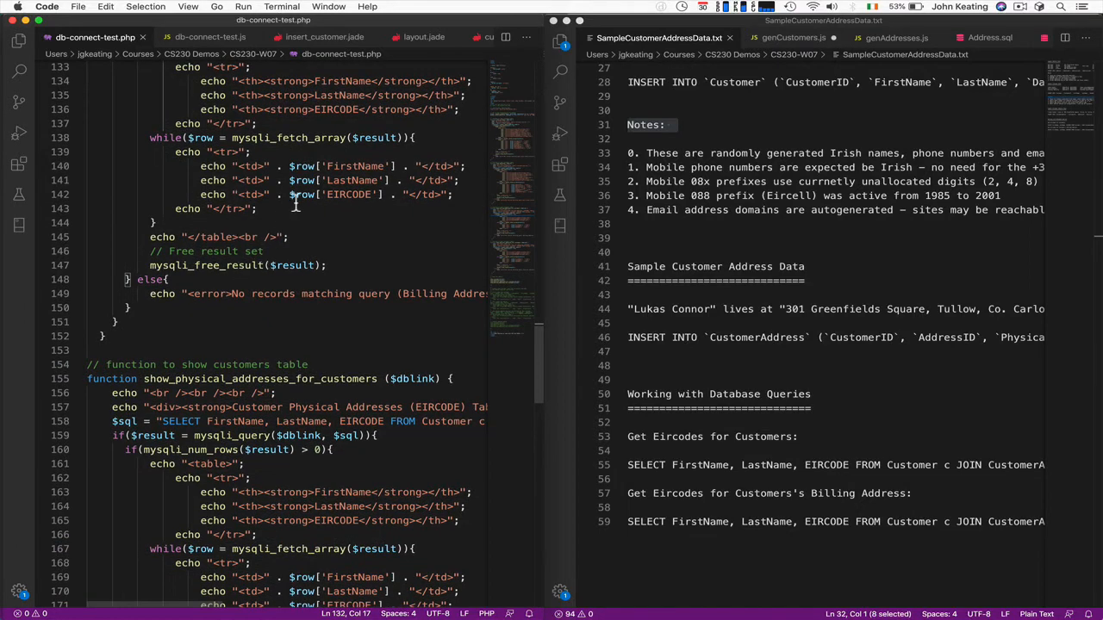
scroll("up", 3)
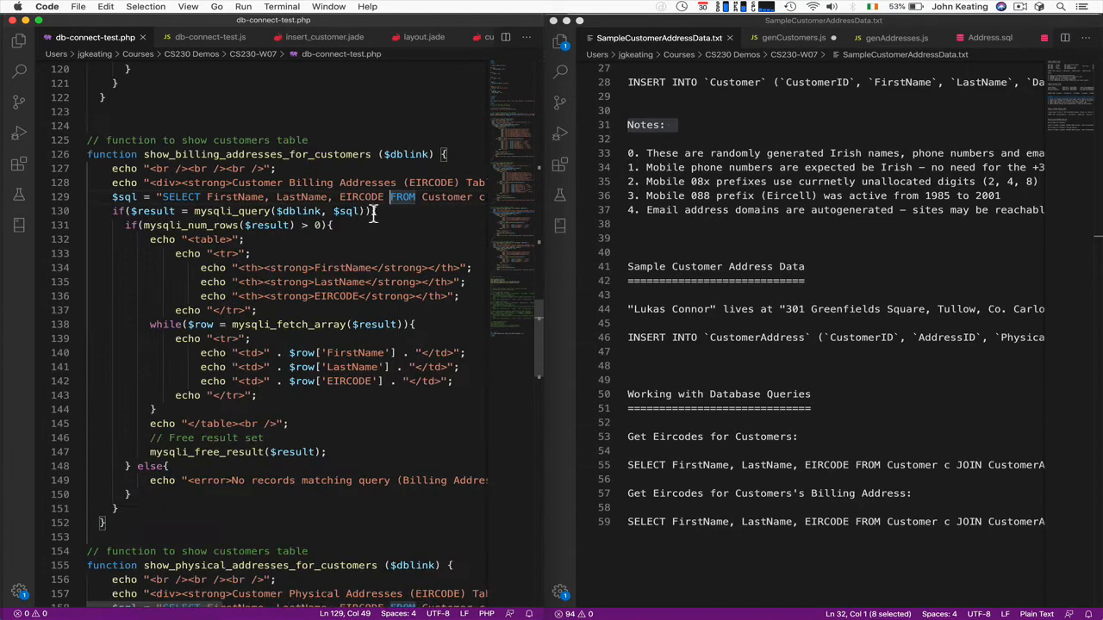
scroll("down", 3)
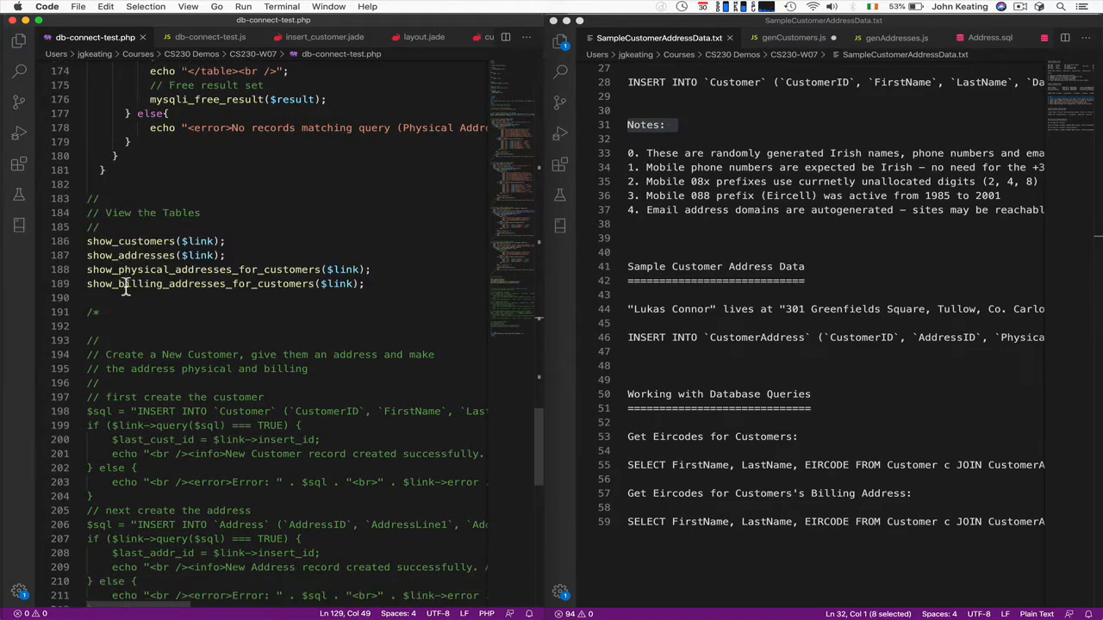
scroll("down", 3)
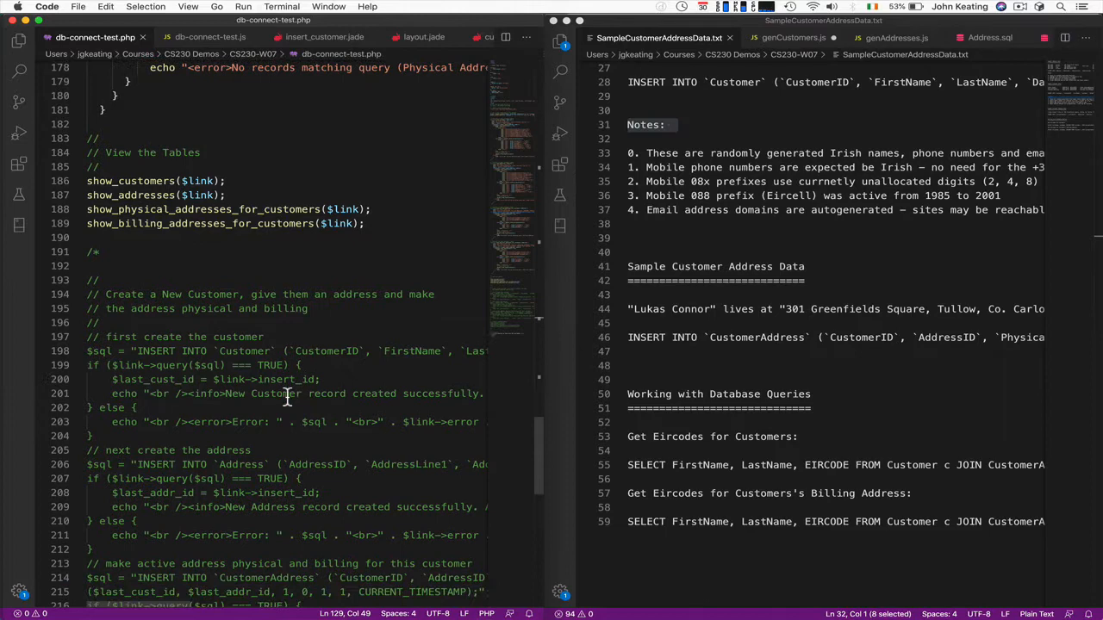
scroll("down", 3)
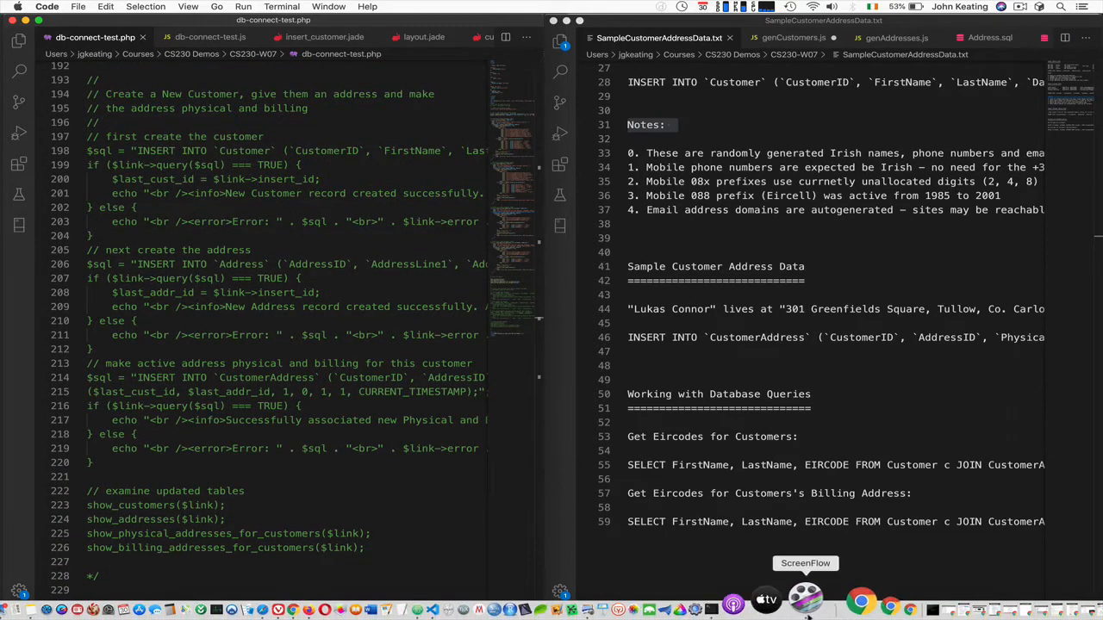
mouse_move(759, 598)
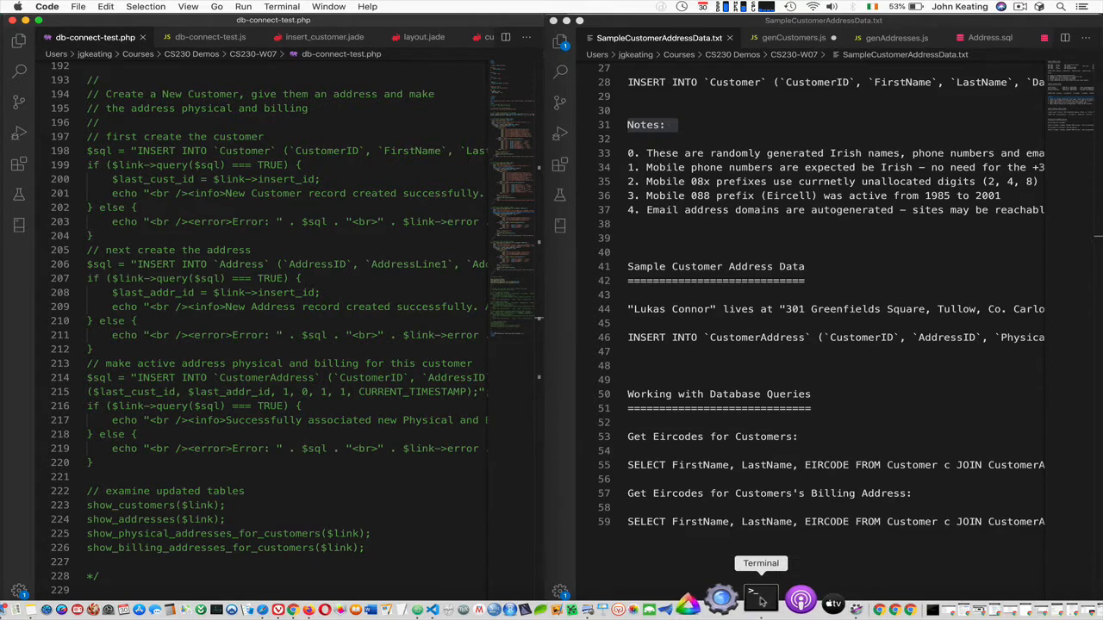
left_click(758, 598)
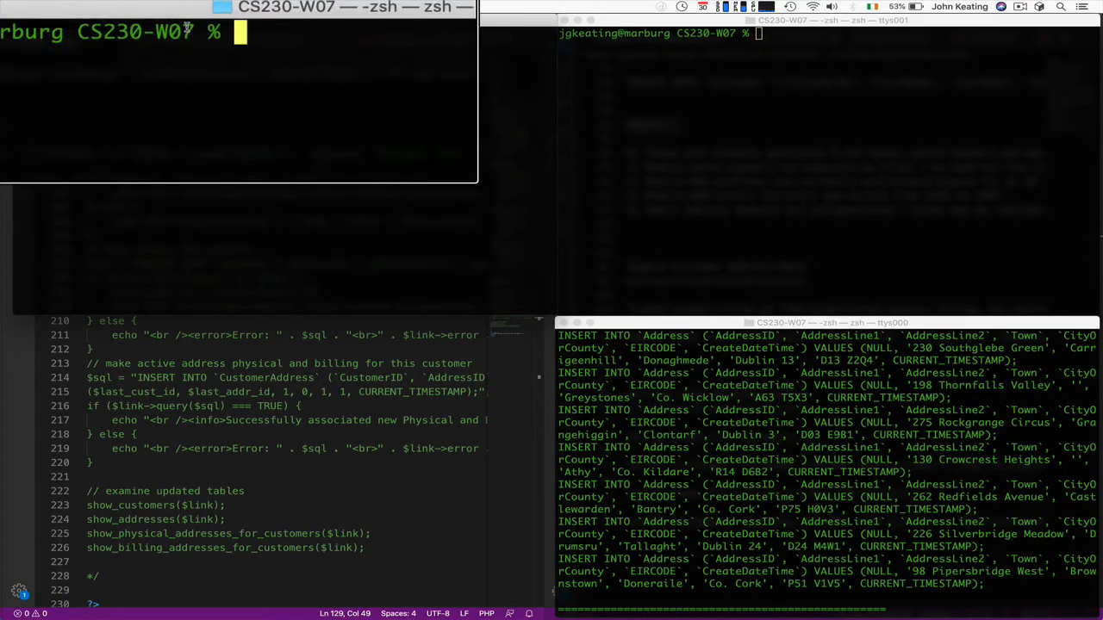
Step: Clear Terminal and run db-connect-test.php, saving its HTML output to phptables.html
type("clear")
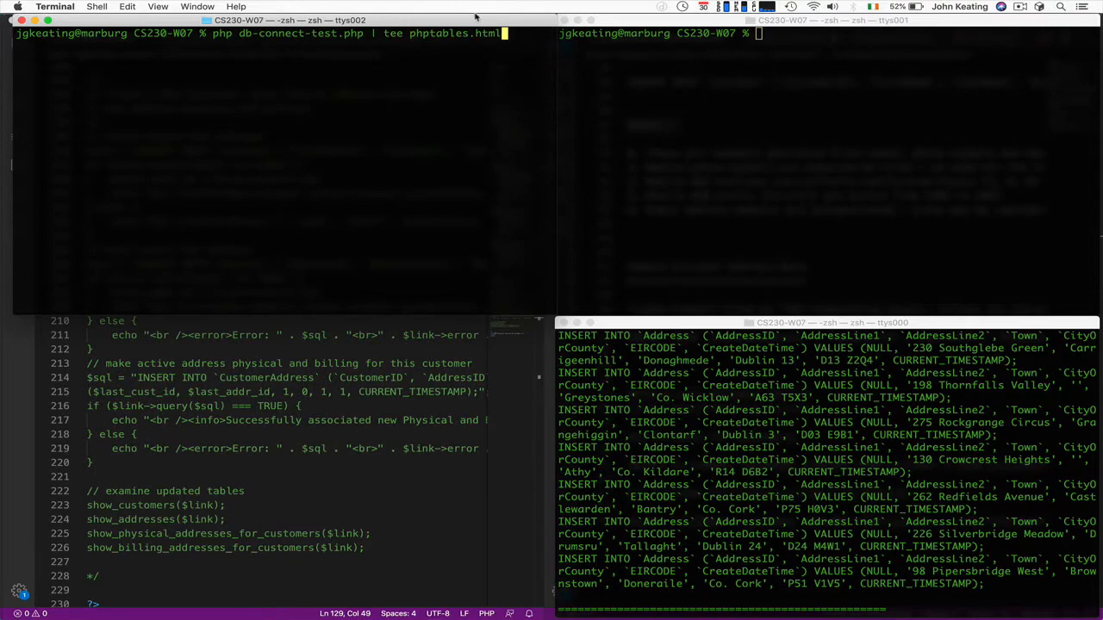
key("Return")
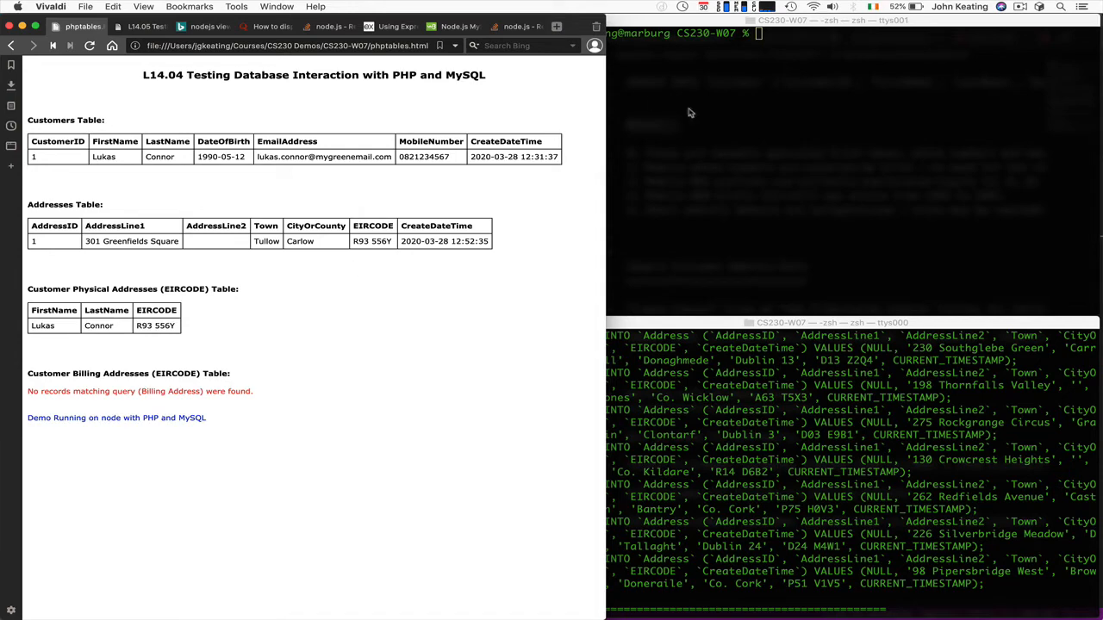
mouse_move(478, 598)
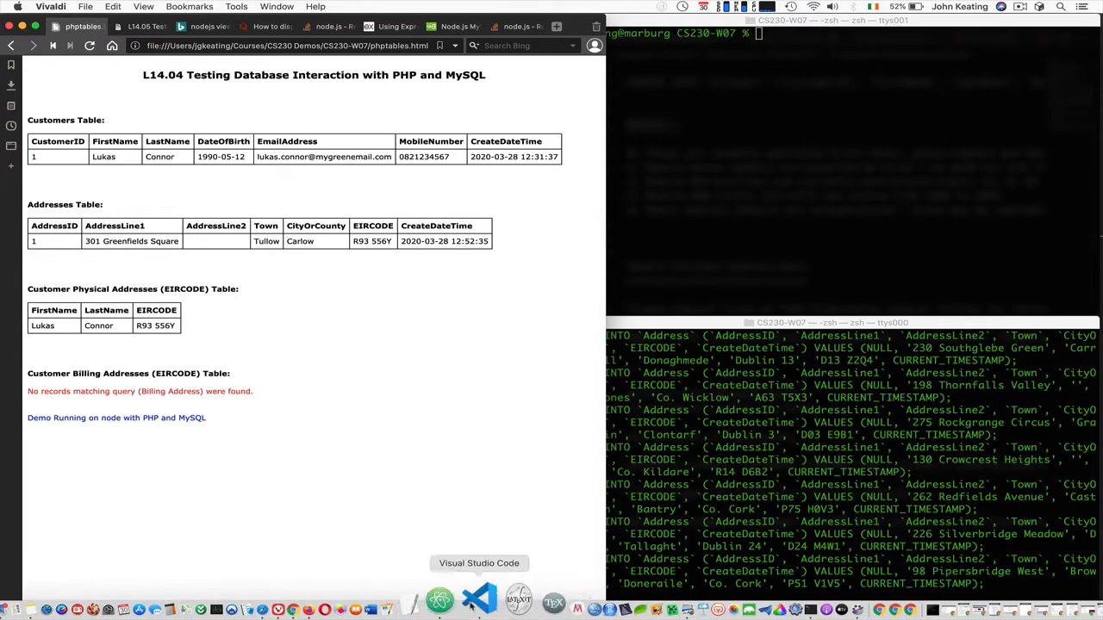
Step: Change the footer's 'node' to 'terminal' in db-connect-test.php
left_click(479, 601)
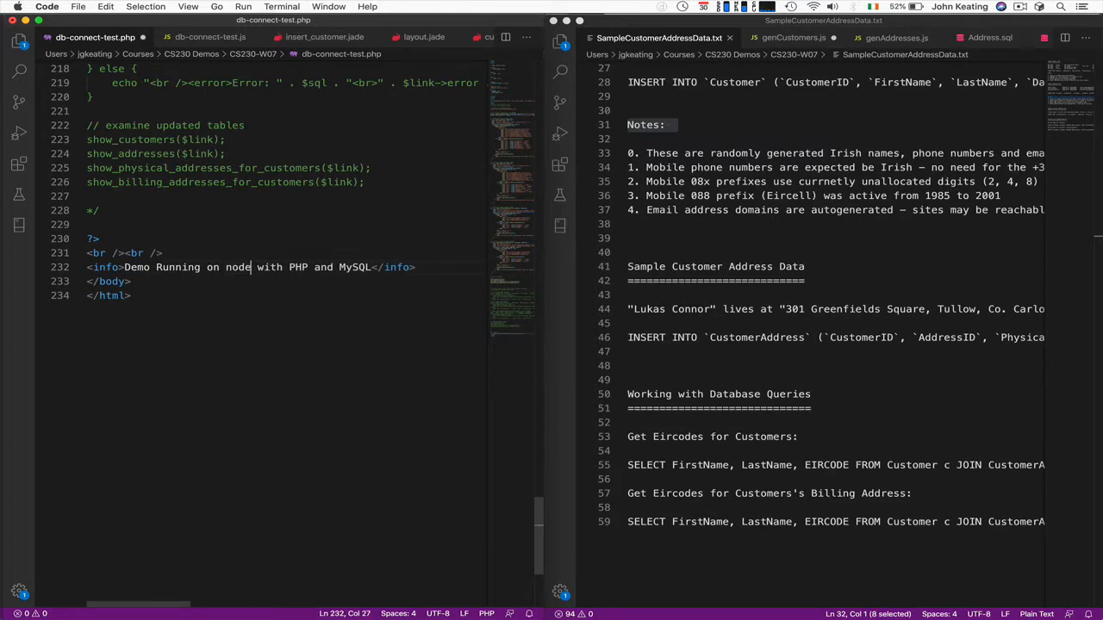
type("termin")
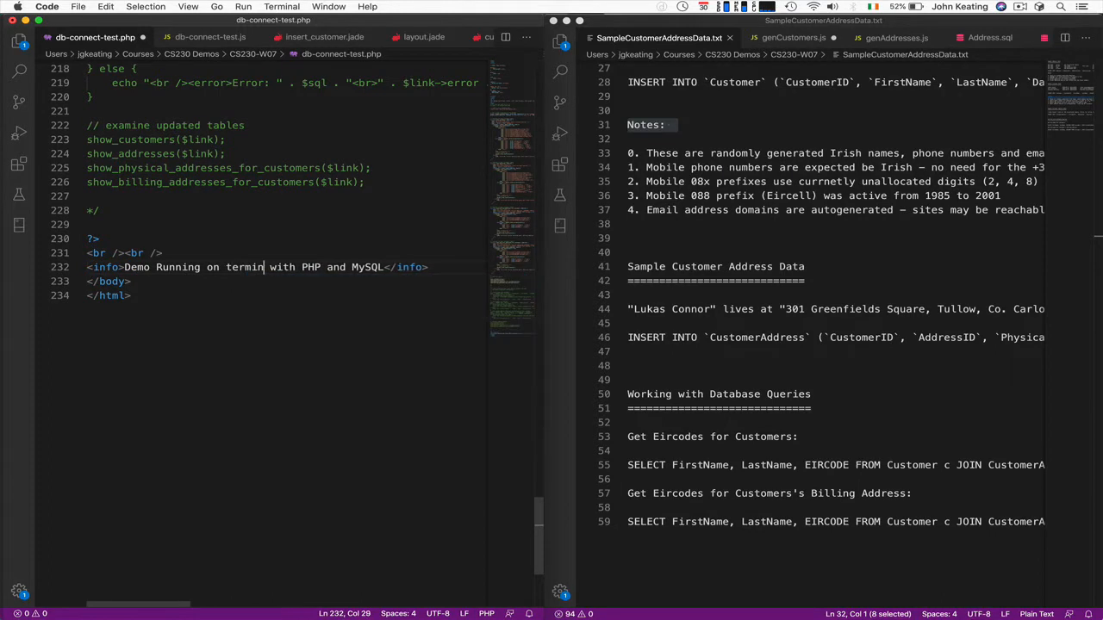
type("al")
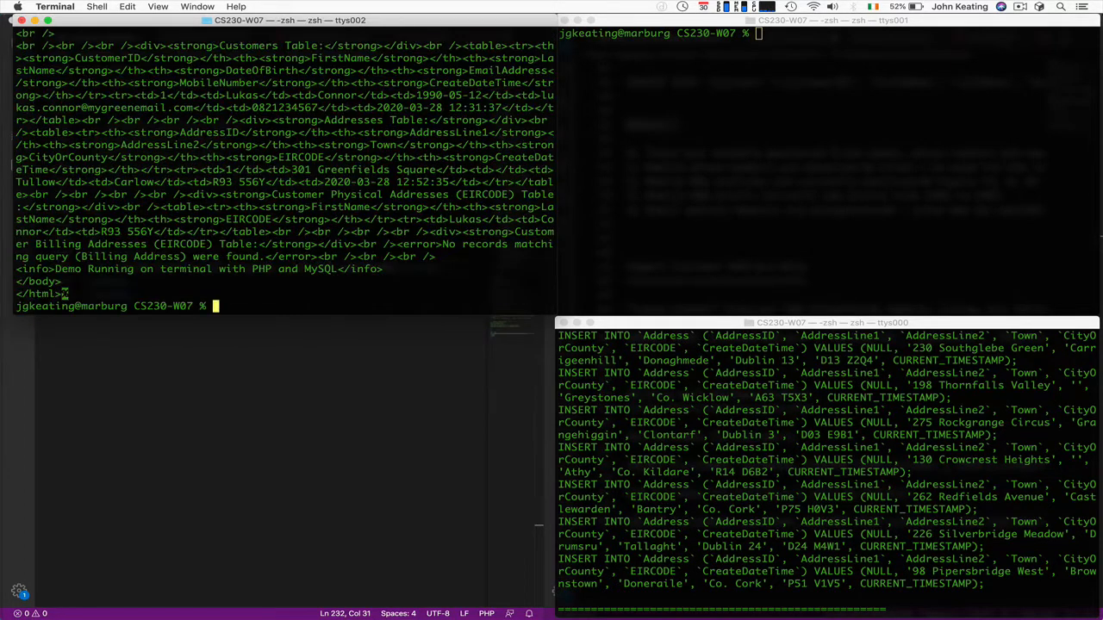
mouse_move(324, 598)
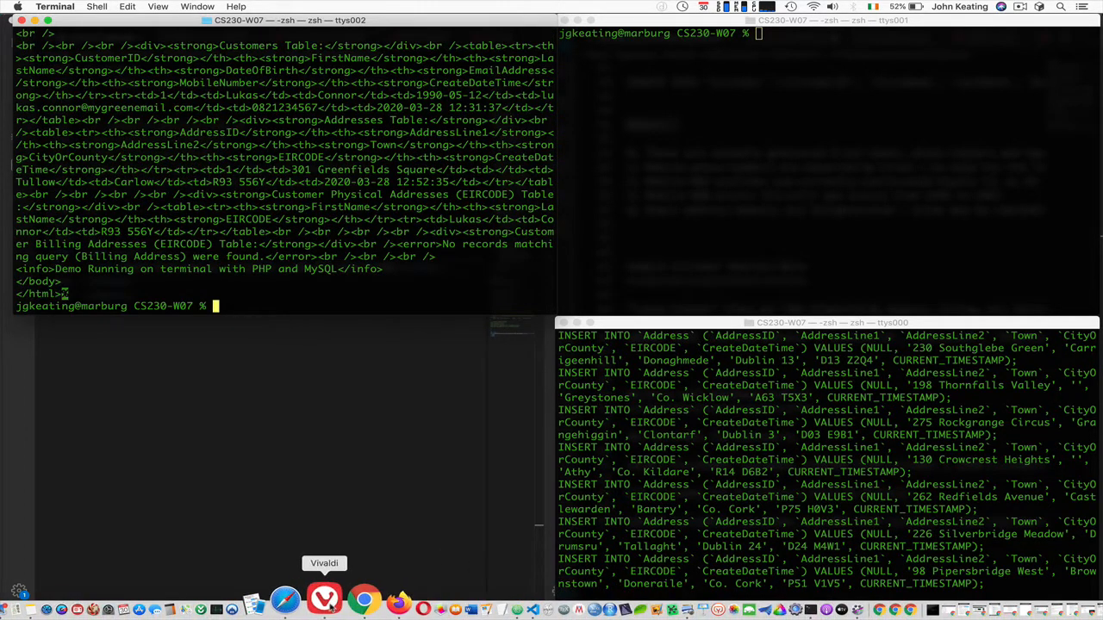
Step: Bring Vivaldi forward to view phptables.html with the updated footer
left_click(325, 598)
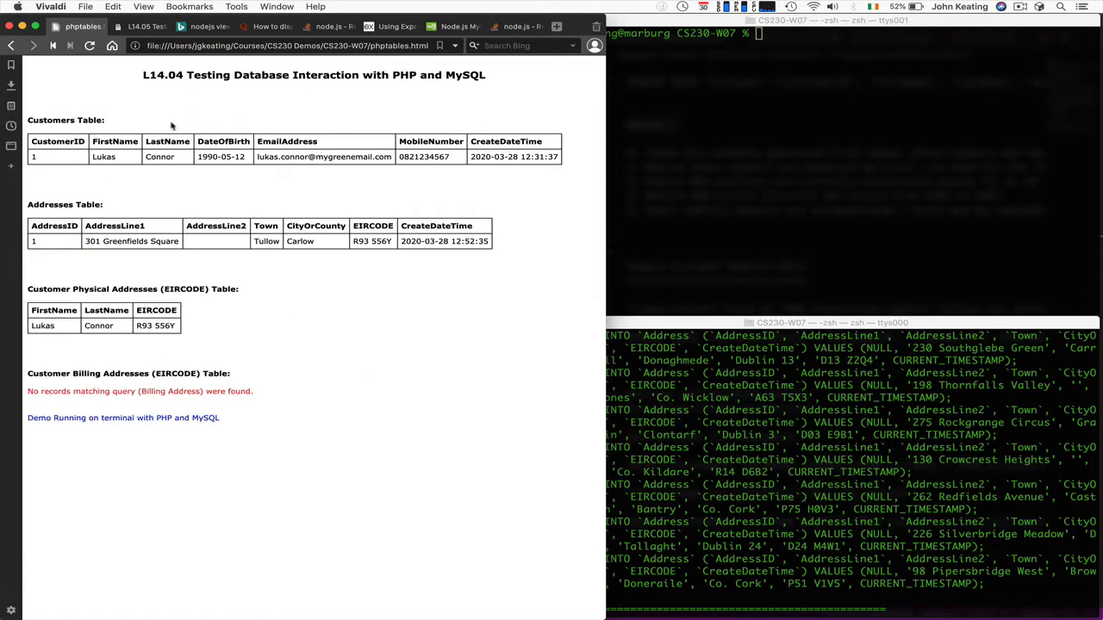
mouse_move(586, 97)
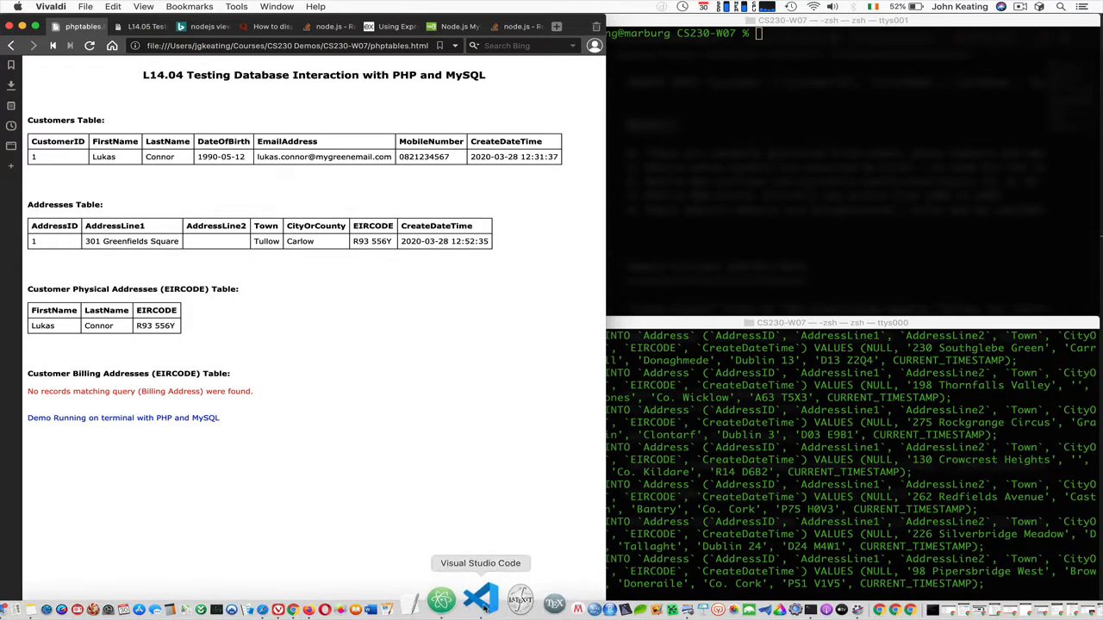
Step: Remove the closing */ marker on line 228 so the insert code and show_* calls run
left_click(479, 598)
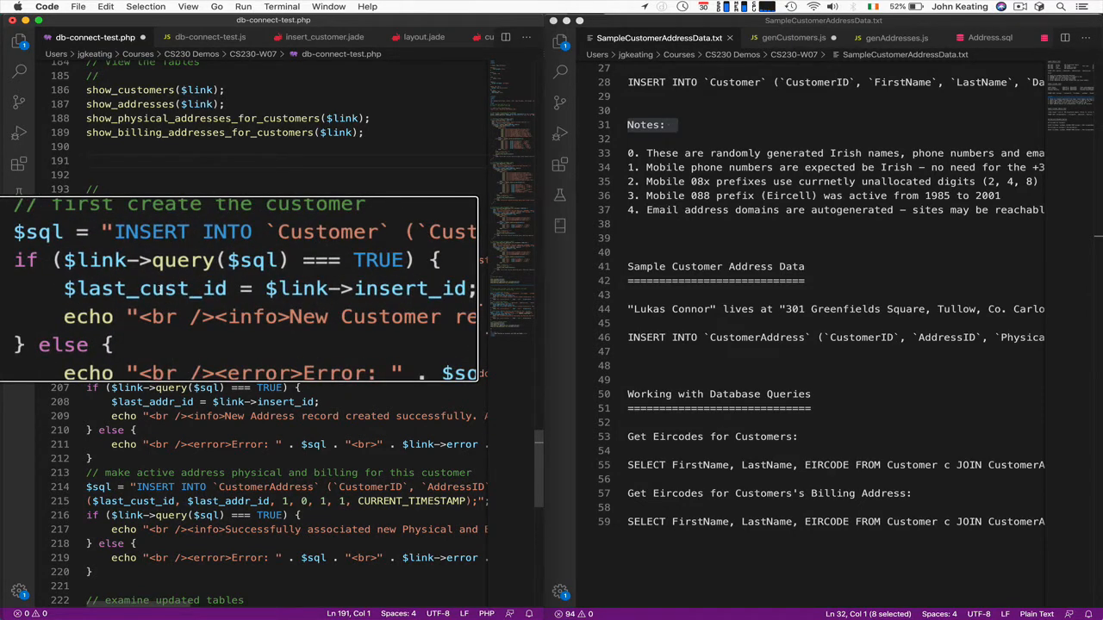
scroll("down", 3)
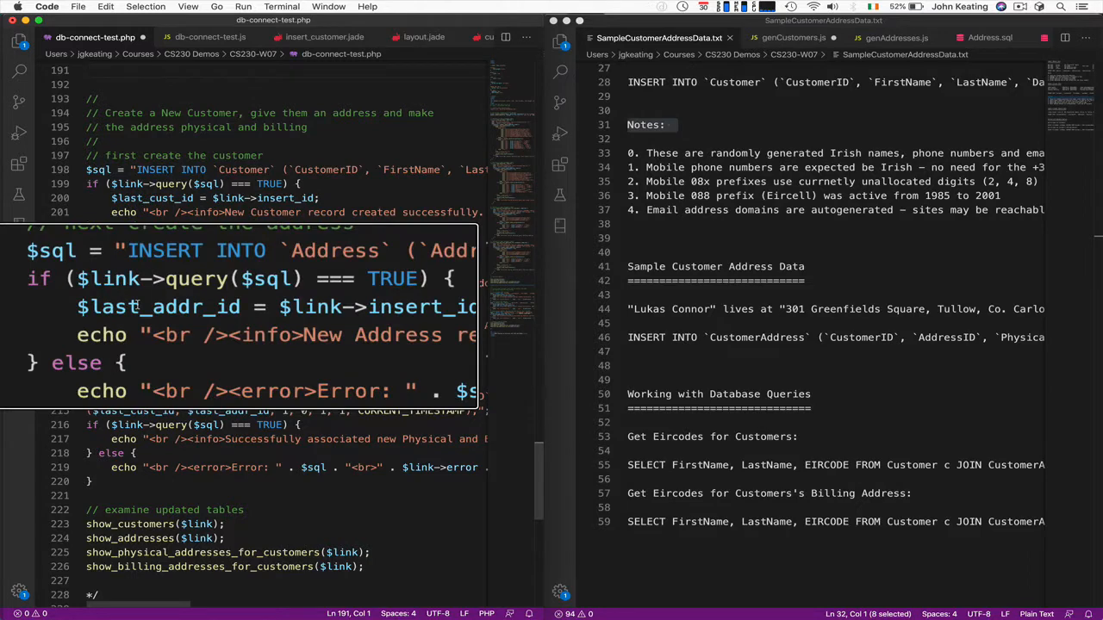
scroll("down", 3)
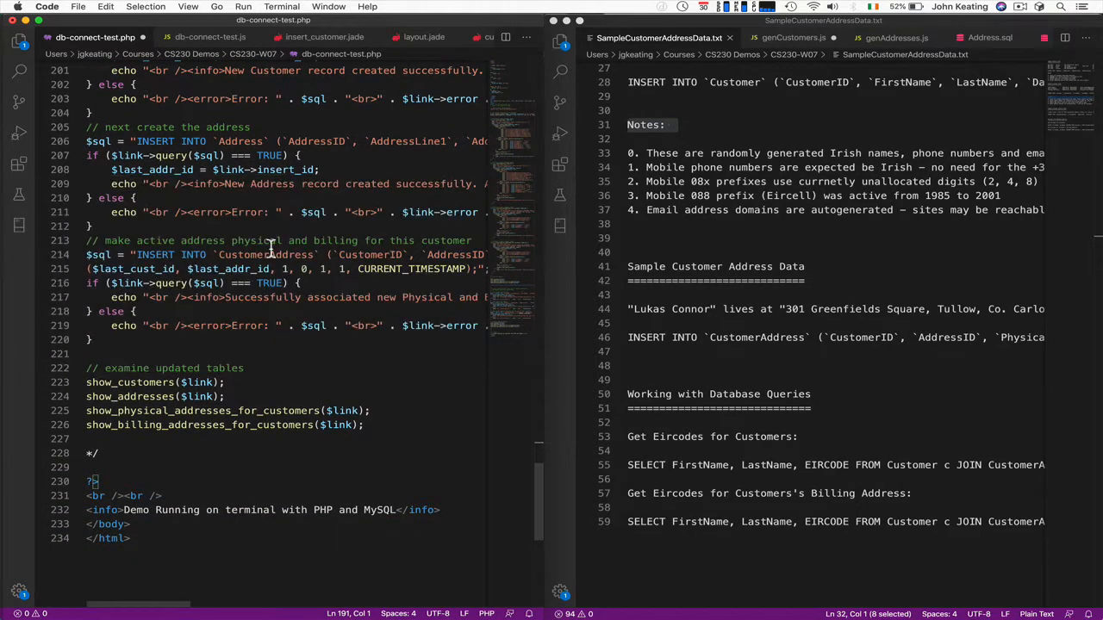
scroll("up", 3)
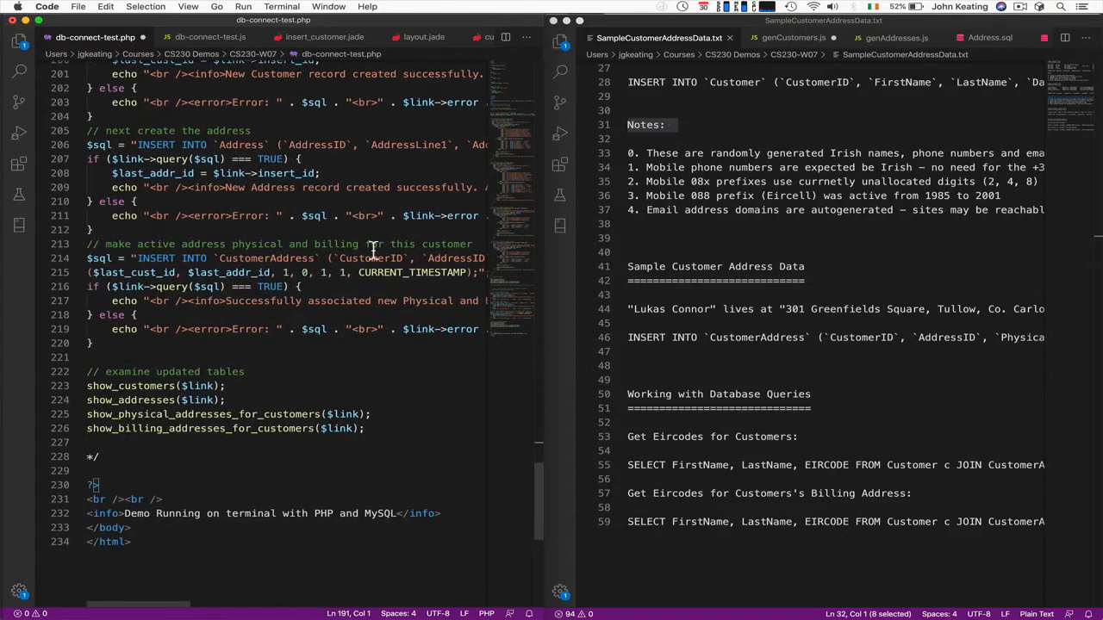
scroll("up", 3)
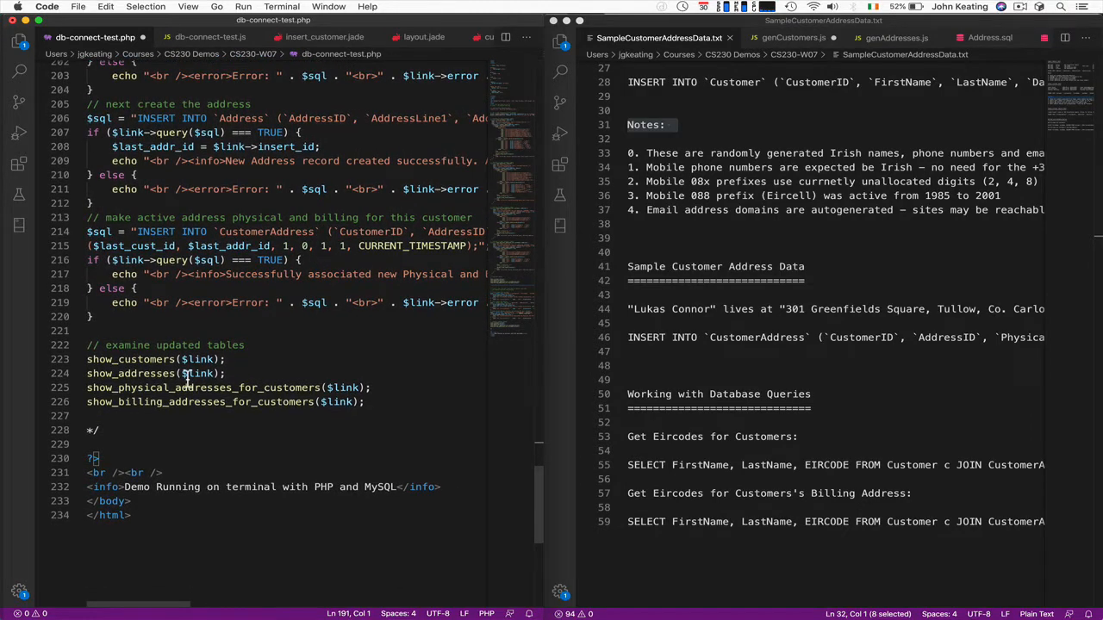
scroll("up", 3)
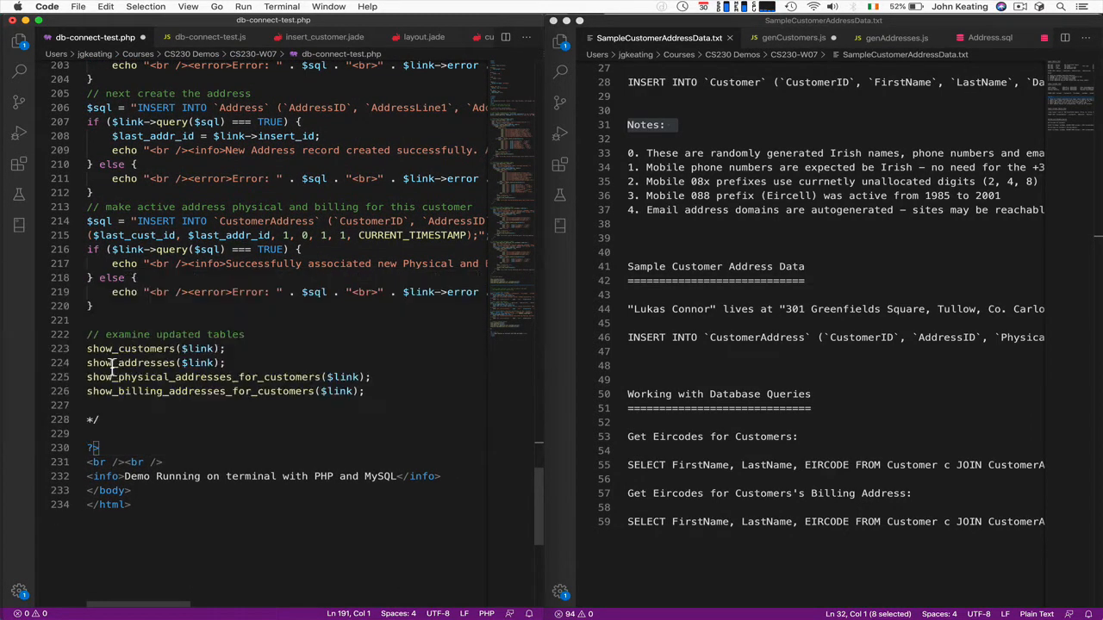
left_click(95, 420)
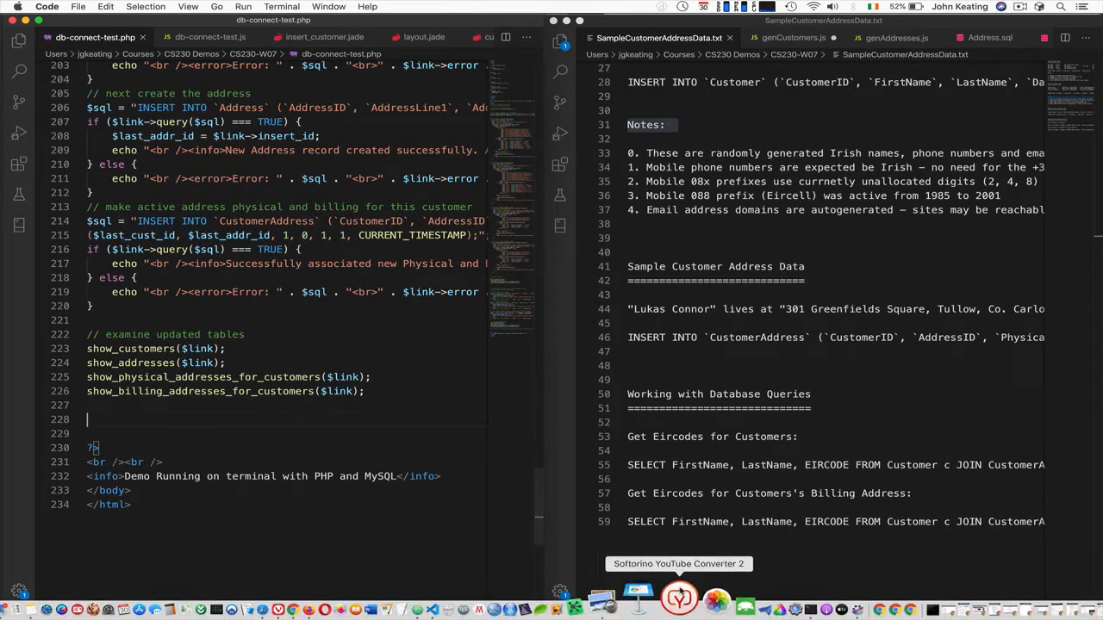
mouse_move(759, 597)
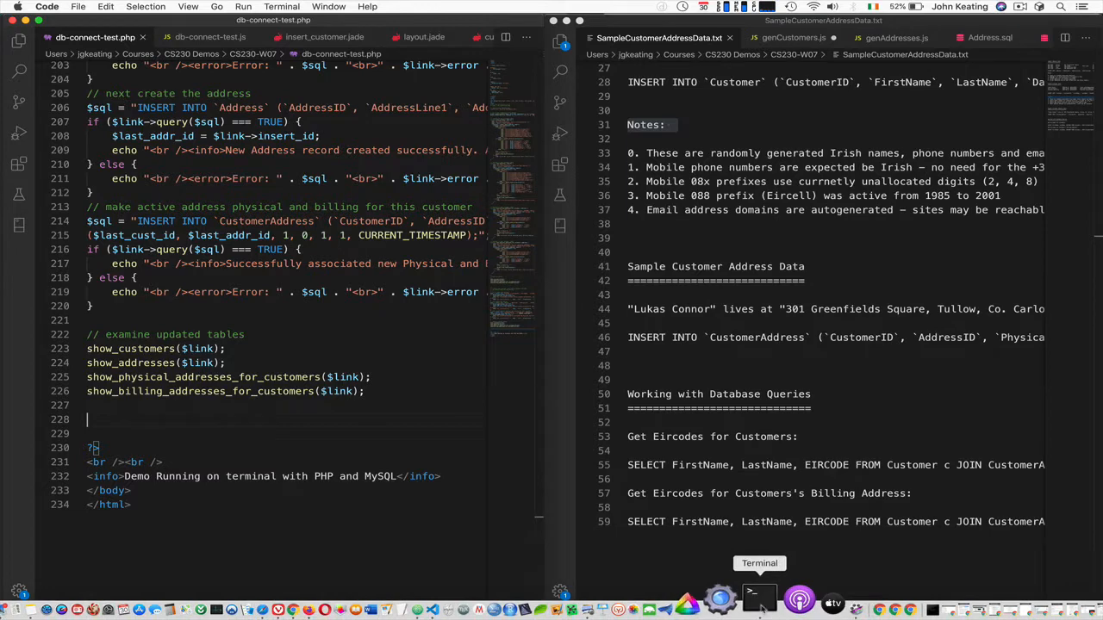
Step: Rerun 'php db-connect-test.php | tee phptables.html' and view the output in Vivaldi
left_click(758, 597)
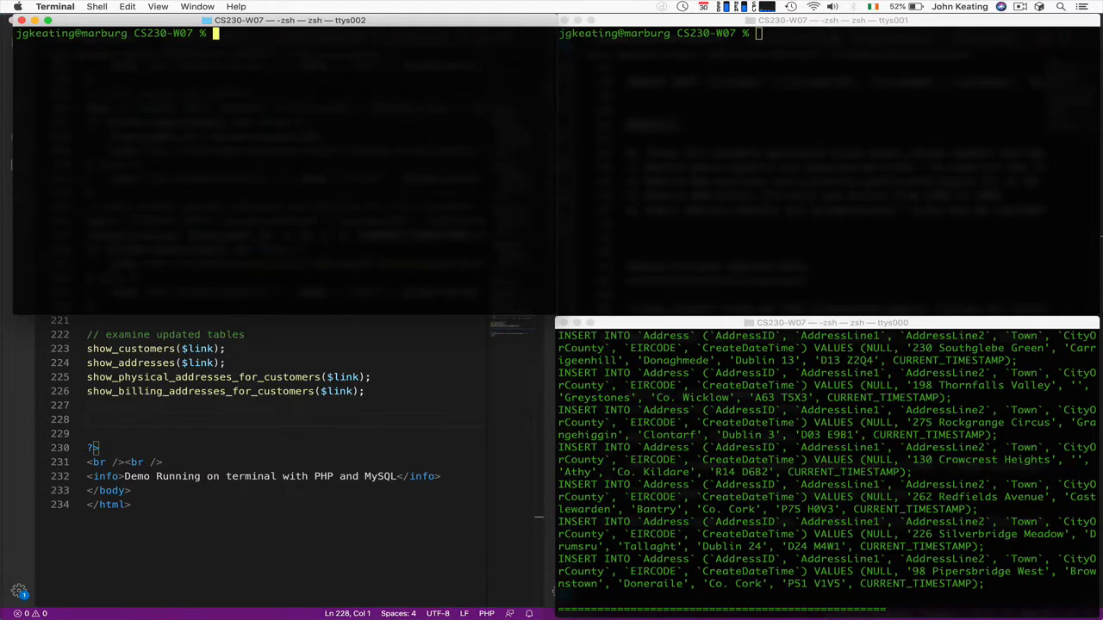
type("clear")
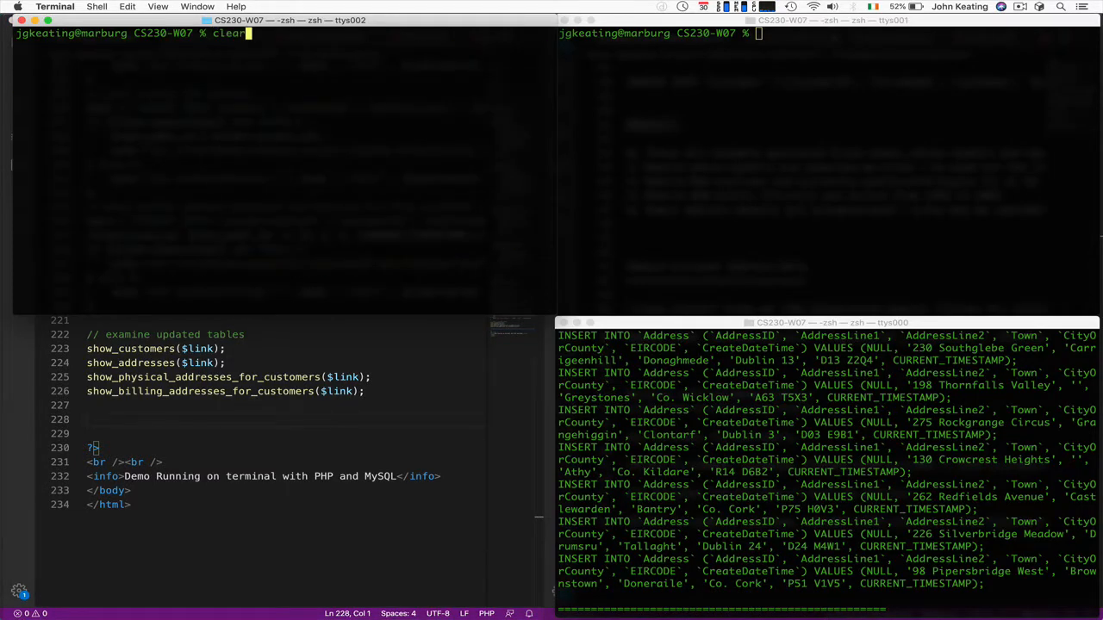
type("php db-connect-test.php | tee phptables.html")
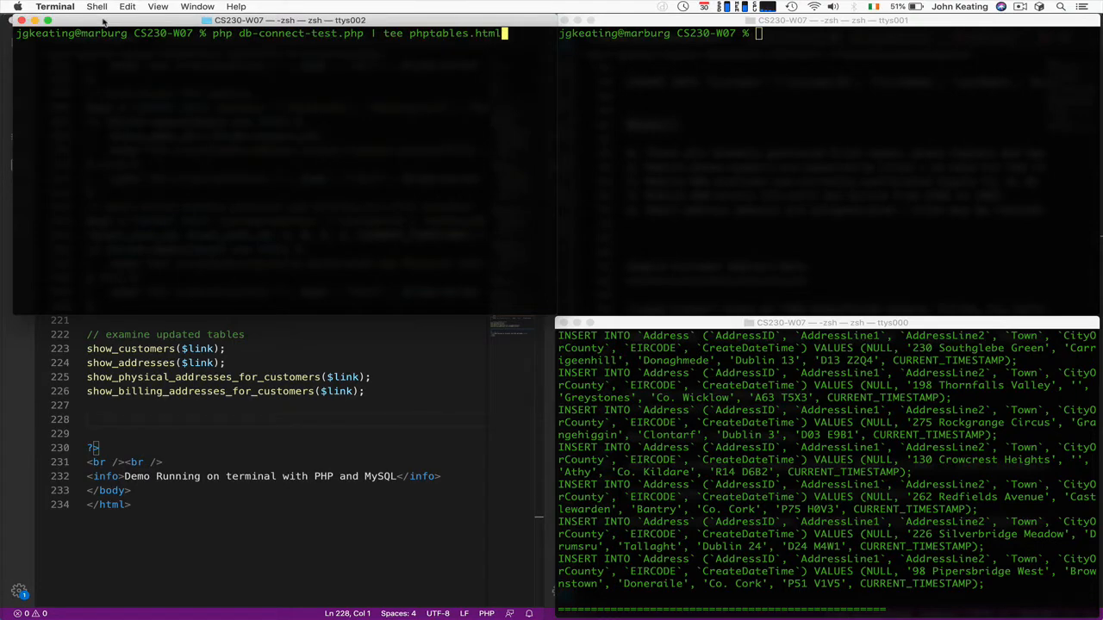
key("Return")
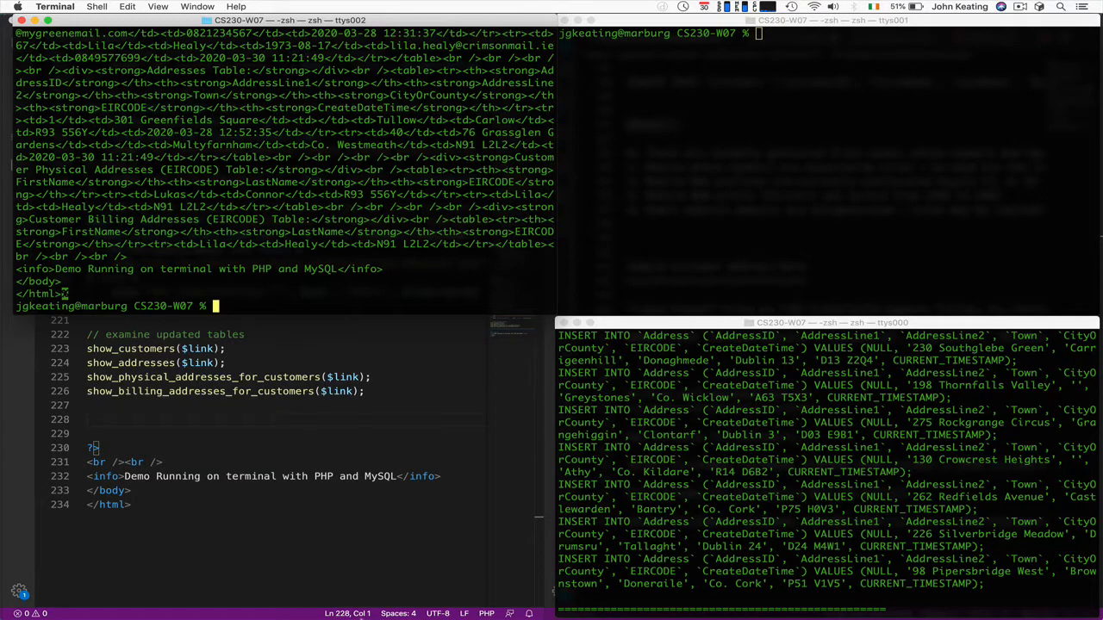
left_click(332, 599)
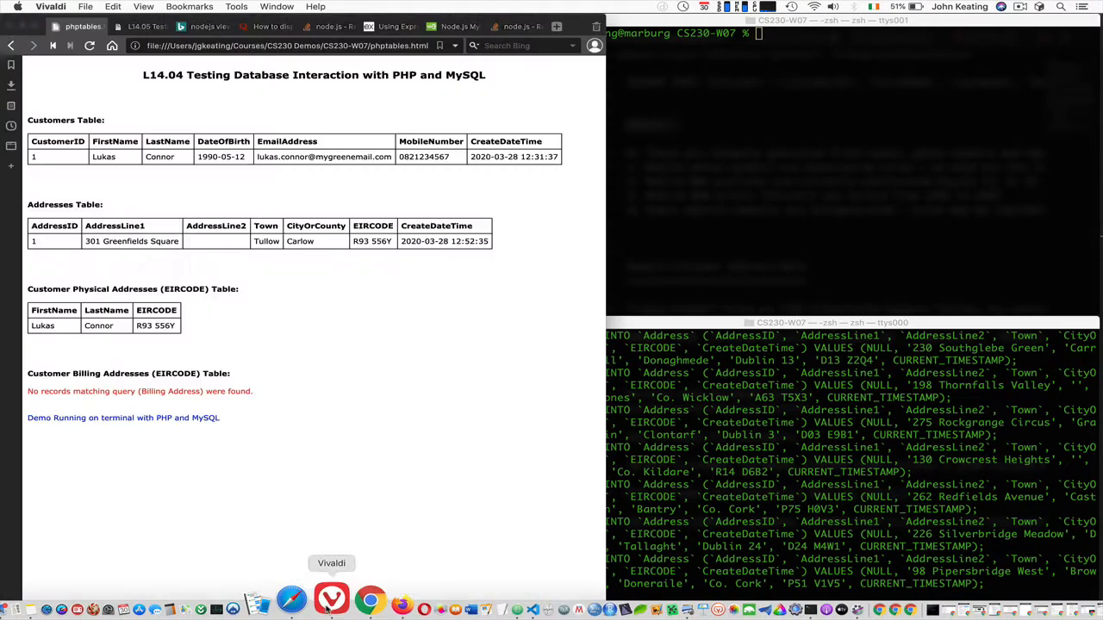
left_click(89, 46)
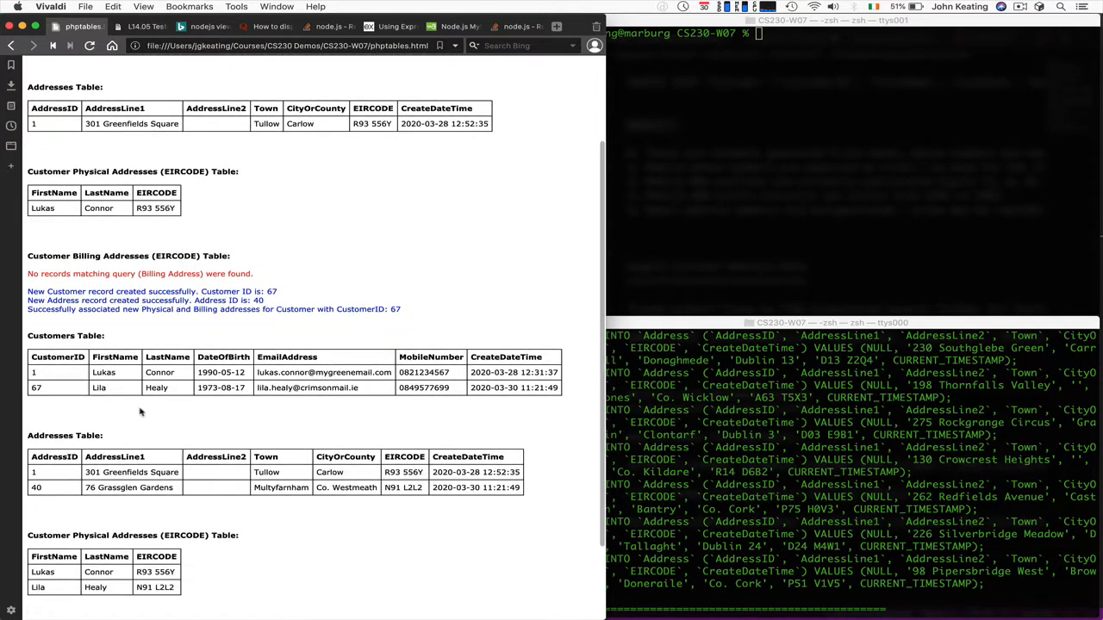
scroll("up", 3)
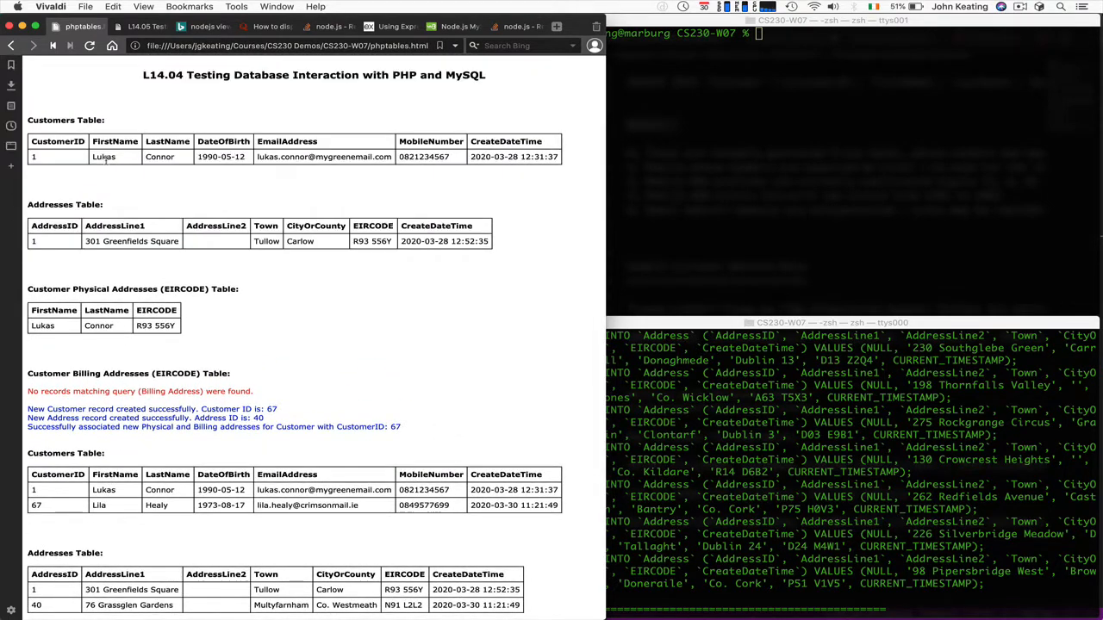
scroll("down", 3)
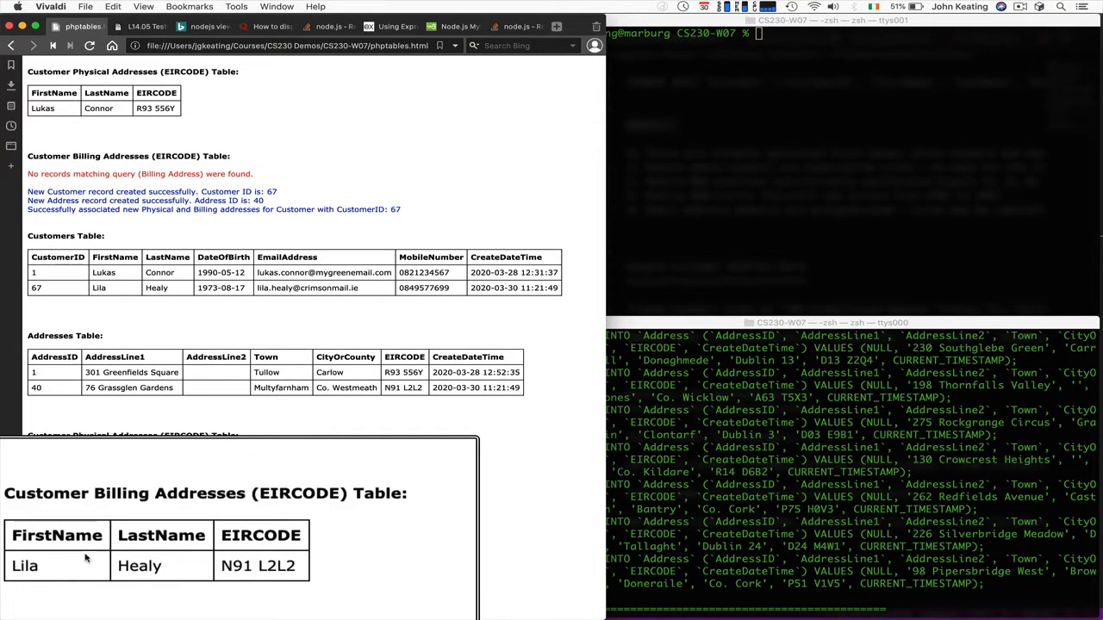
scroll("up", 3)
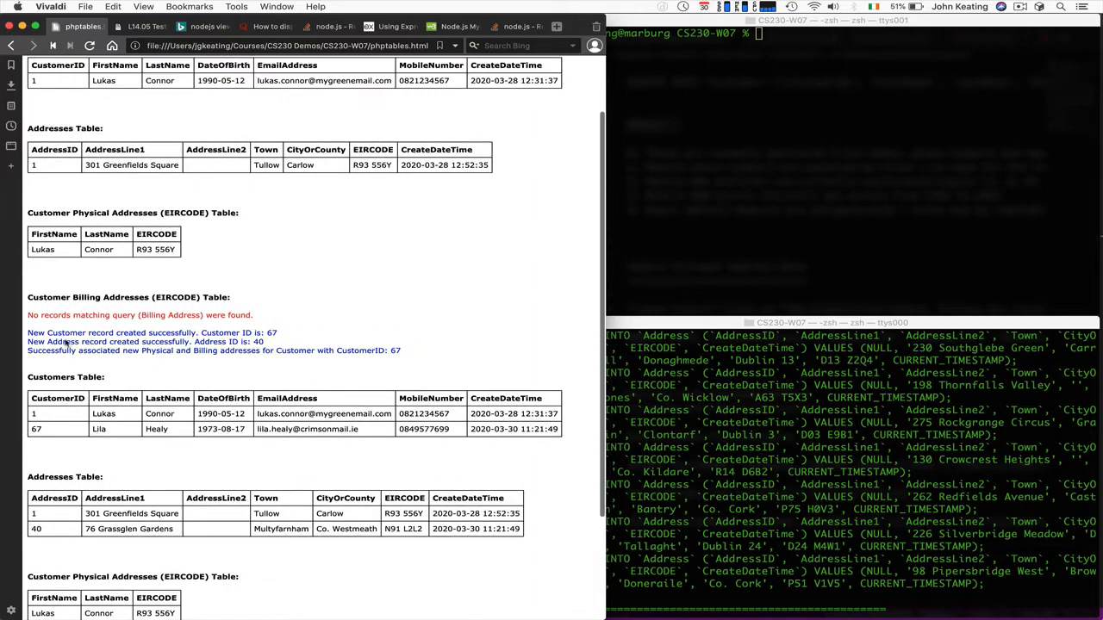
scroll("down", 3)
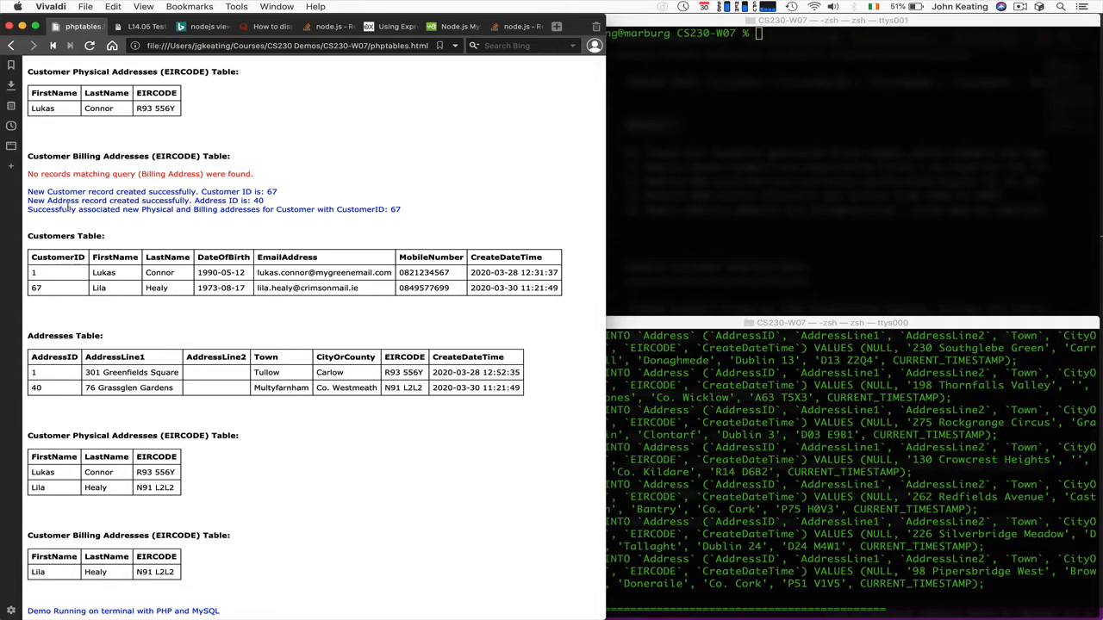
mouse_move(119, 125)
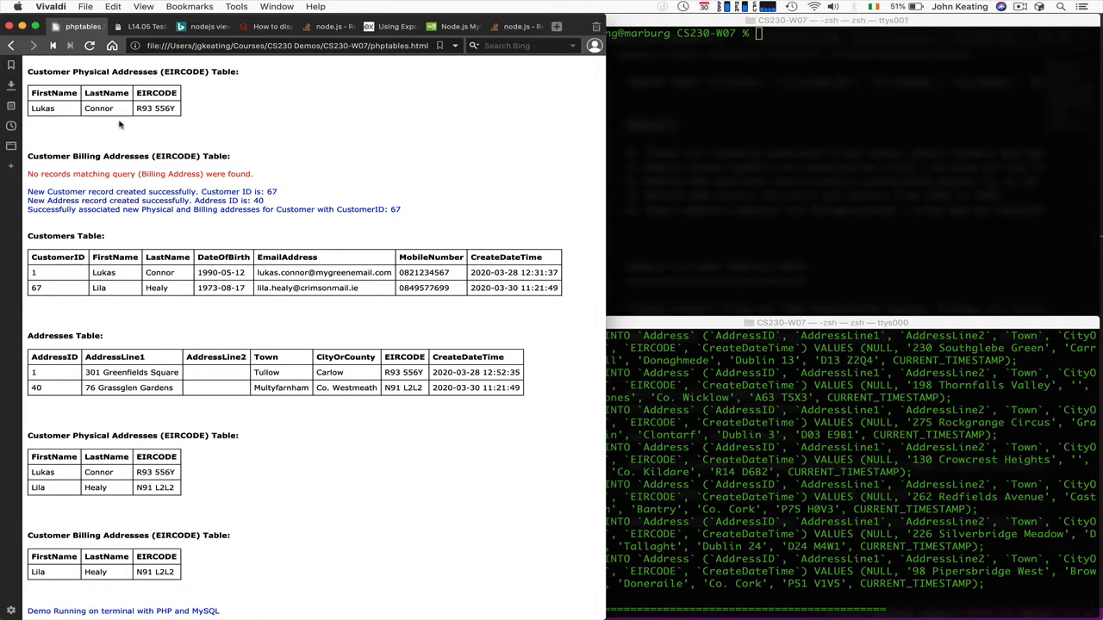
mouse_move(136, 296)
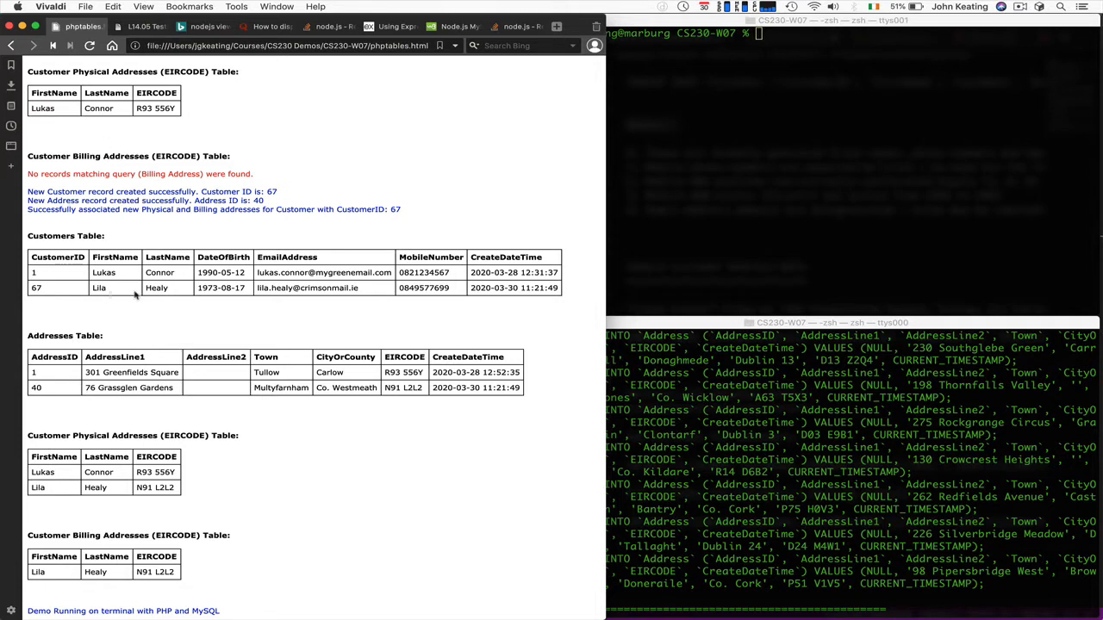
mouse_move(287, 308)
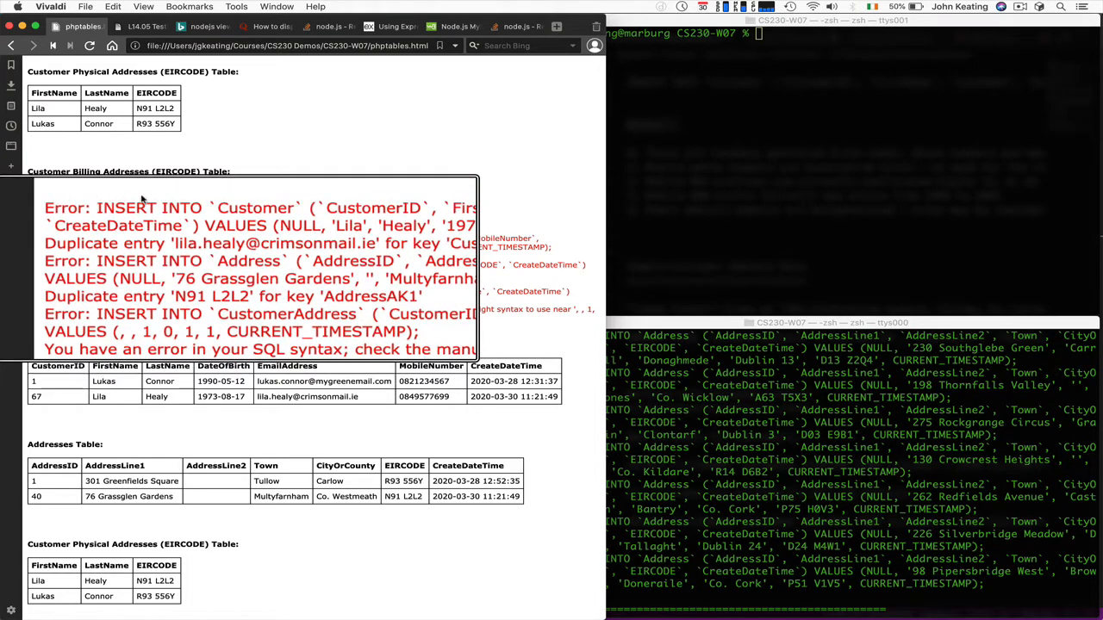
mouse_move(155, 267)
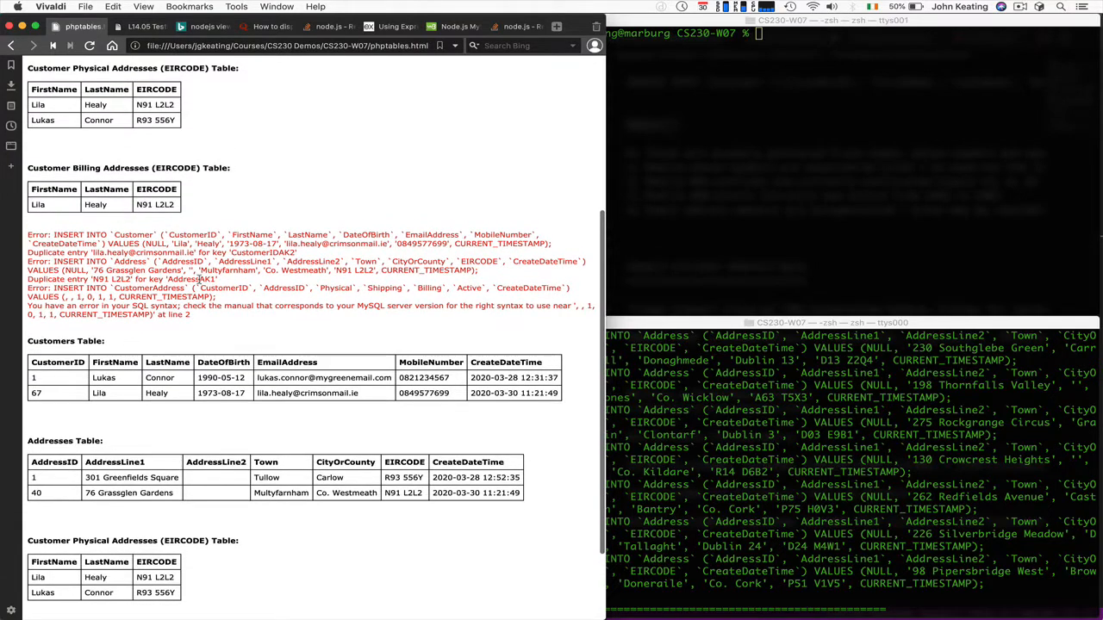
Step: Scroll to the errors for duplicate email and N91 L2L2 eircode, plus CustomerAddress syntax
scroll("up", 3)
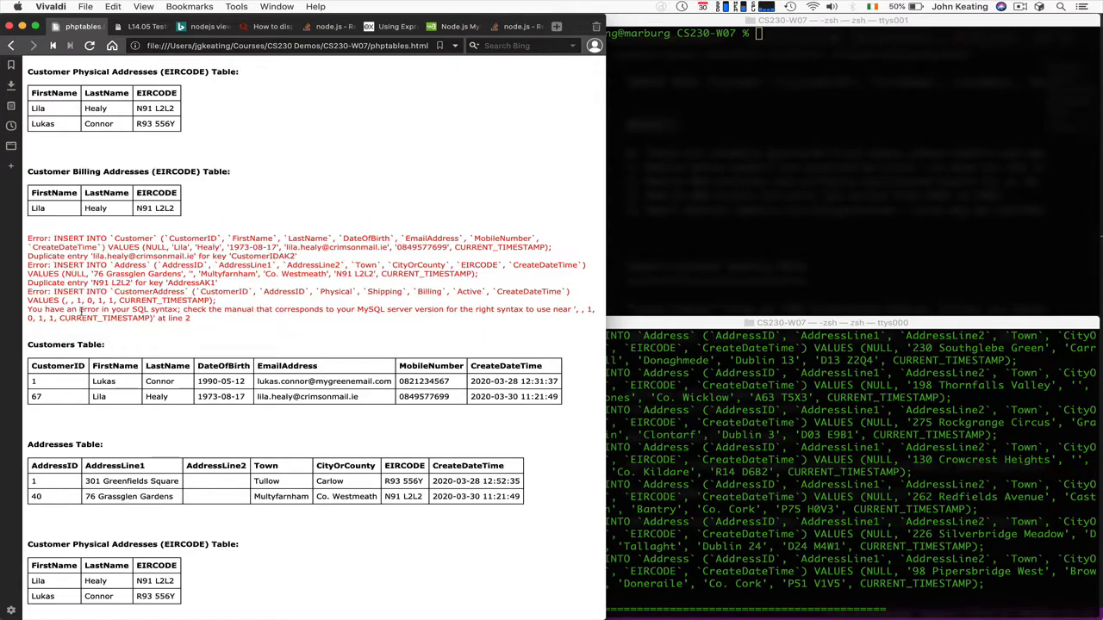
scroll("down", 3)
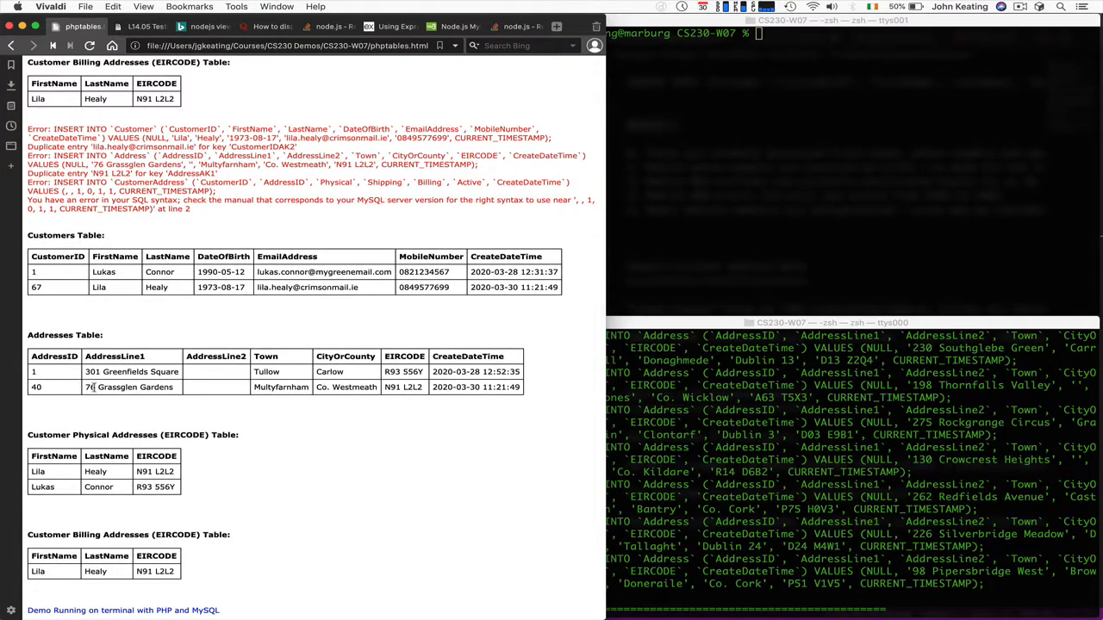
scroll("down", 3)
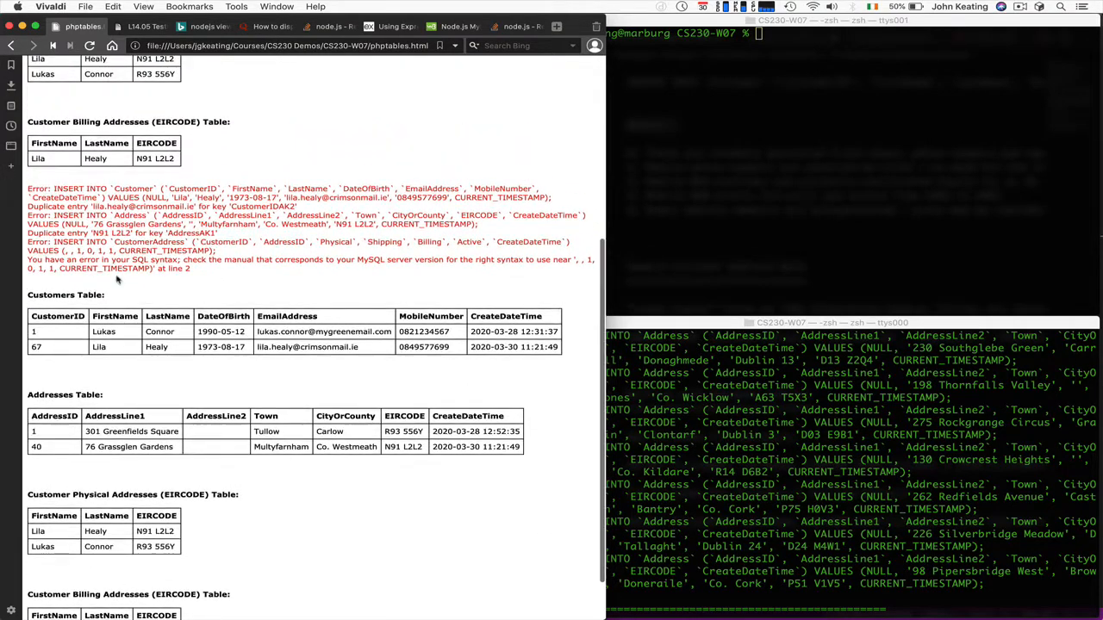
mouse_move(428, 597)
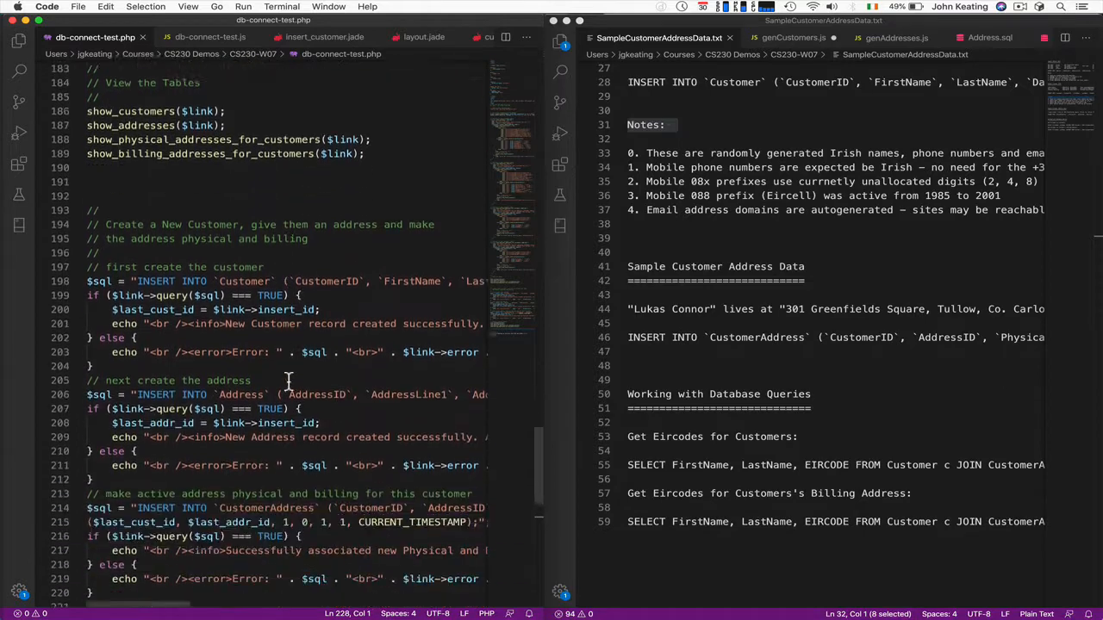
scroll("down", 3)
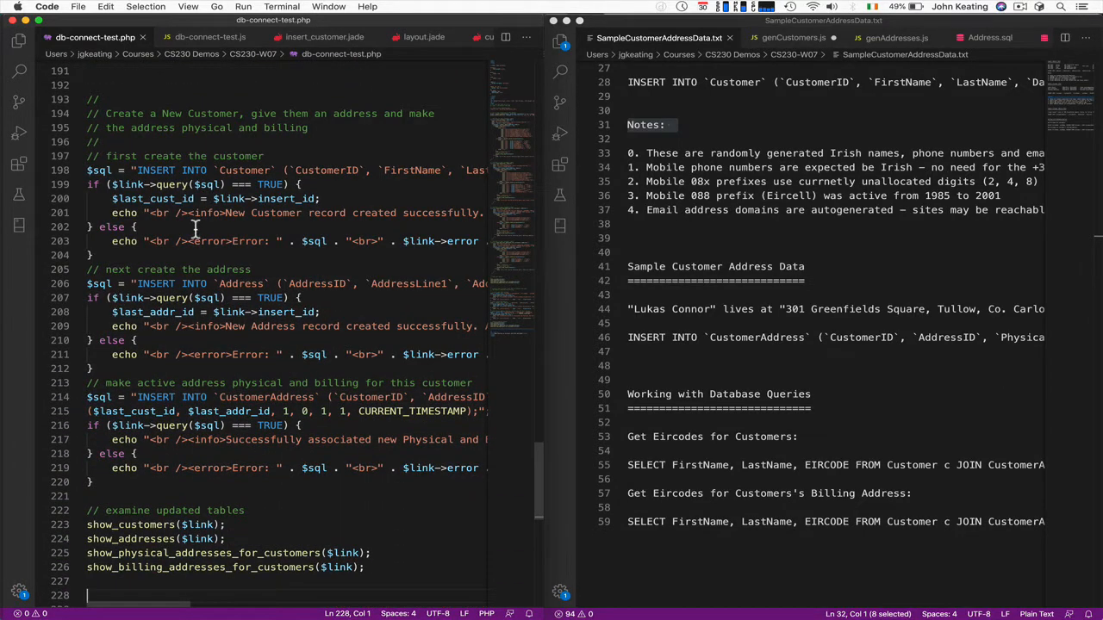
mouse_move(188, 381)
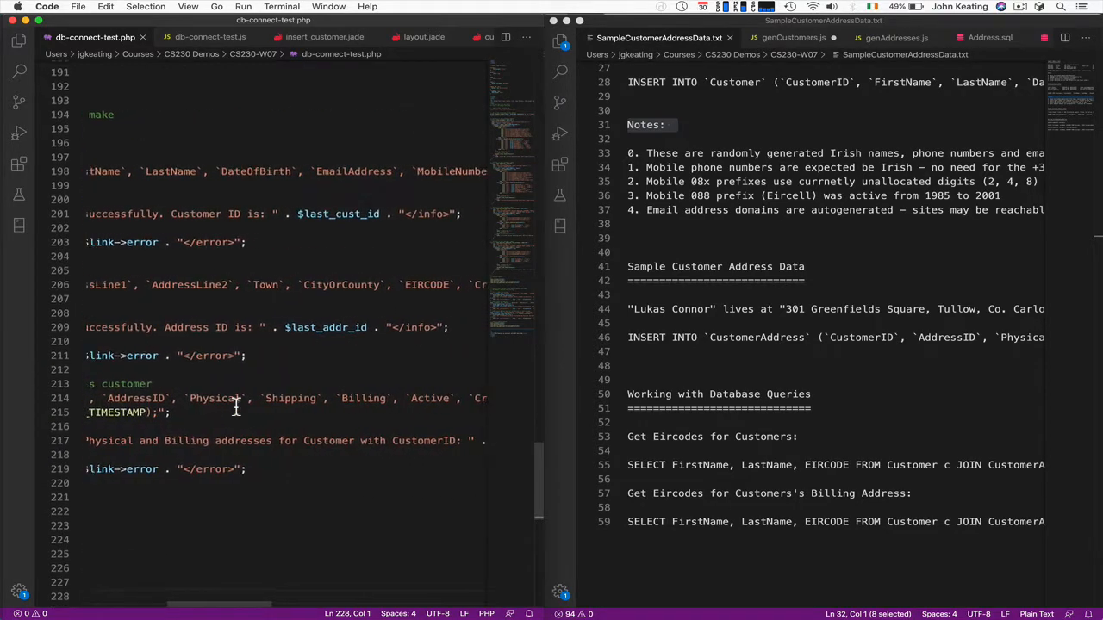
scroll("up", 3)
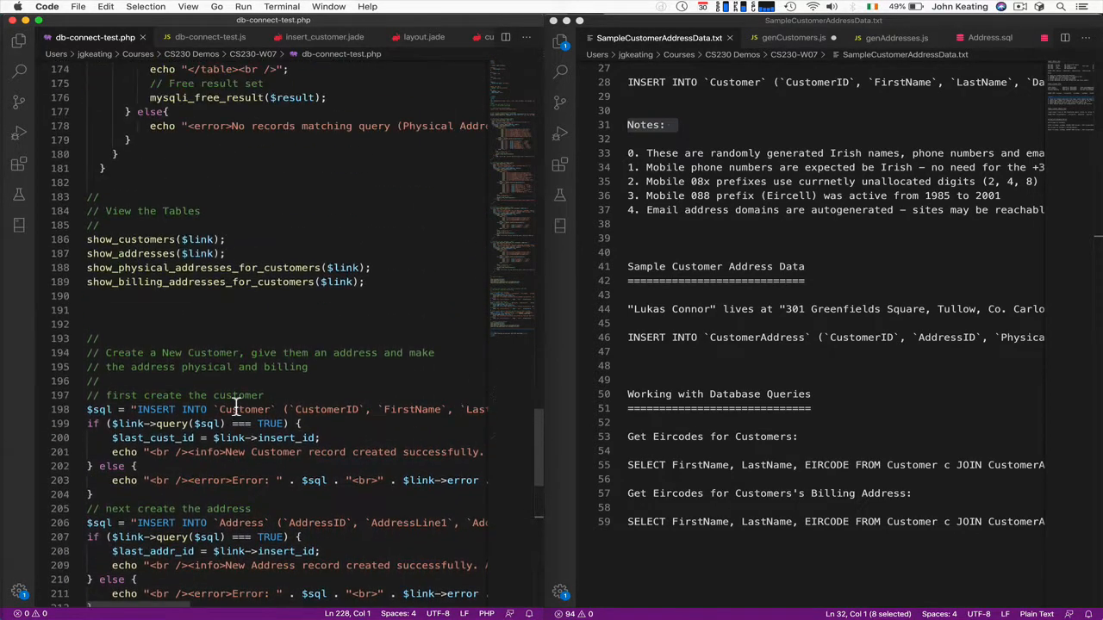
scroll("up", 3)
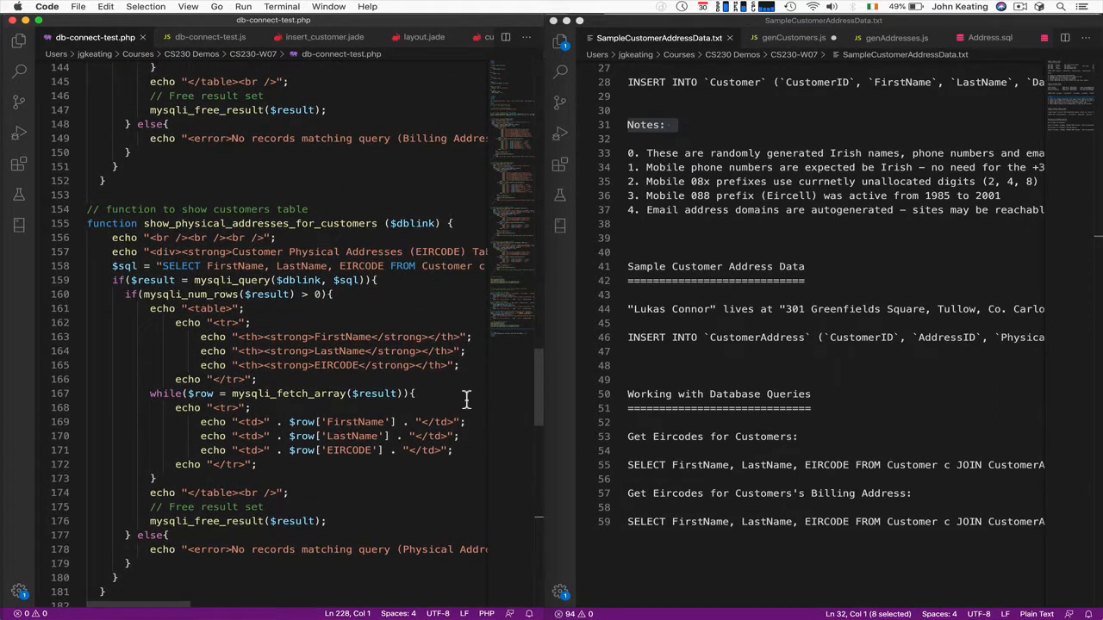
mouse_move(464, 597)
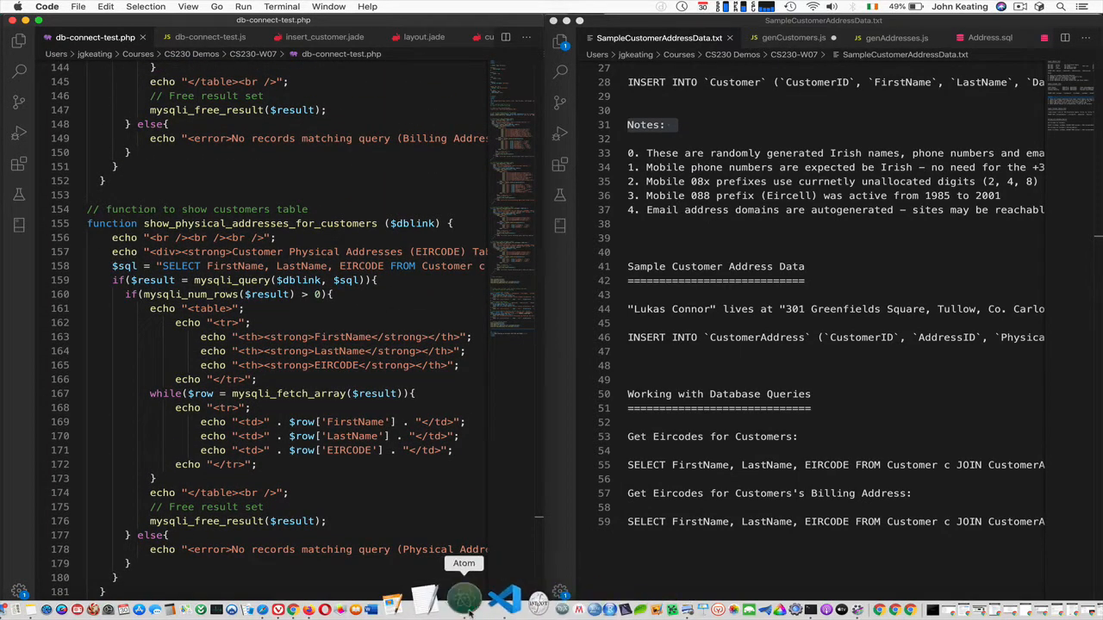